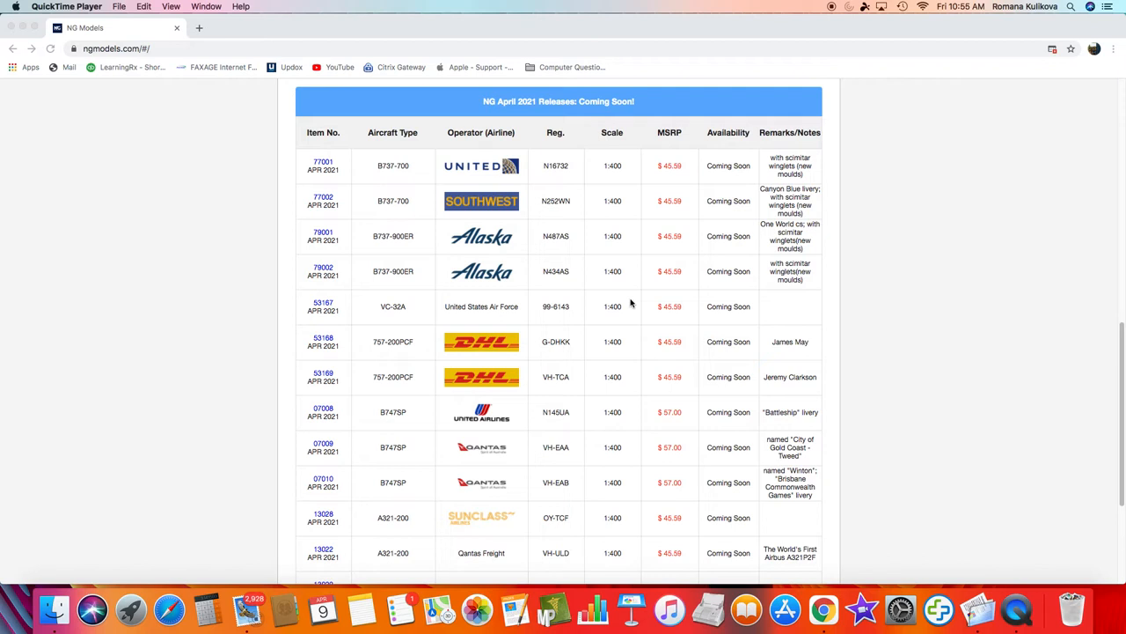
pyautogui.moveTo(507, 300)
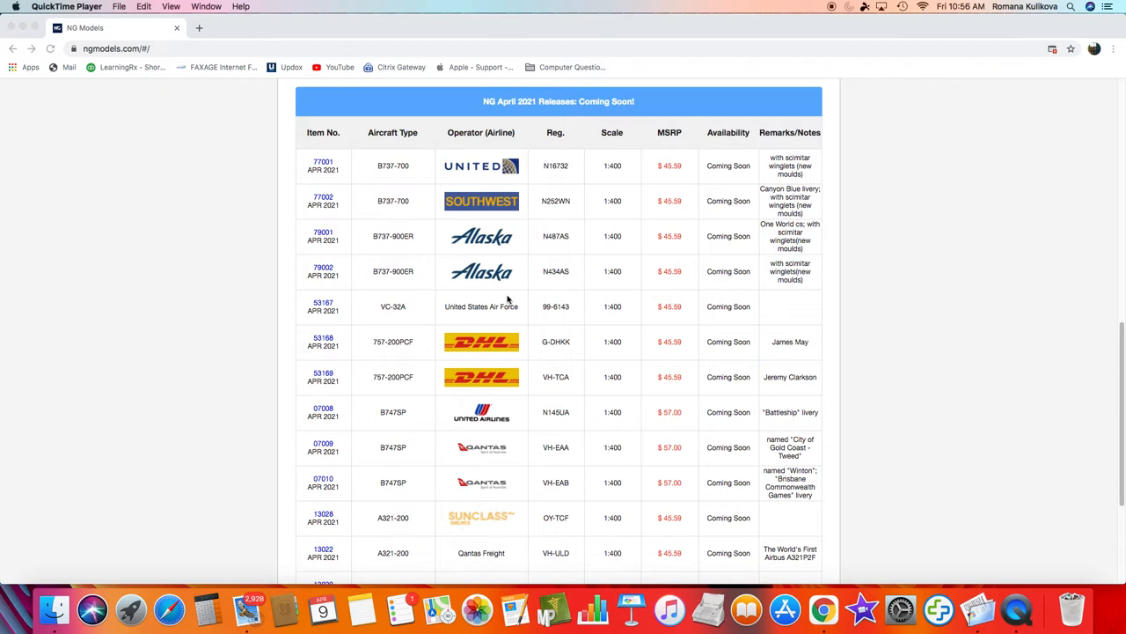
pyautogui.moveTo(393, 240)
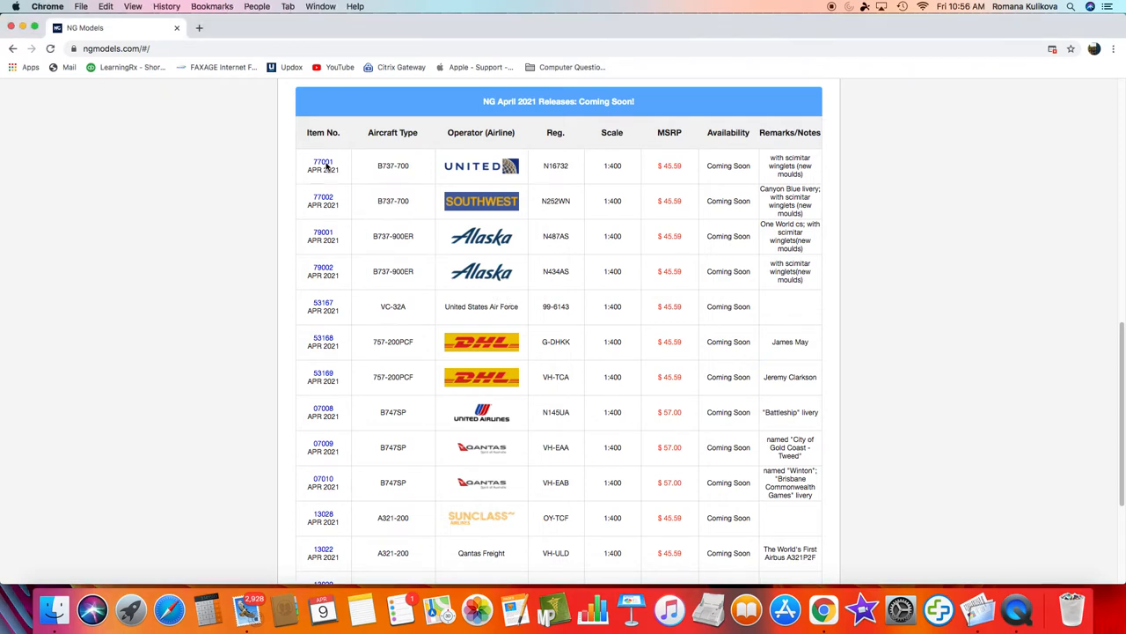
# View the livery profiles for models 77001, 77002 and 79001, then return to the table.
pyautogui.click(323, 162)
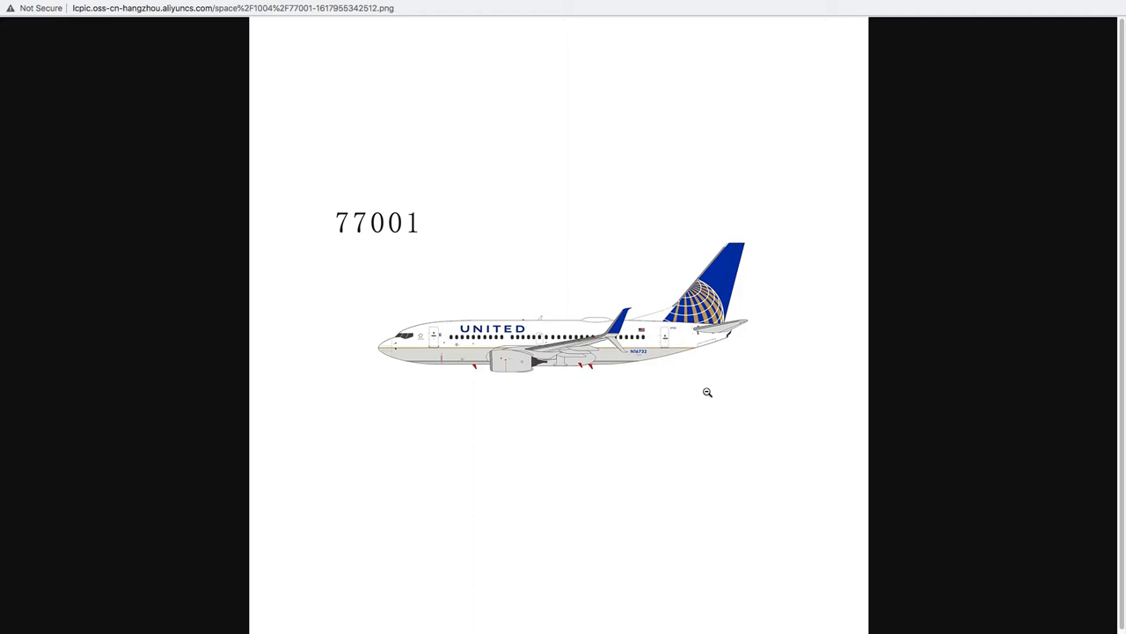
pyautogui.moveTo(630, 355)
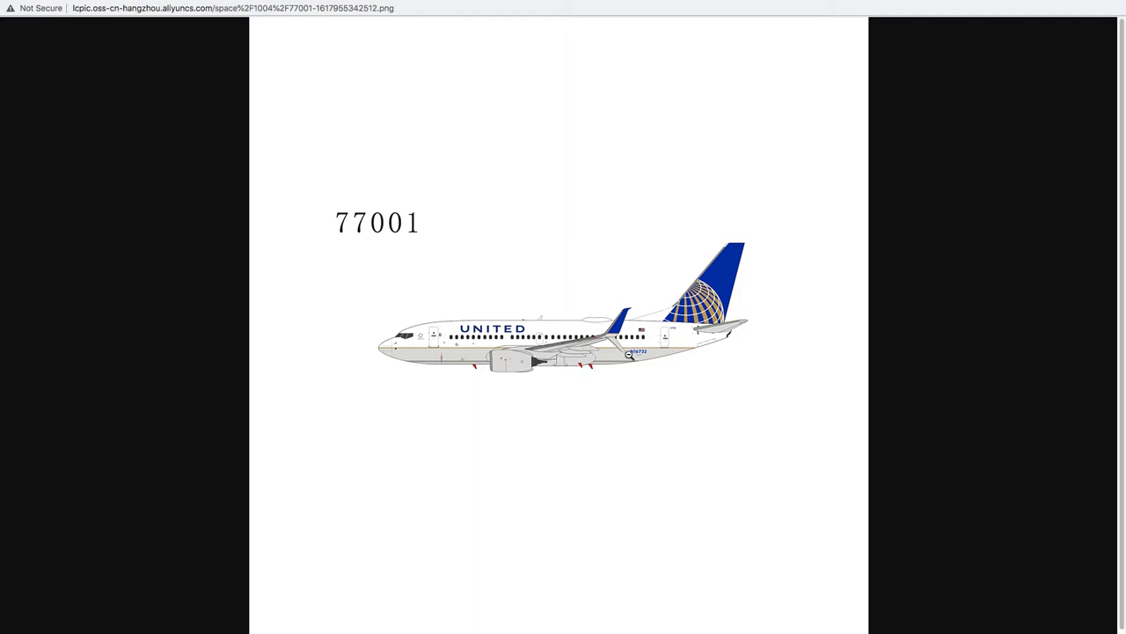
pyautogui.moveTo(638, 361)
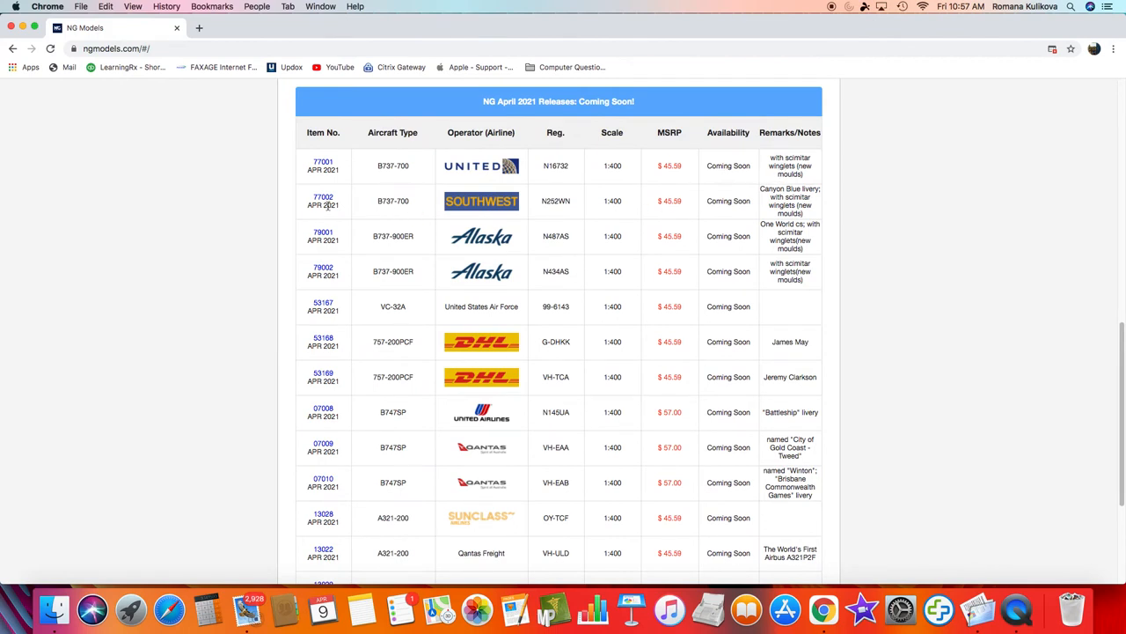
pyautogui.click(323, 196)
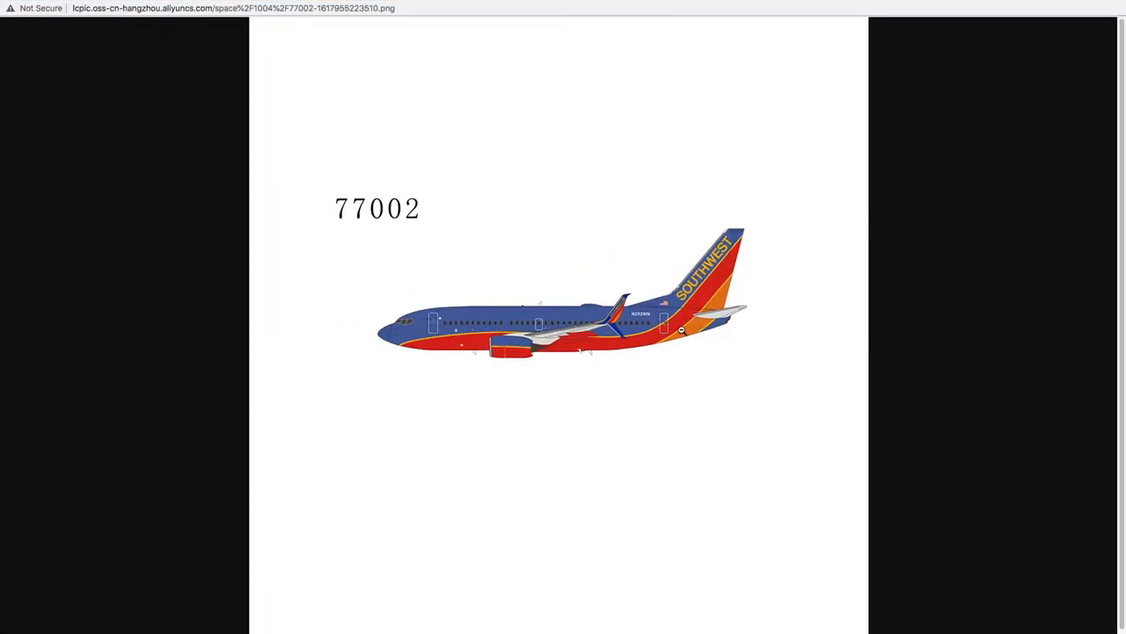
pyautogui.moveTo(928, 352)
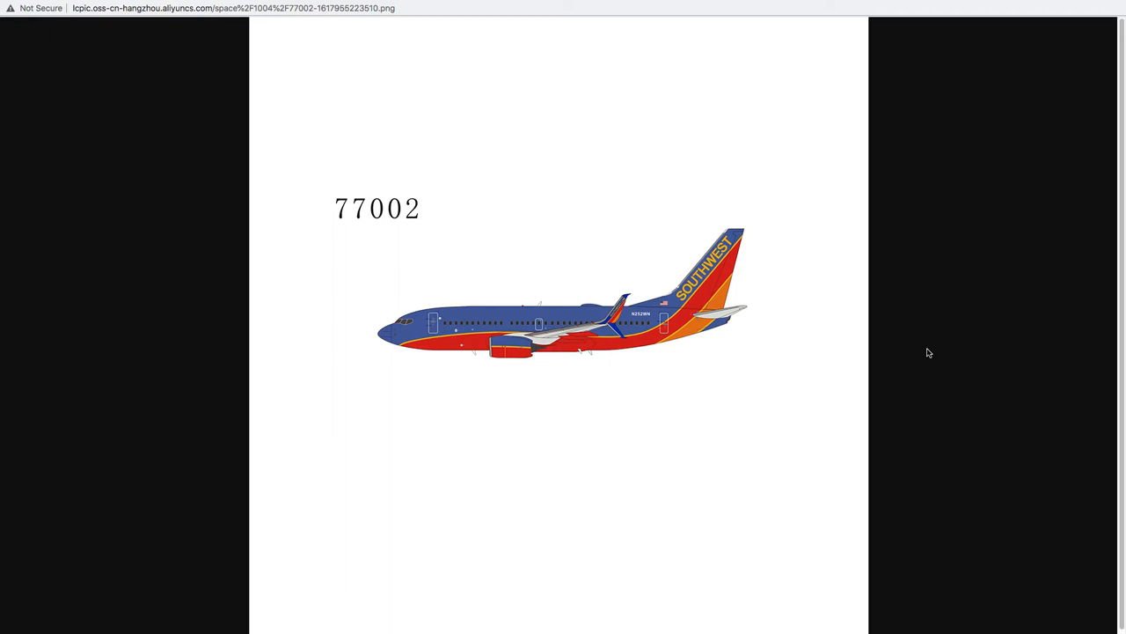
pyautogui.moveTo(724, 343)
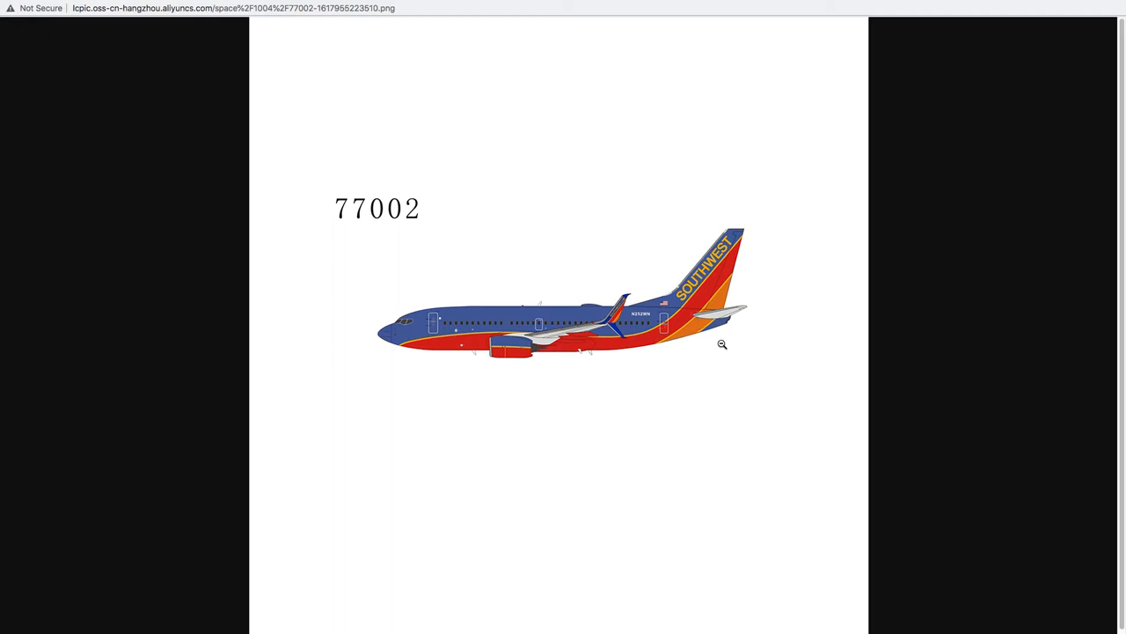
pyautogui.moveTo(477, 157)
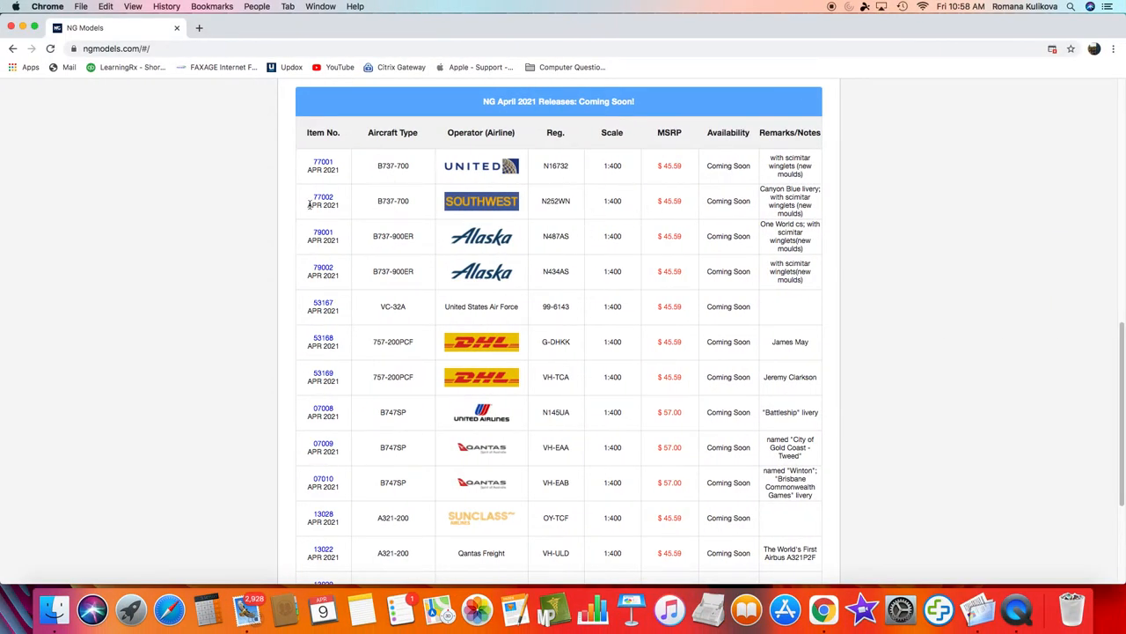
pyautogui.click(323, 233)
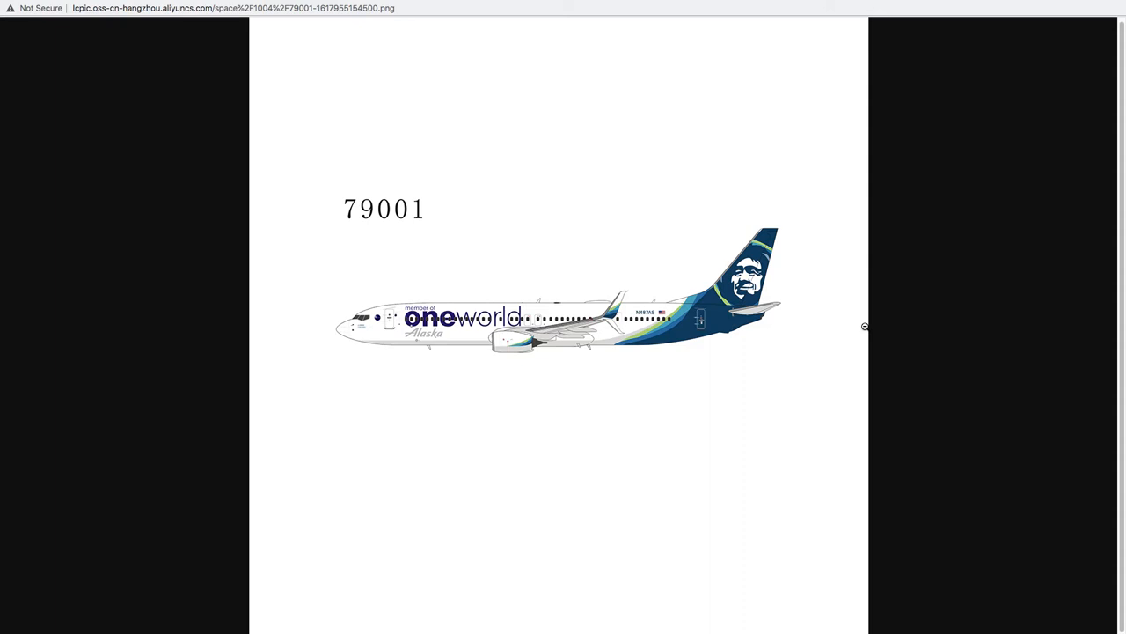
pyautogui.moveTo(785, 323)
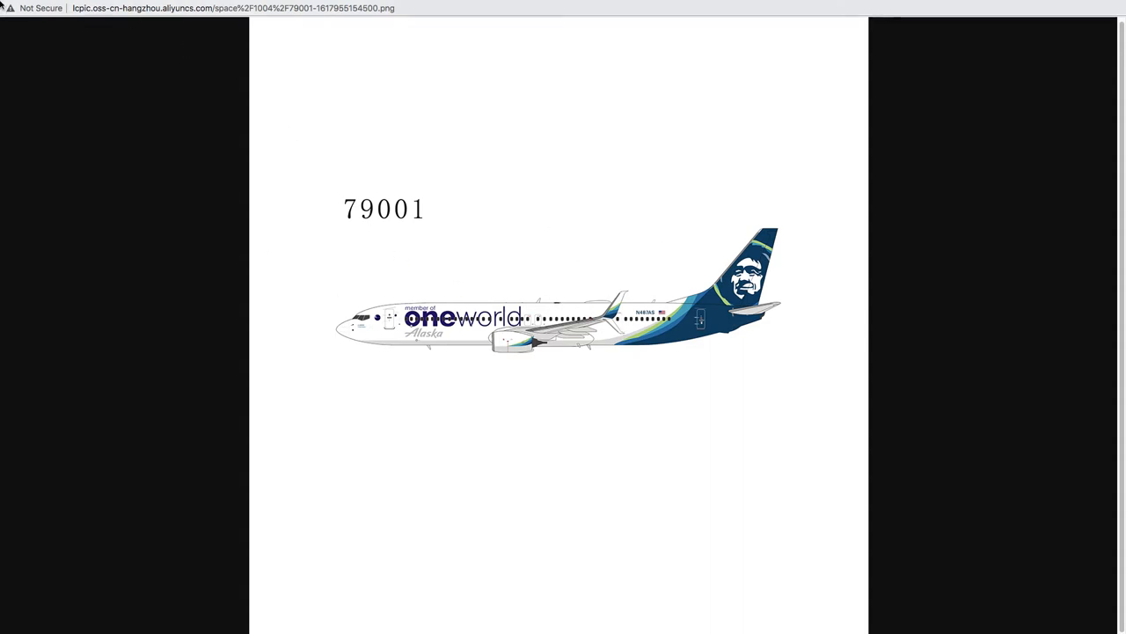
pyautogui.moveTo(622, 336)
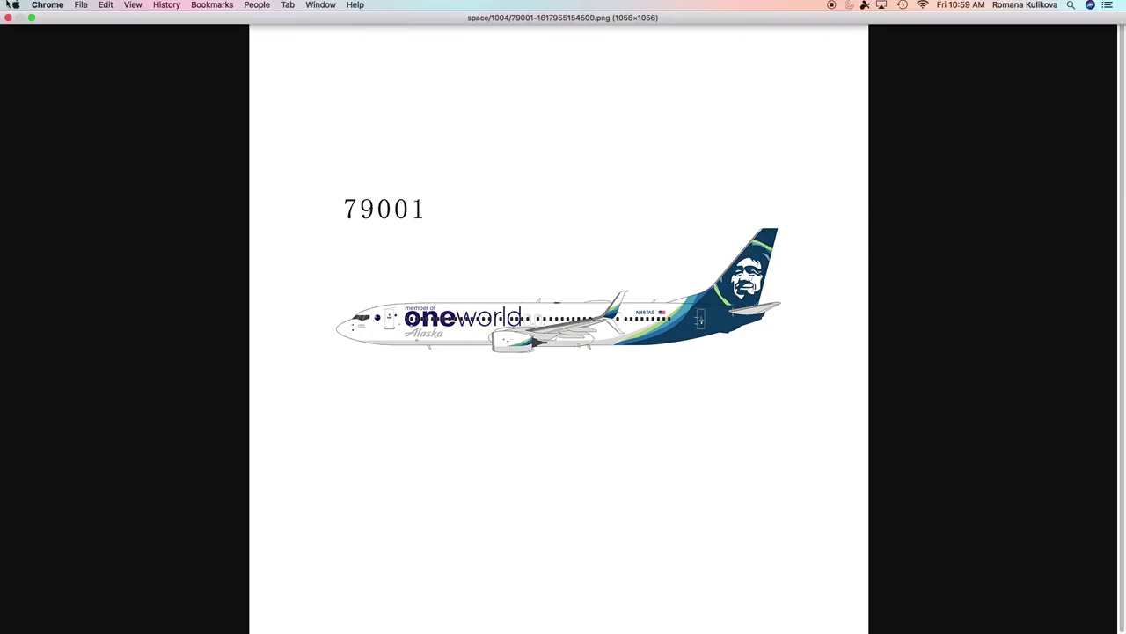
pyautogui.click(13, 49)
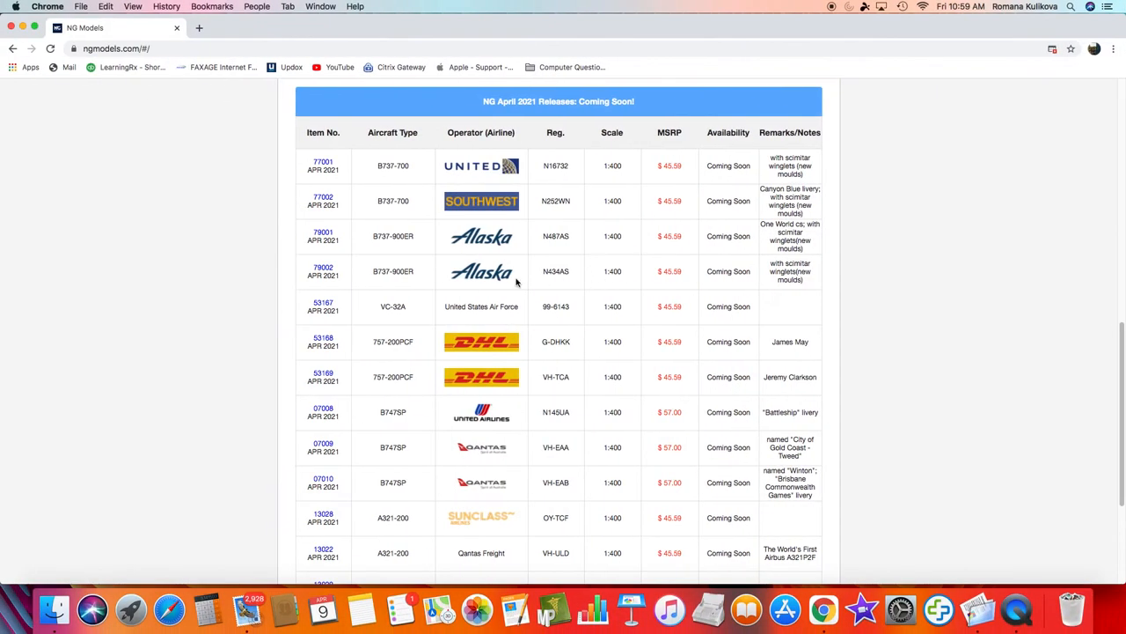
pyautogui.moveTo(593, 315)
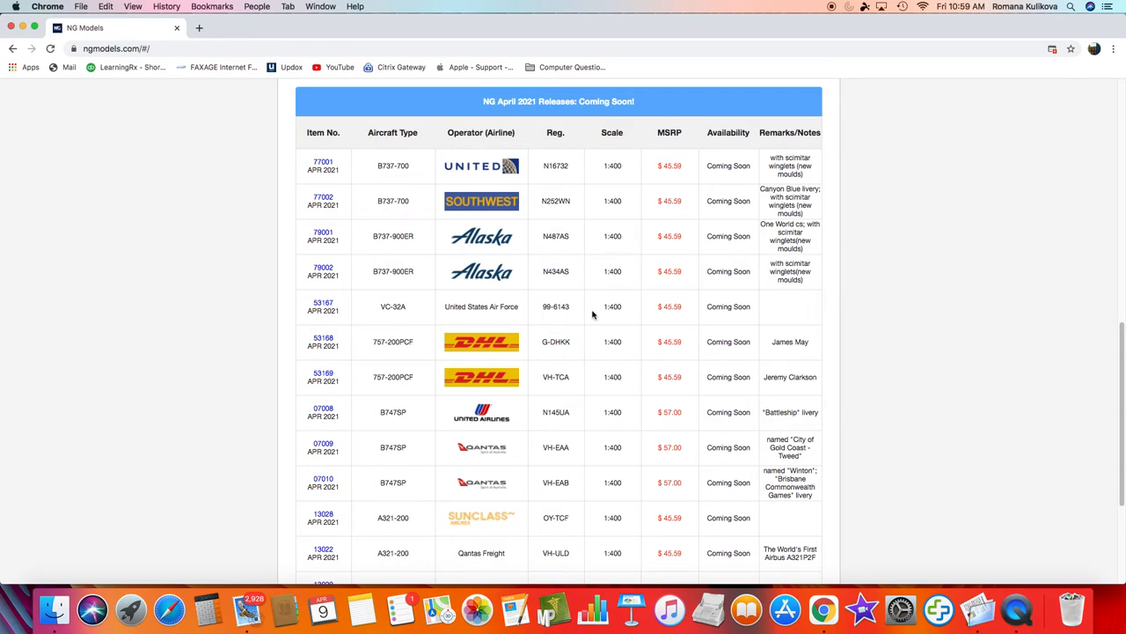
# View the livery profiles for models 79002 and 53167, then return to the table.
pyautogui.click(323, 266)
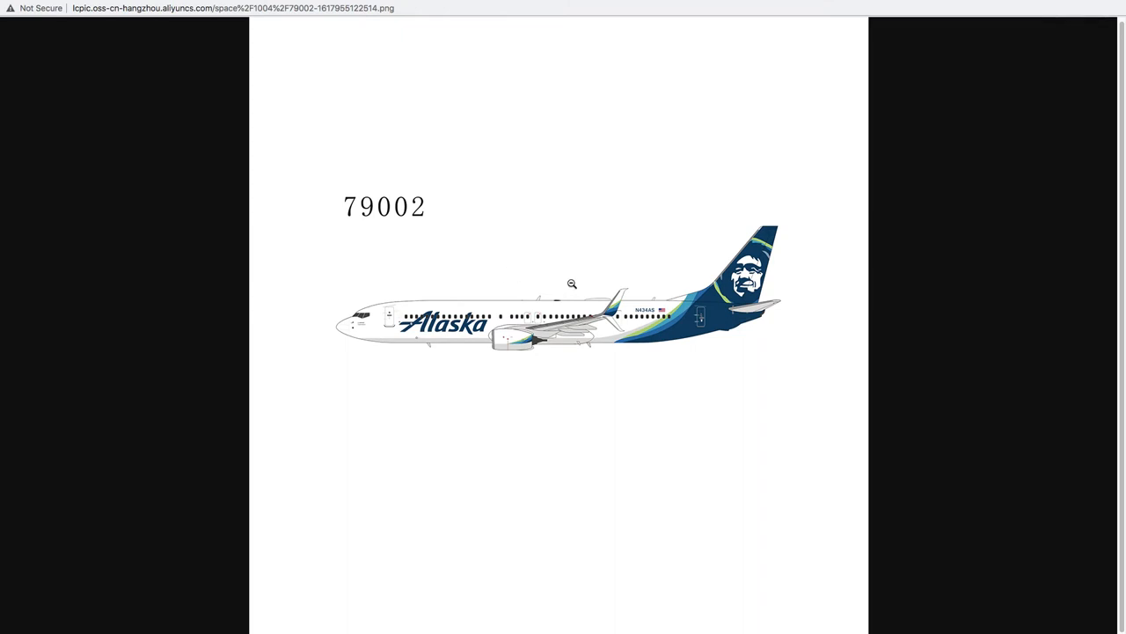
pyautogui.moveTo(617, 272)
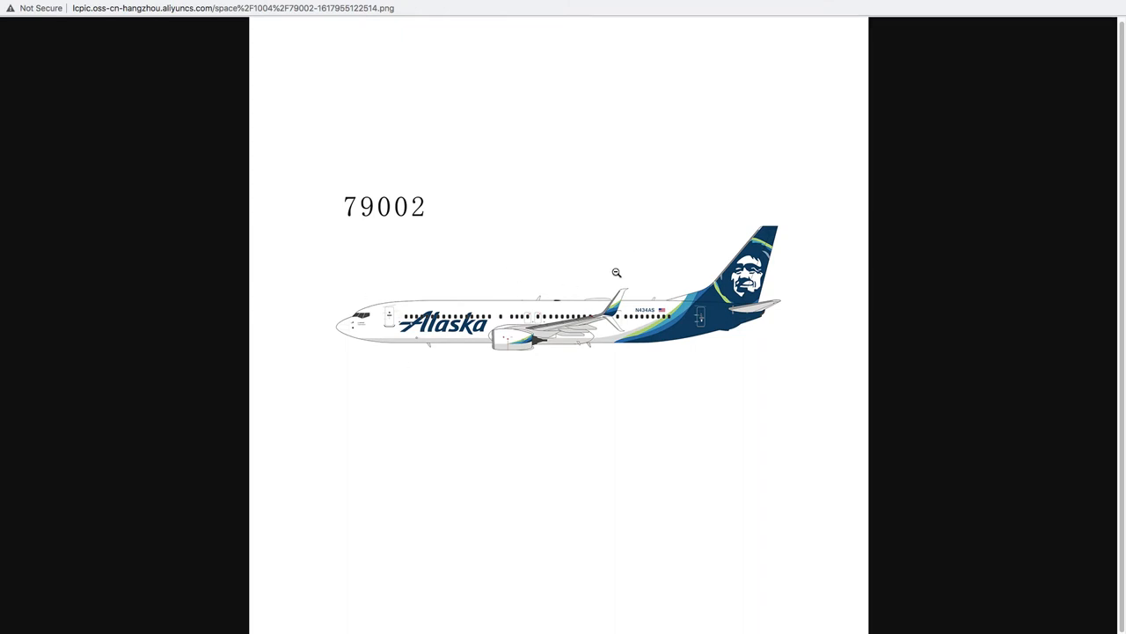
pyautogui.moveTo(663, 316)
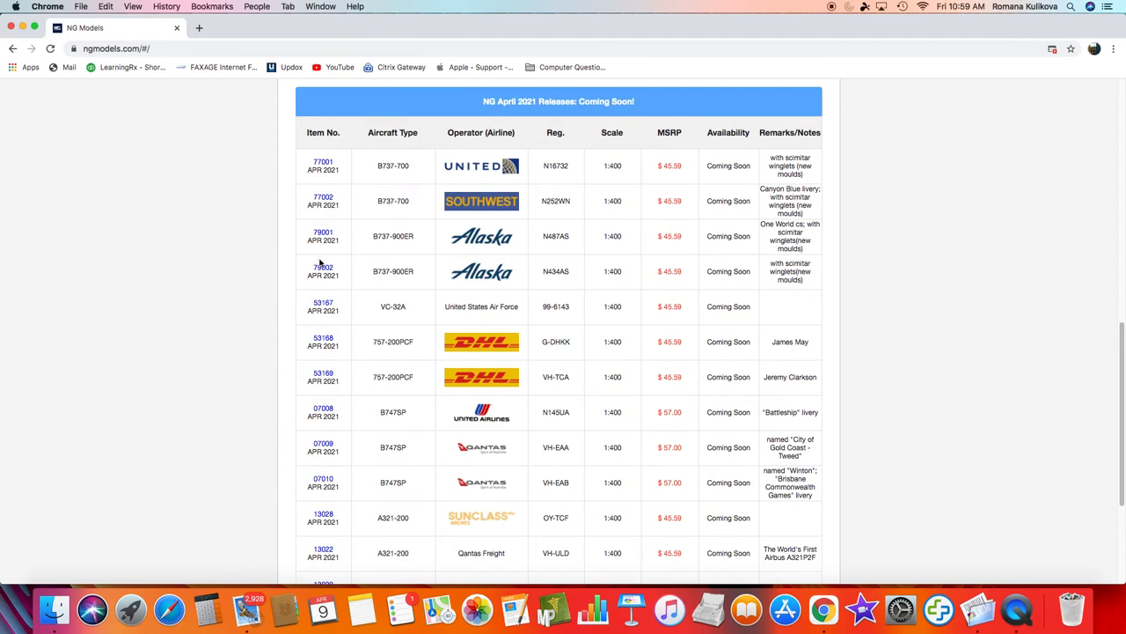
pyautogui.click(322, 267)
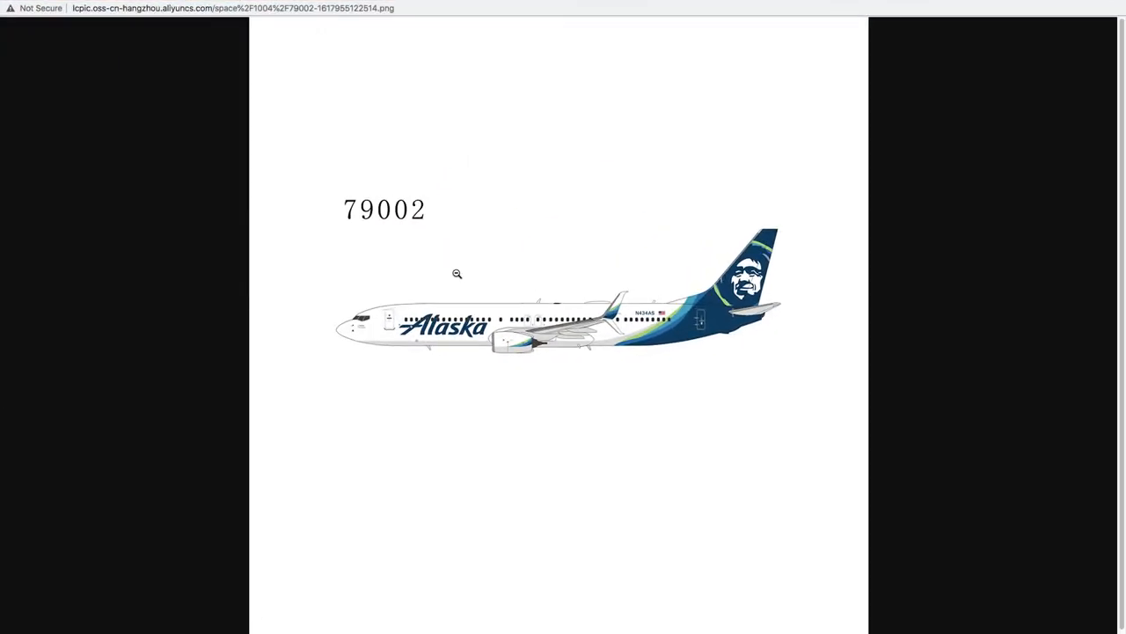
pyautogui.moveTo(961, 290)
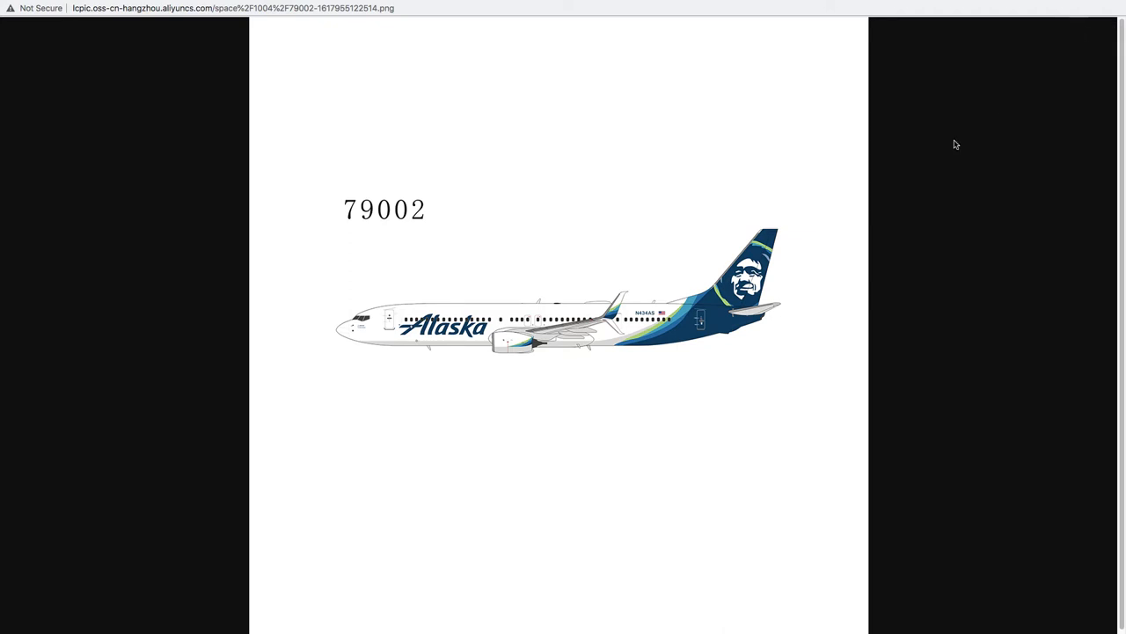
pyautogui.moveTo(593, 290)
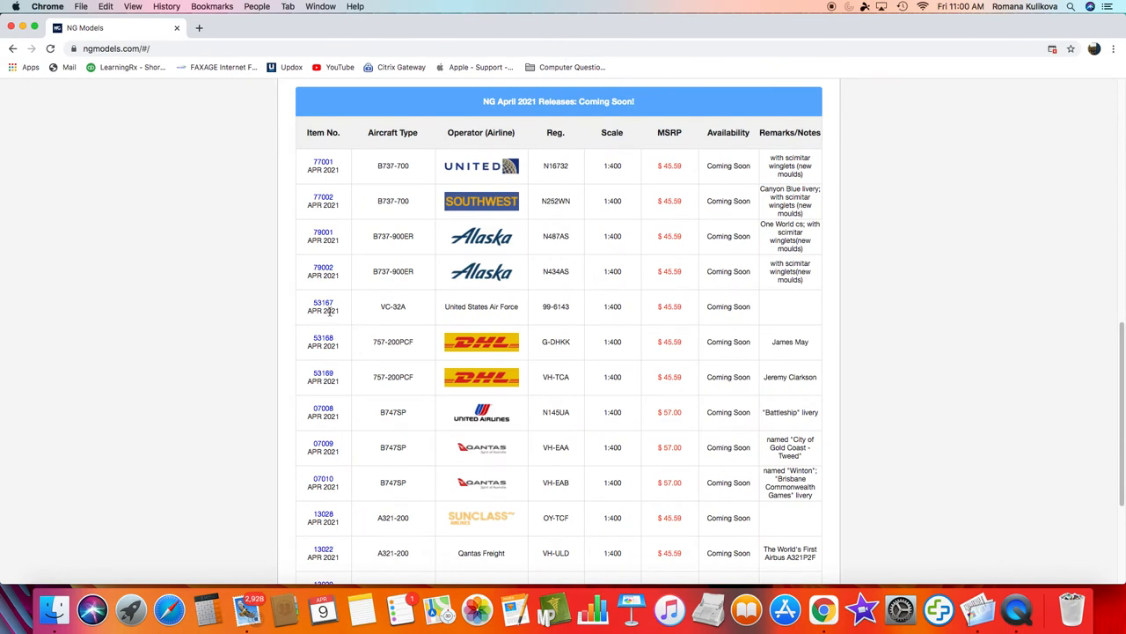
pyautogui.click(323, 302)
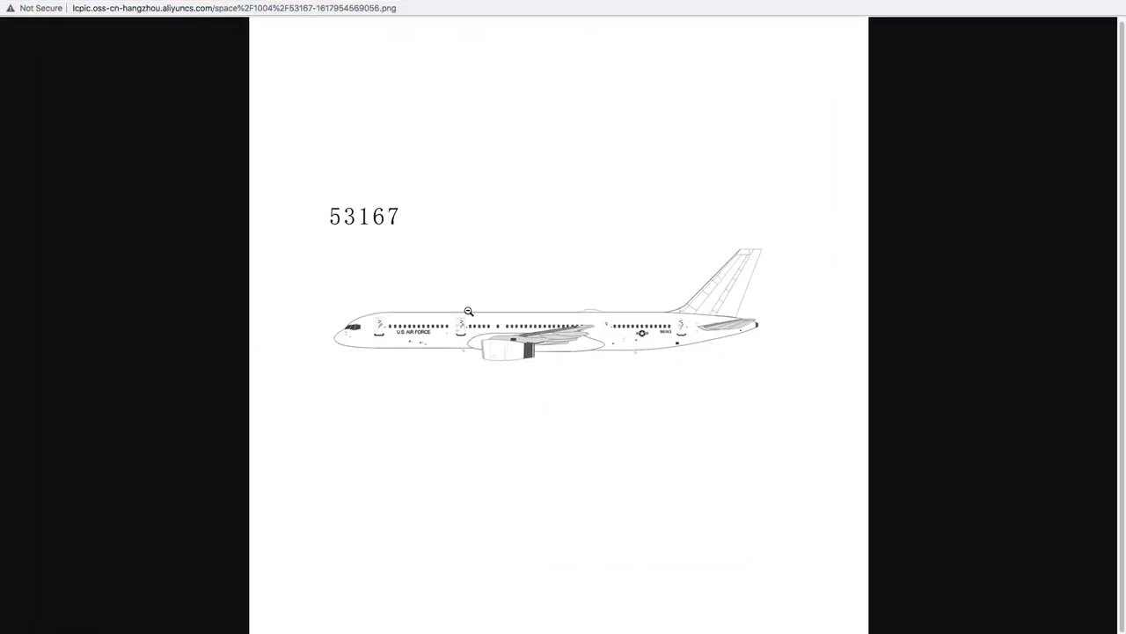
pyautogui.moveTo(771, 291)
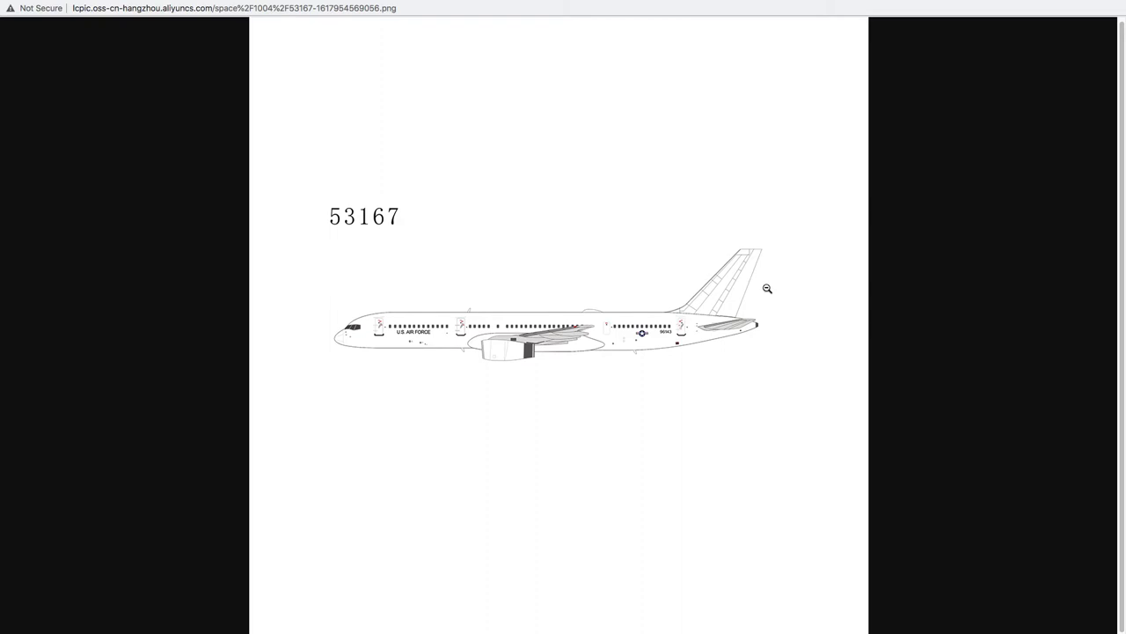
pyautogui.moveTo(667, 338)
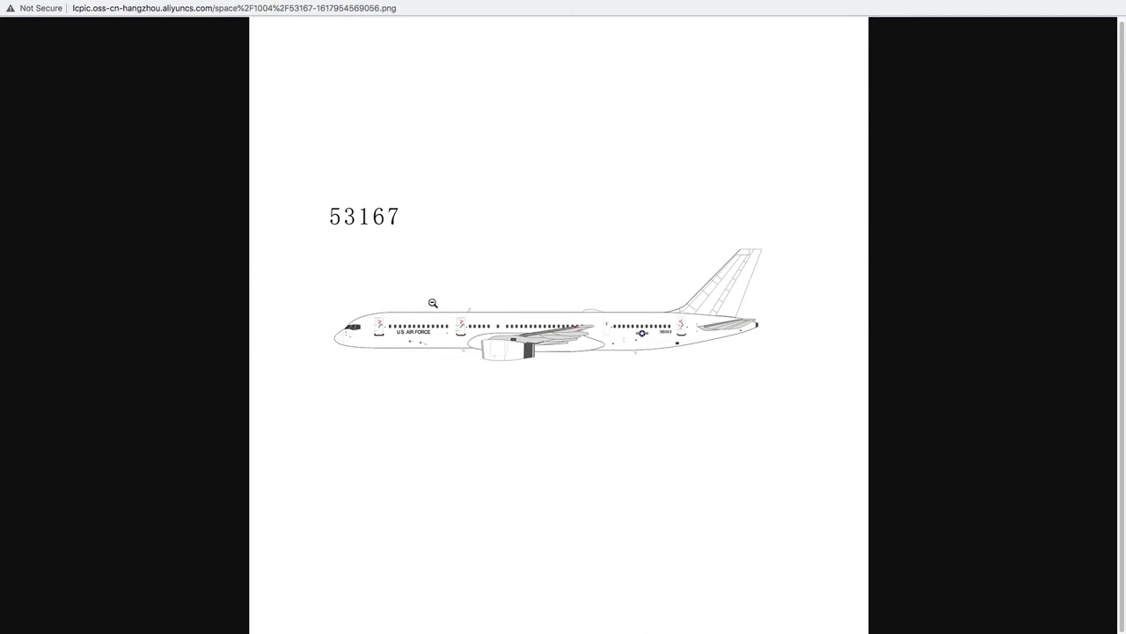
pyautogui.moveTo(428, 302)
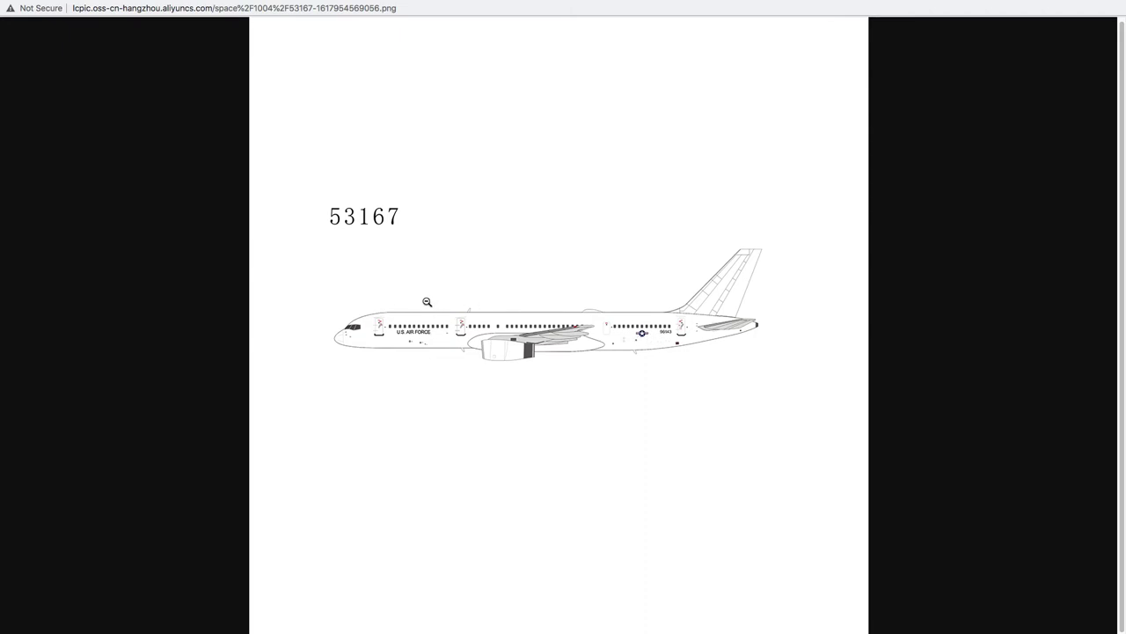
pyautogui.moveTo(407, 311)
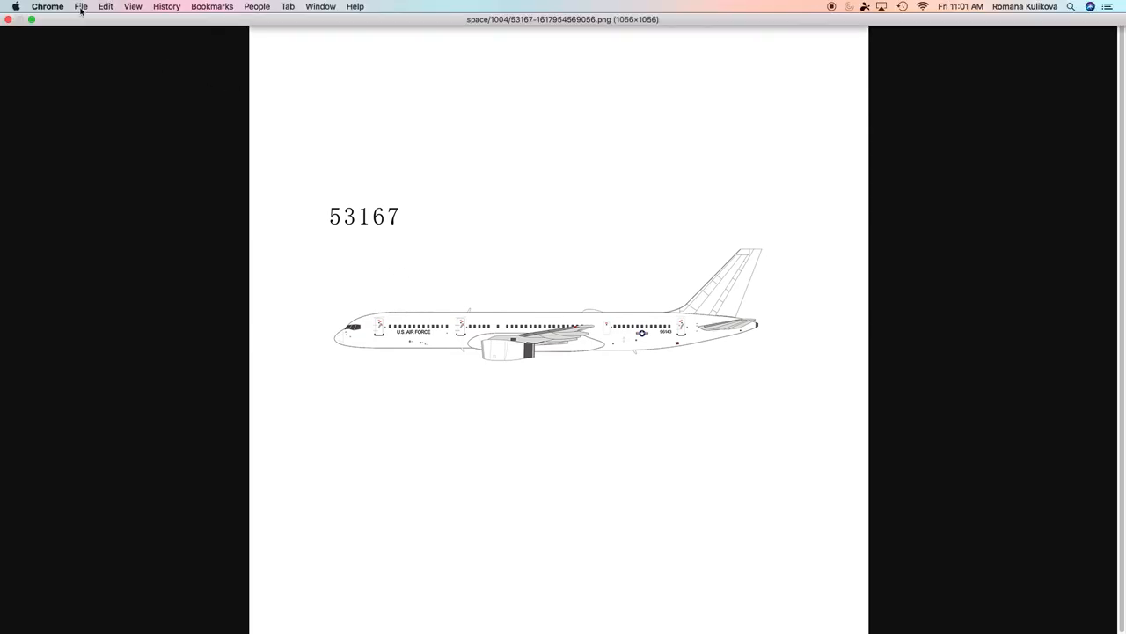
pyautogui.moveTo(32, 43)
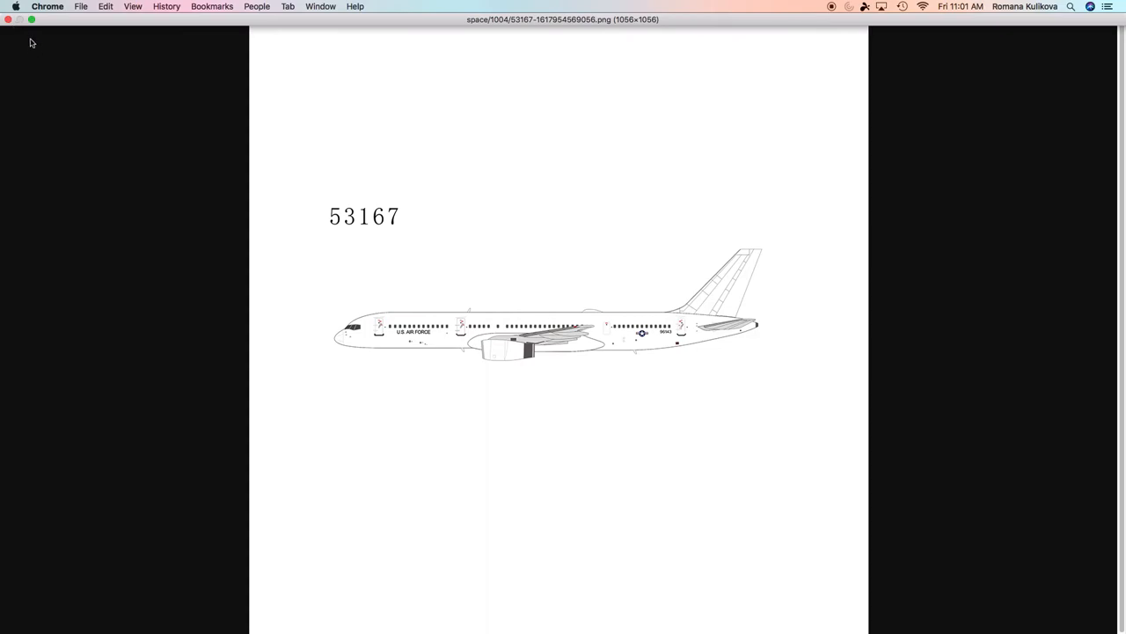
pyautogui.click(13, 48)
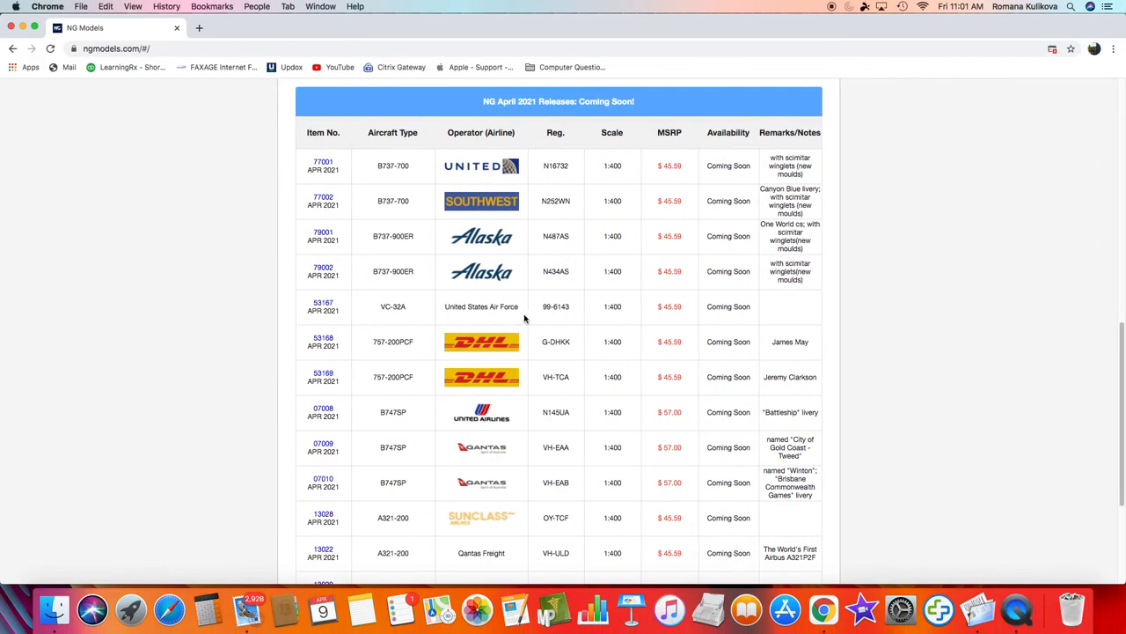
pyautogui.moveTo(667, 306)
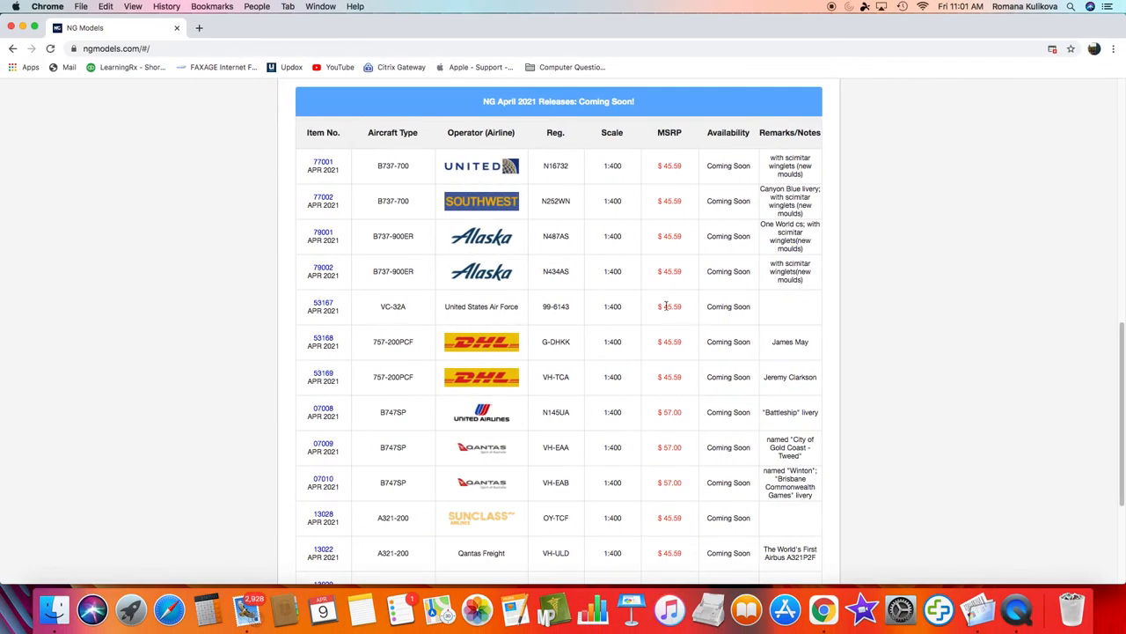
pyautogui.moveTo(546, 306)
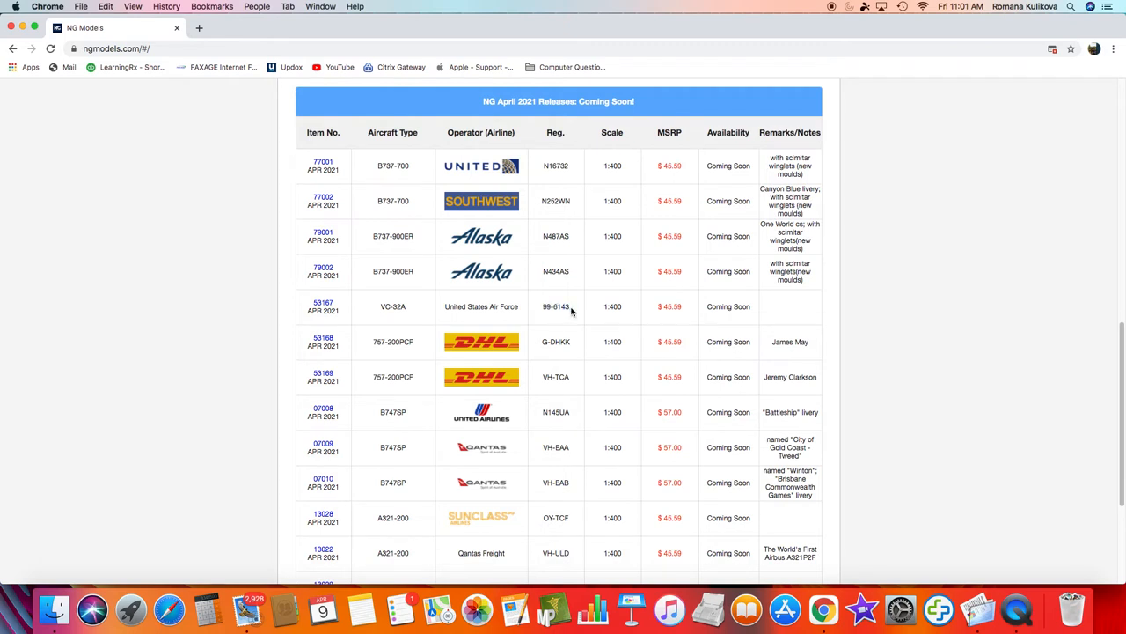
pyautogui.moveTo(456, 364)
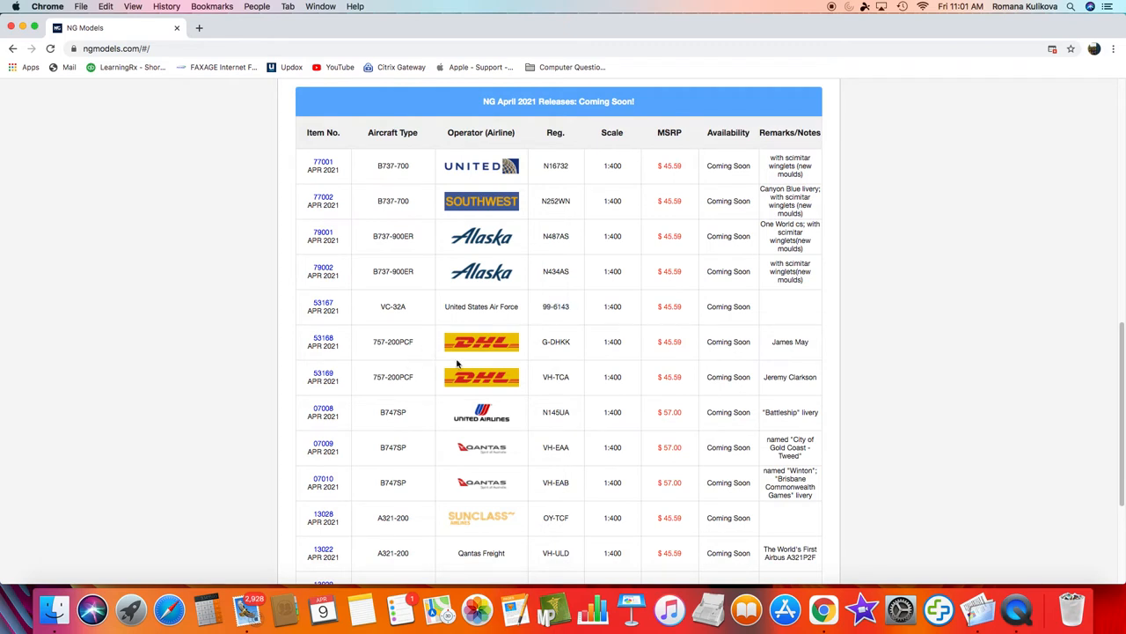
pyautogui.moveTo(456, 358)
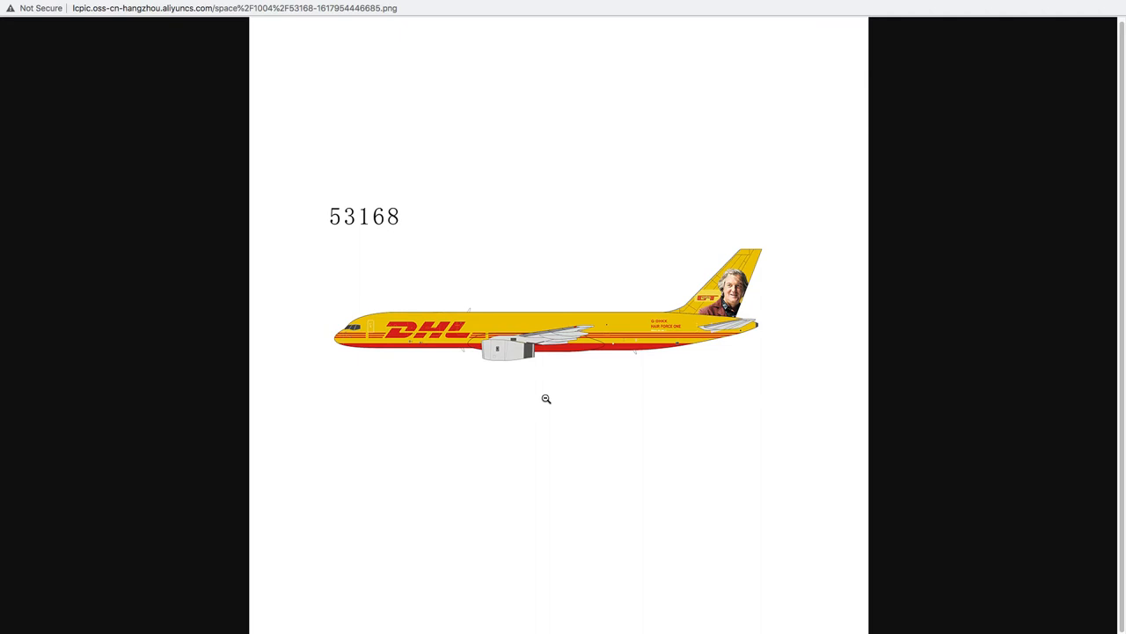
pyautogui.moveTo(347, 296)
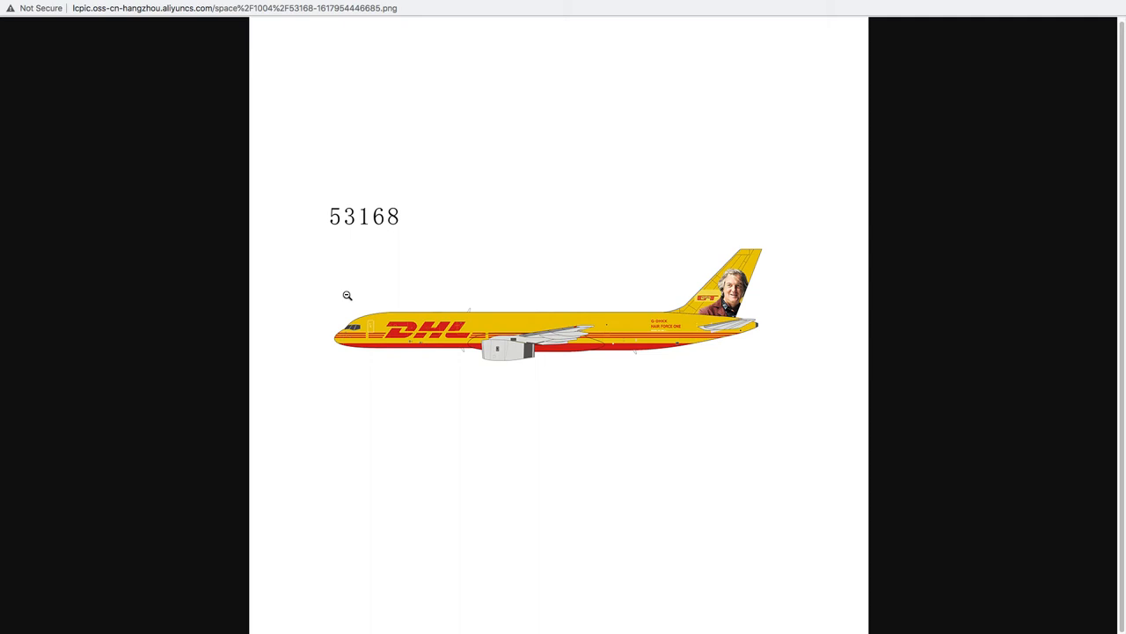
pyautogui.moveTo(475, 323)
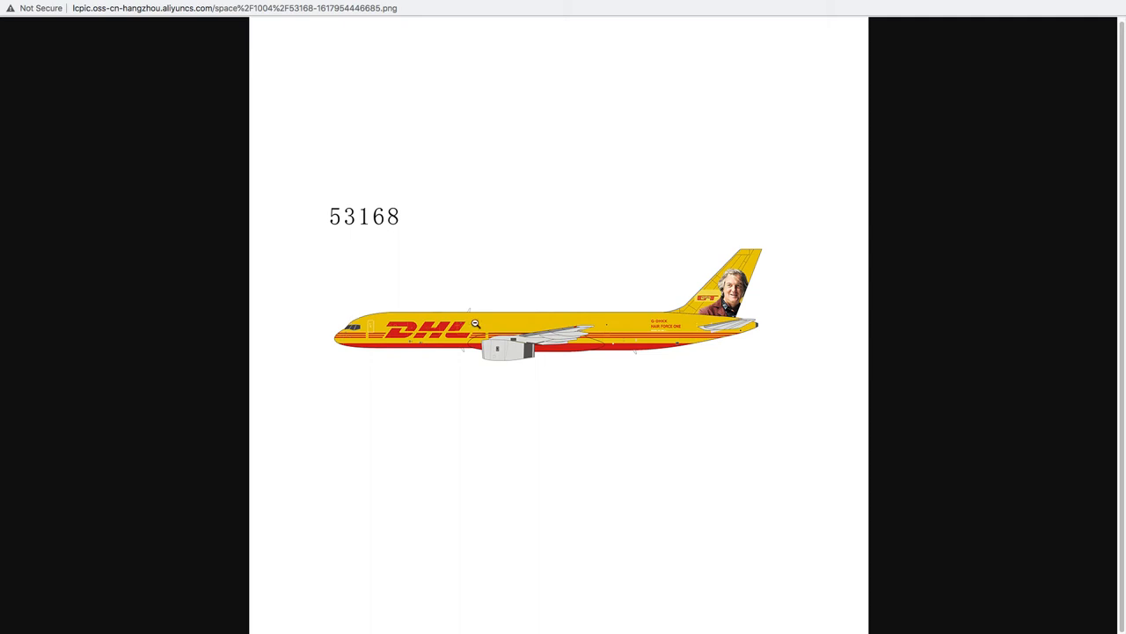
pyautogui.moveTo(635, 331)
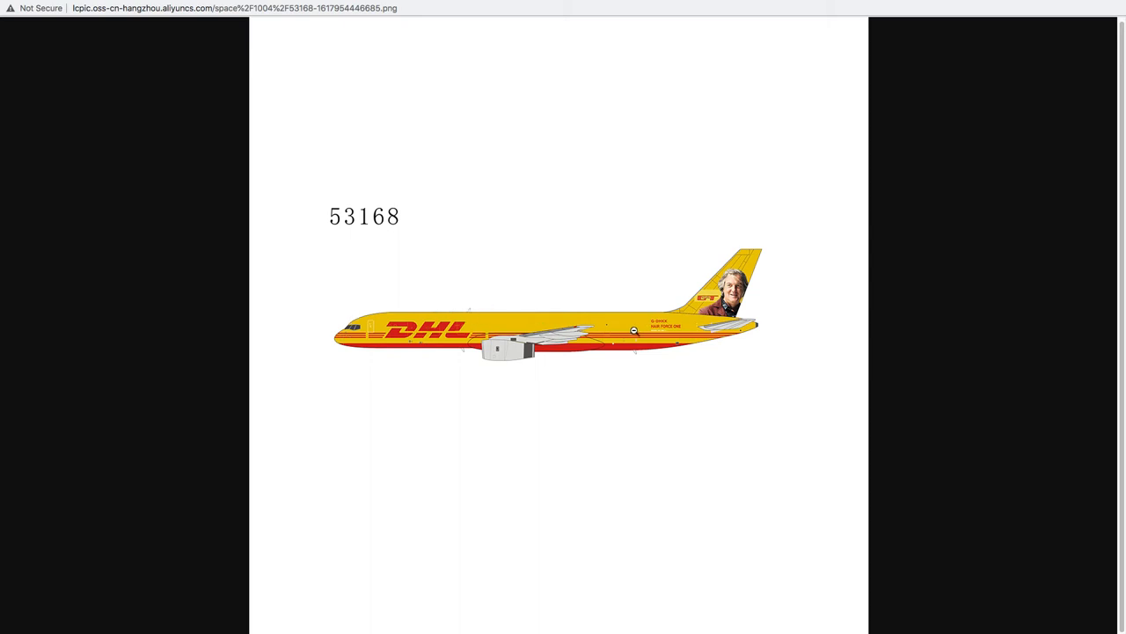
pyautogui.moveTo(677, 326)
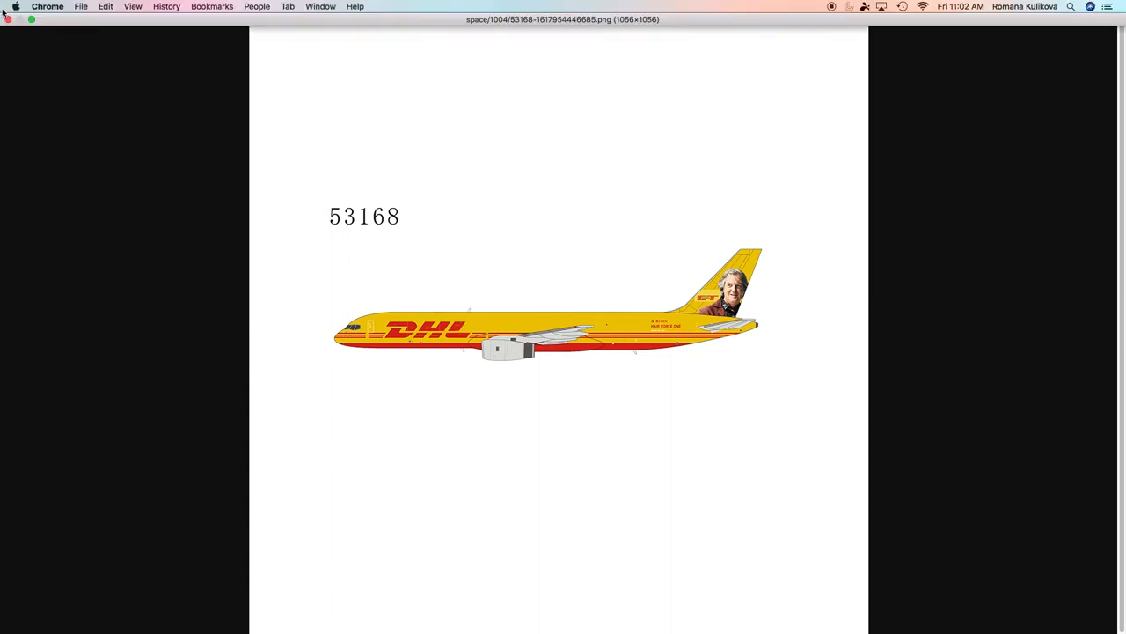
# Close the 53168 profile, then view and close the 53169 profile.
pyautogui.click(13, 48)
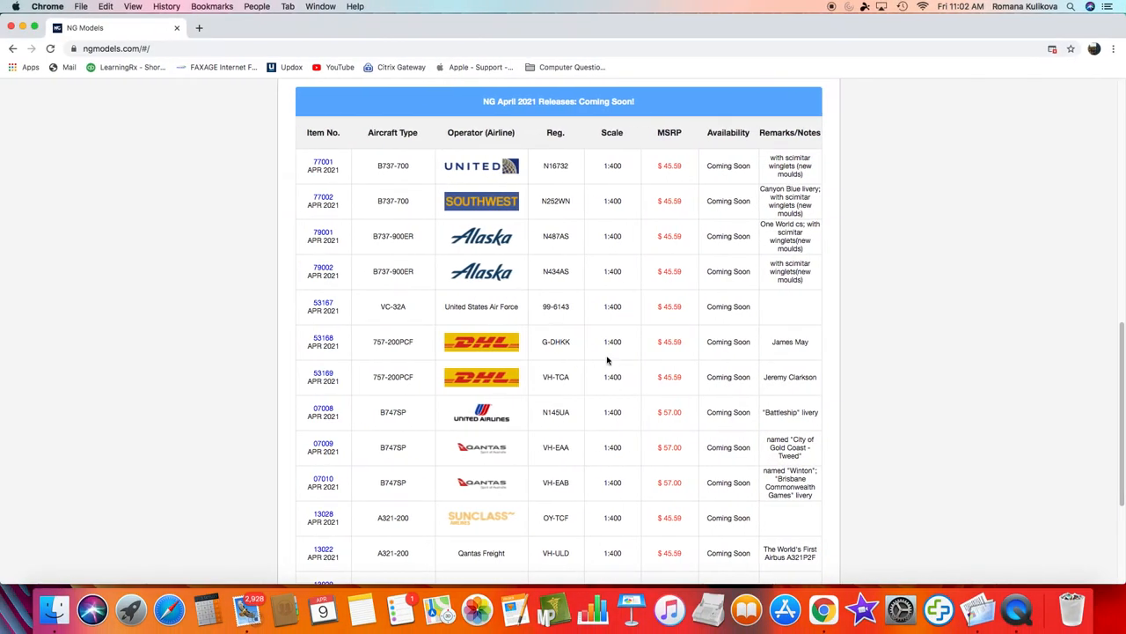
pyautogui.moveTo(581, 402)
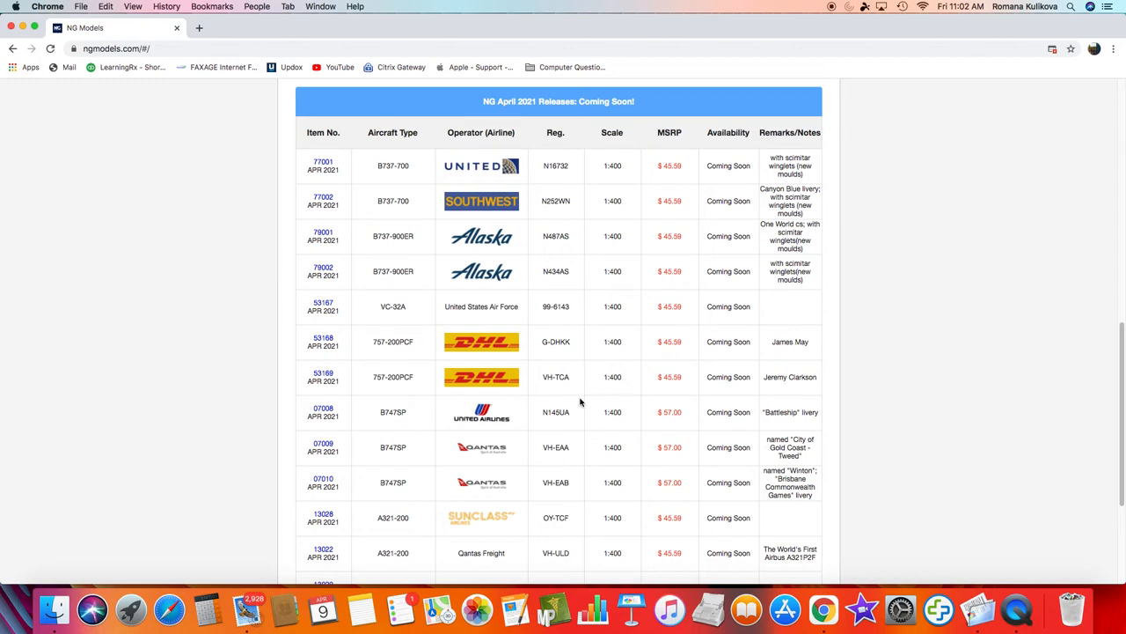
pyautogui.click(323, 372)
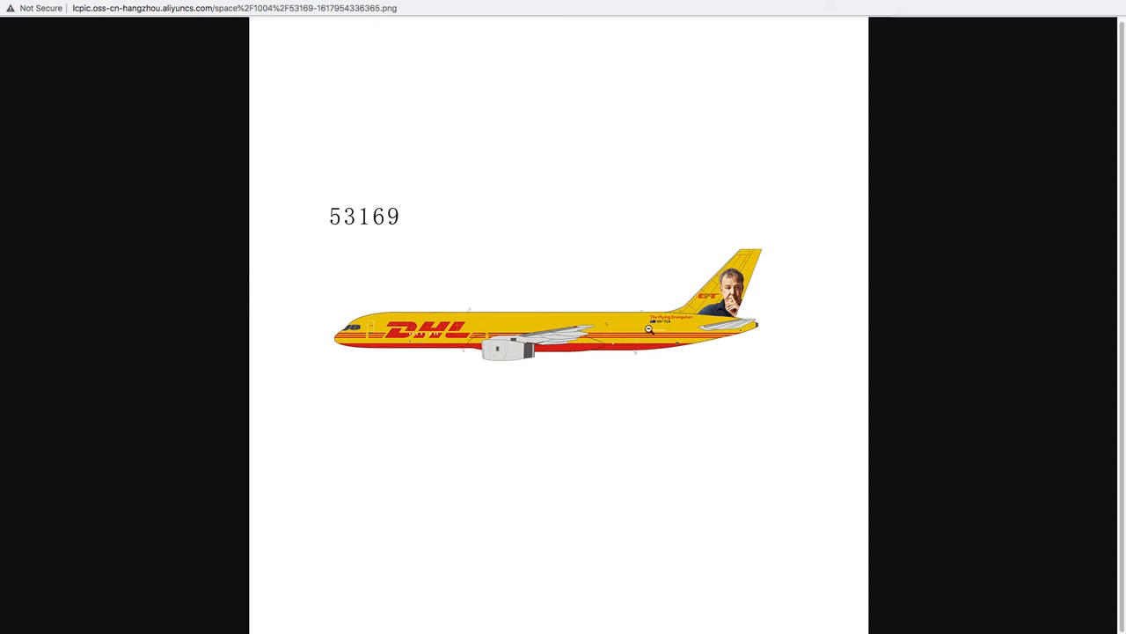
pyautogui.moveTo(676, 328)
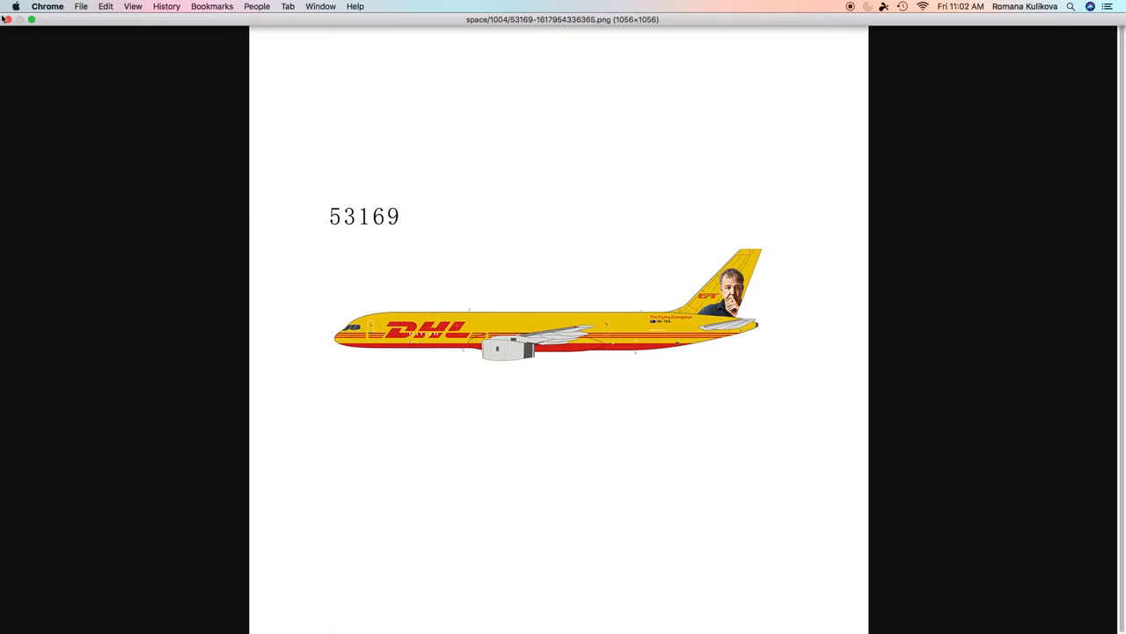
pyautogui.click(12, 48)
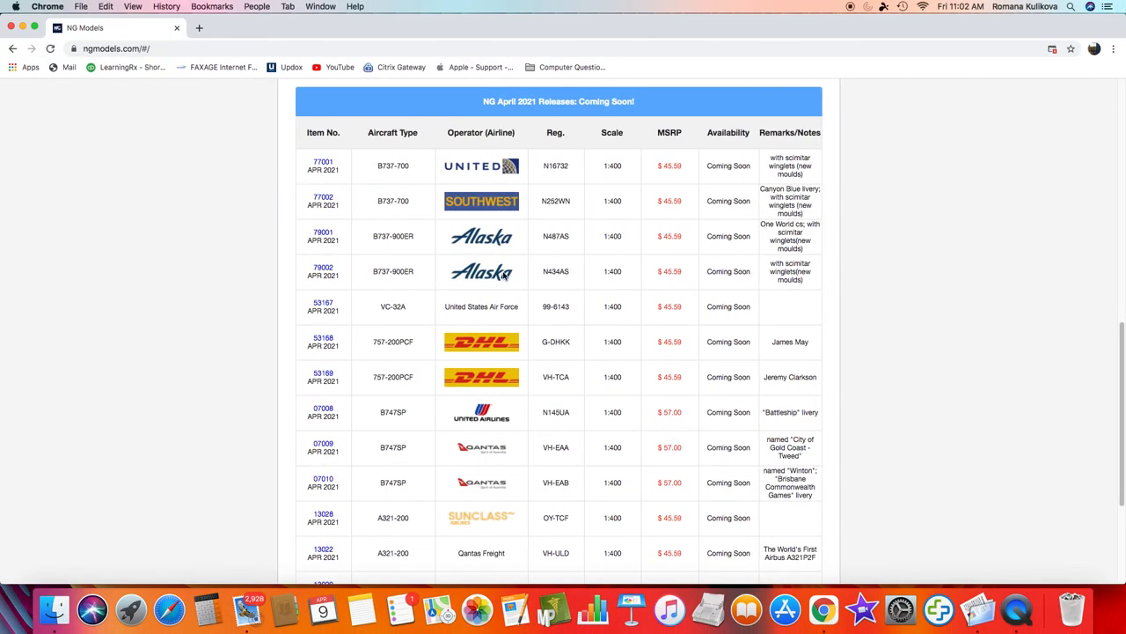
pyautogui.moveTo(537, 295)
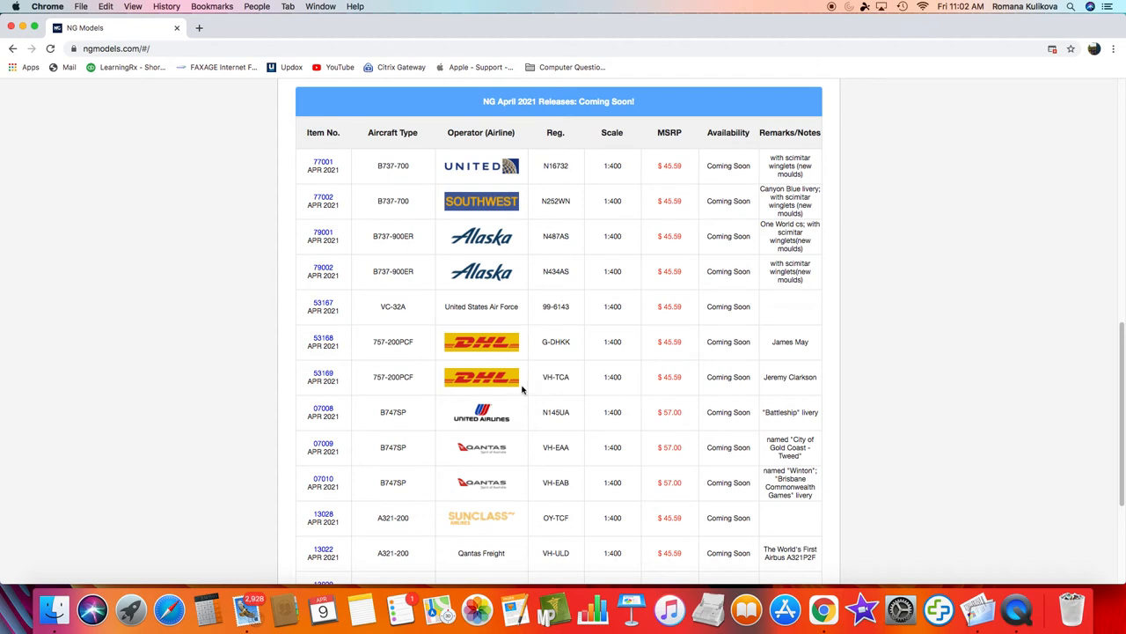
pyautogui.moveTo(453, 344)
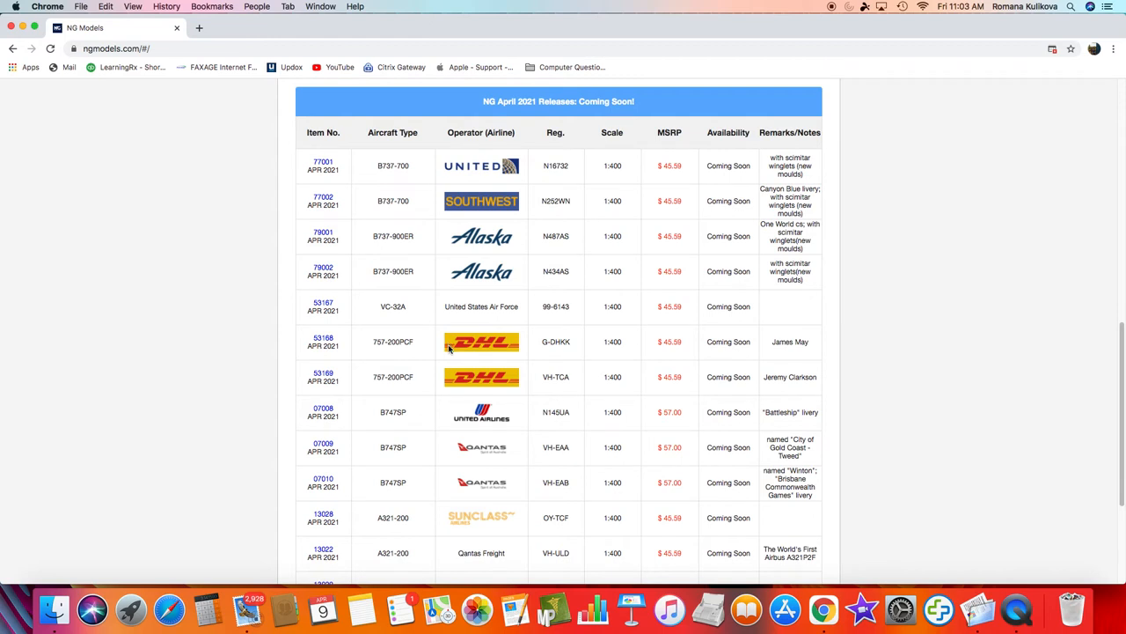
pyautogui.moveTo(475, 408)
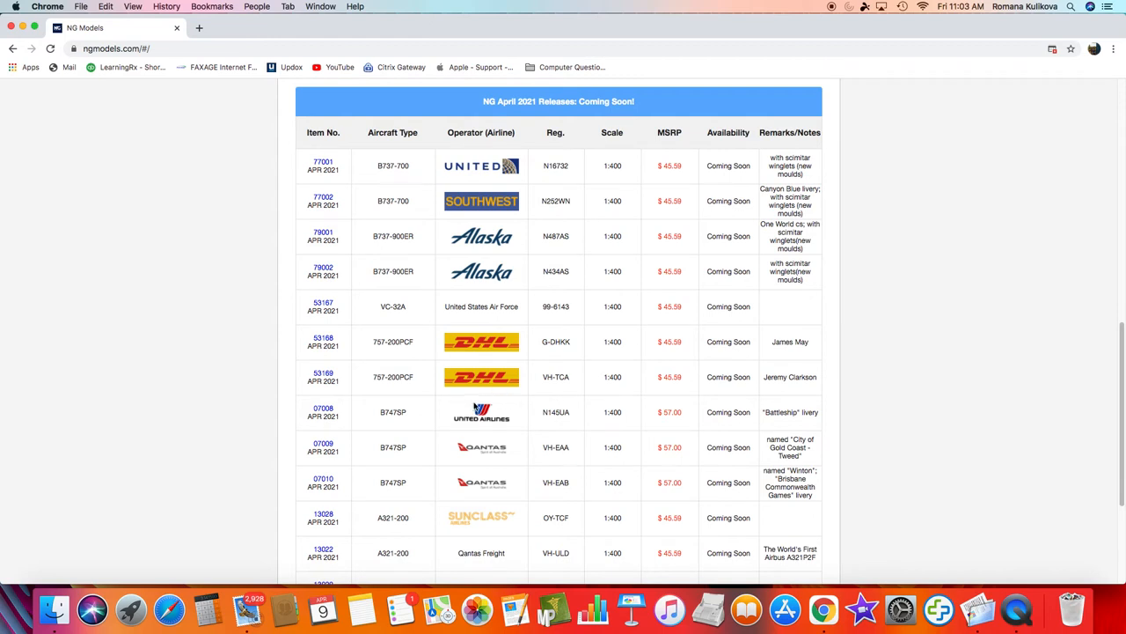
pyautogui.moveTo(500, 365)
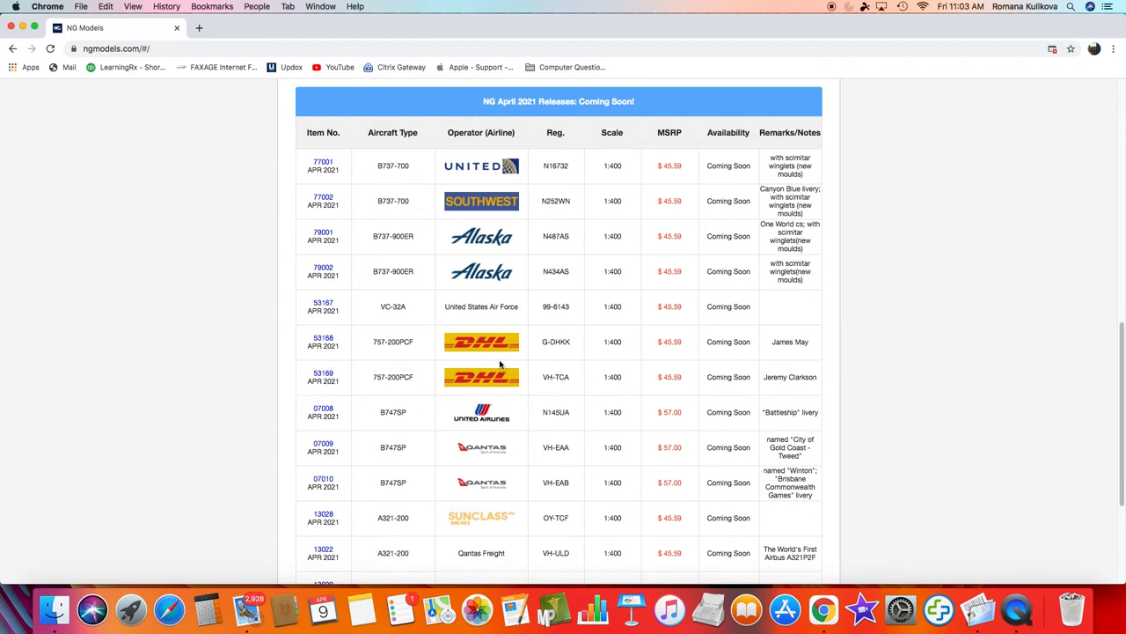
pyautogui.moveTo(542, 394)
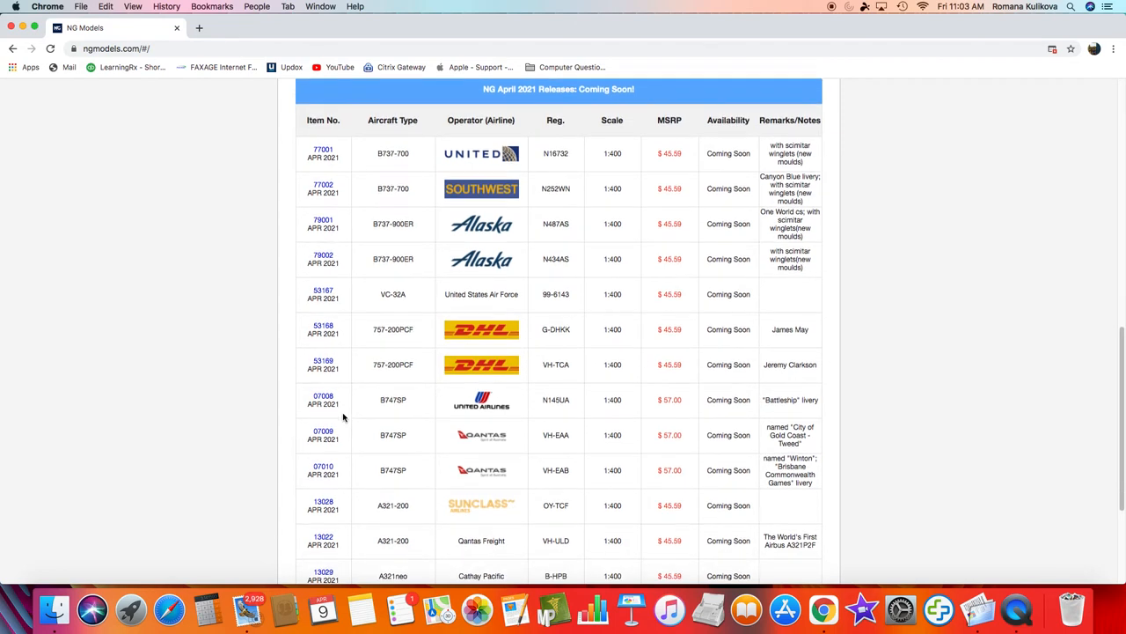
# Scroll to the Qantas 747SP rows and view the 07010 and 07009 profiles.
pyautogui.scroll(-3)
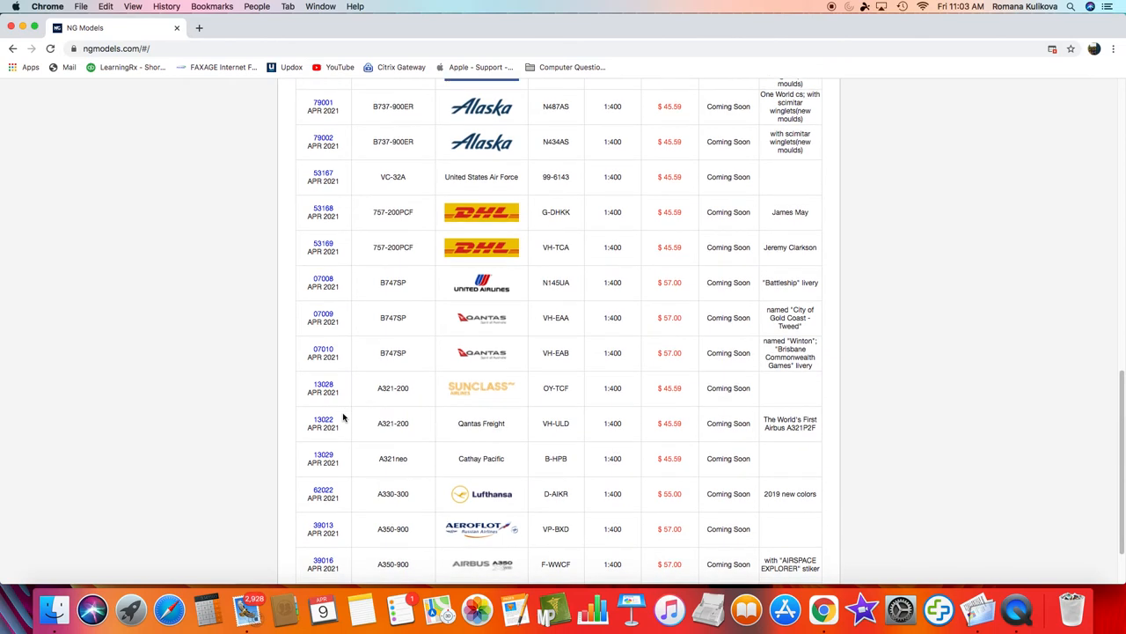
pyautogui.scroll(-3)
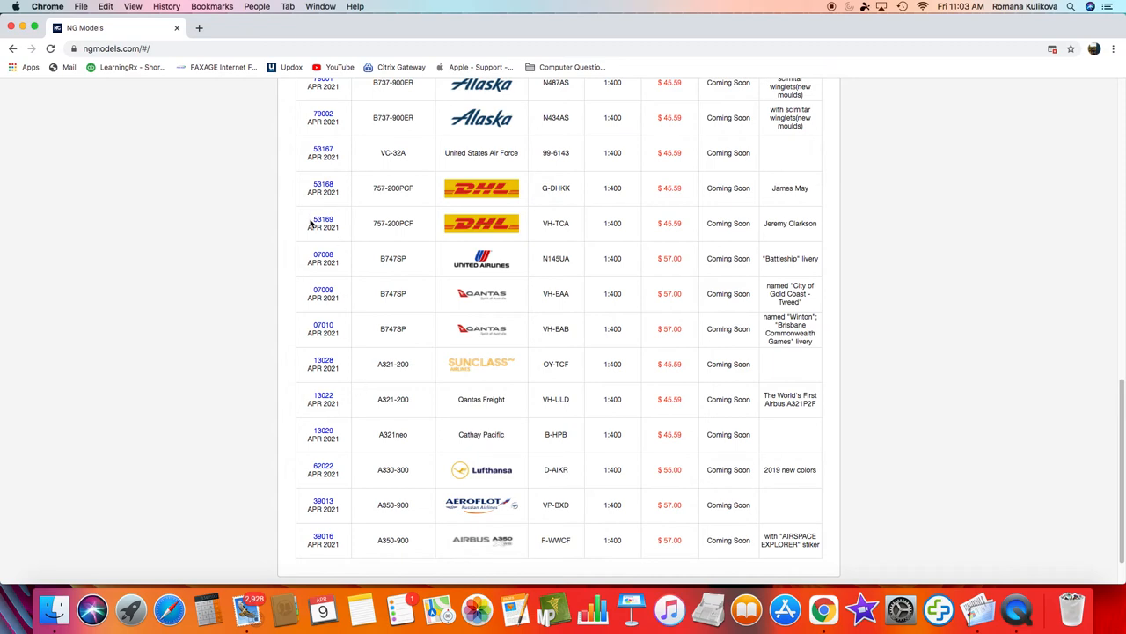
pyautogui.moveTo(416, 287)
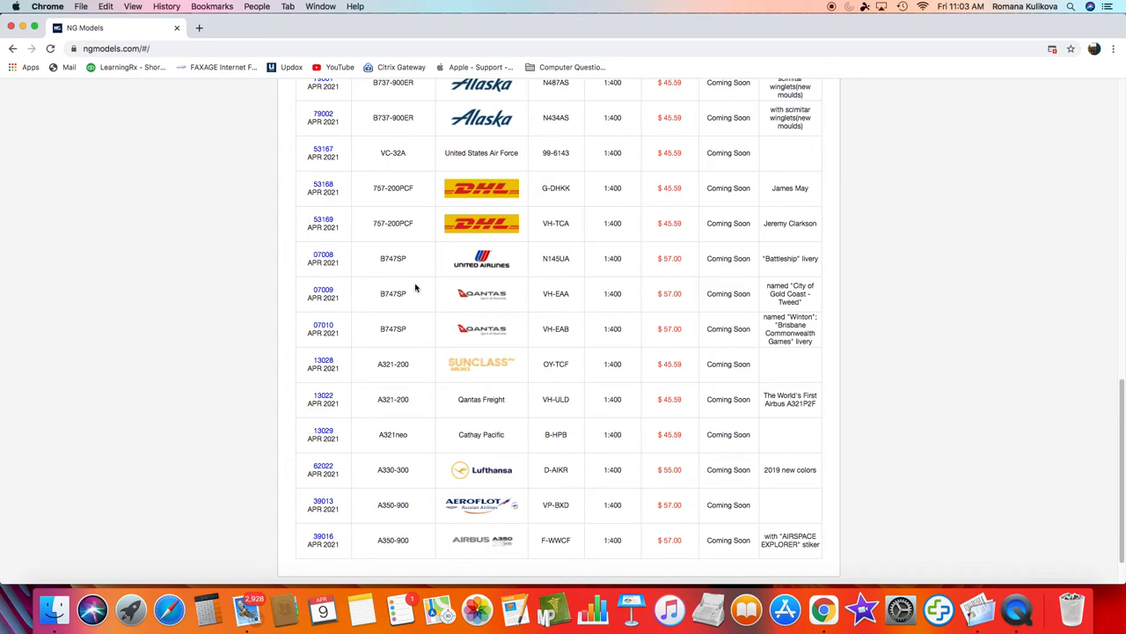
pyautogui.scroll(3)
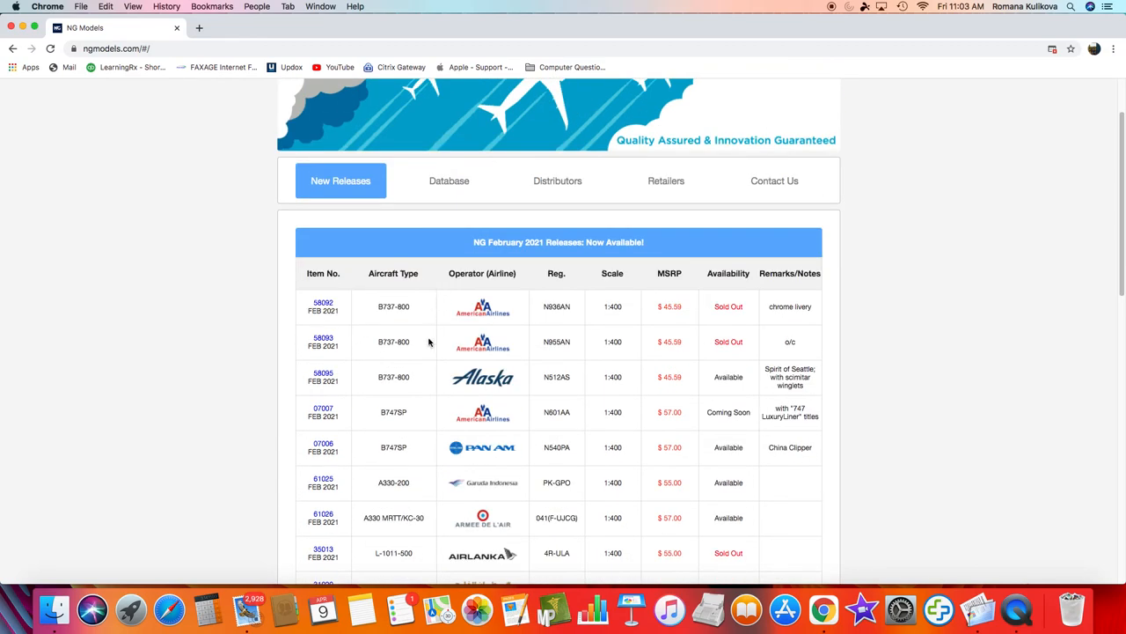
pyautogui.scroll(-3)
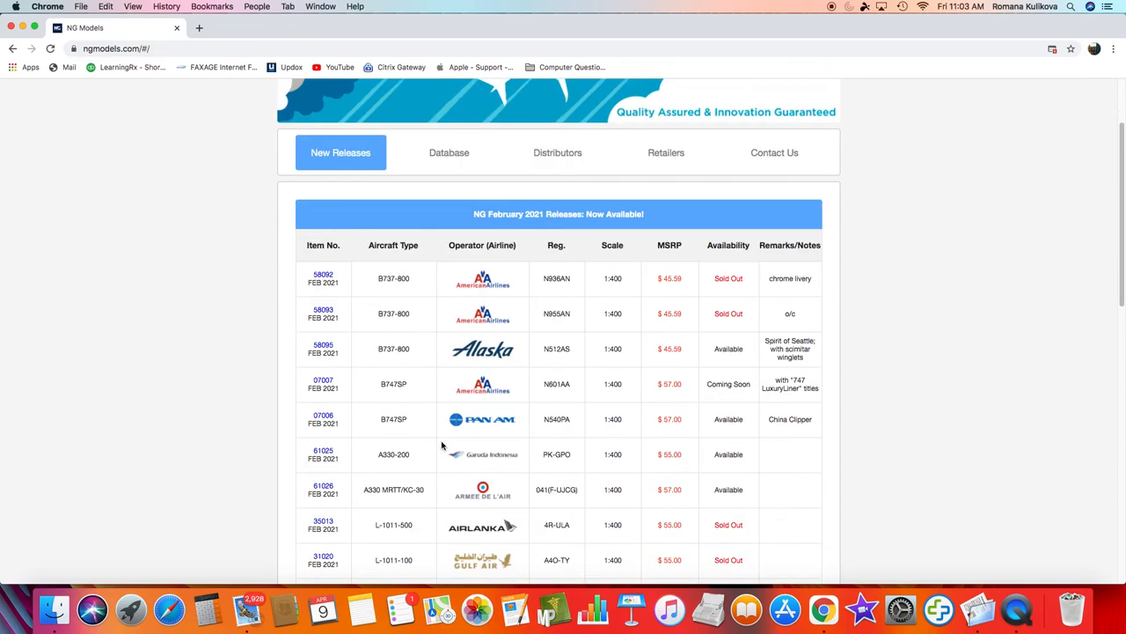
pyautogui.scroll(-3)
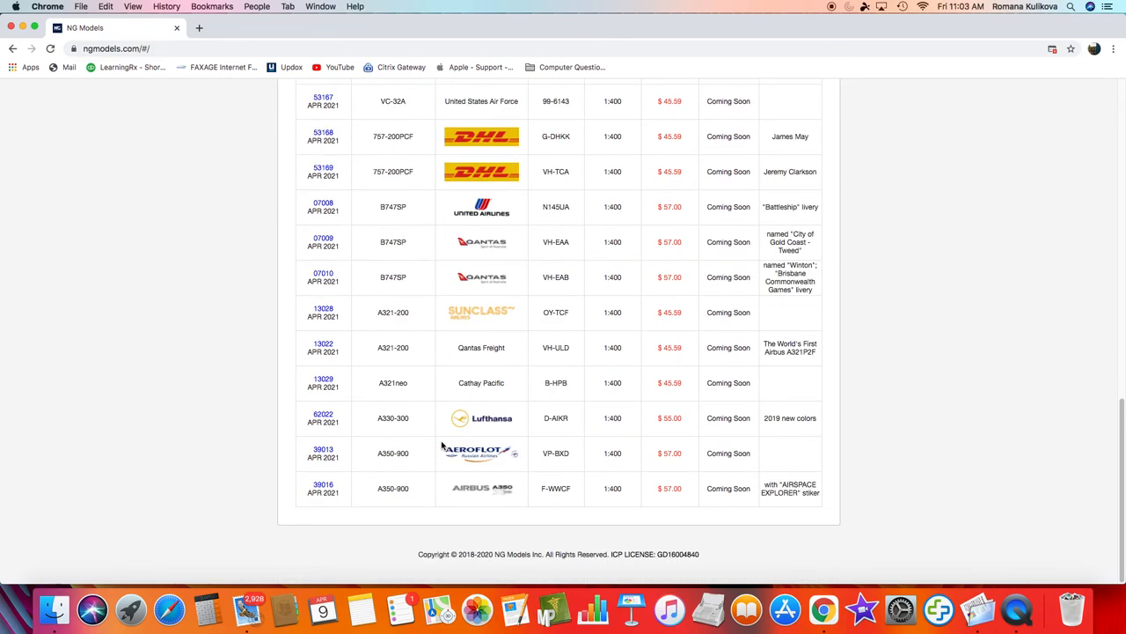
pyautogui.scroll(3)
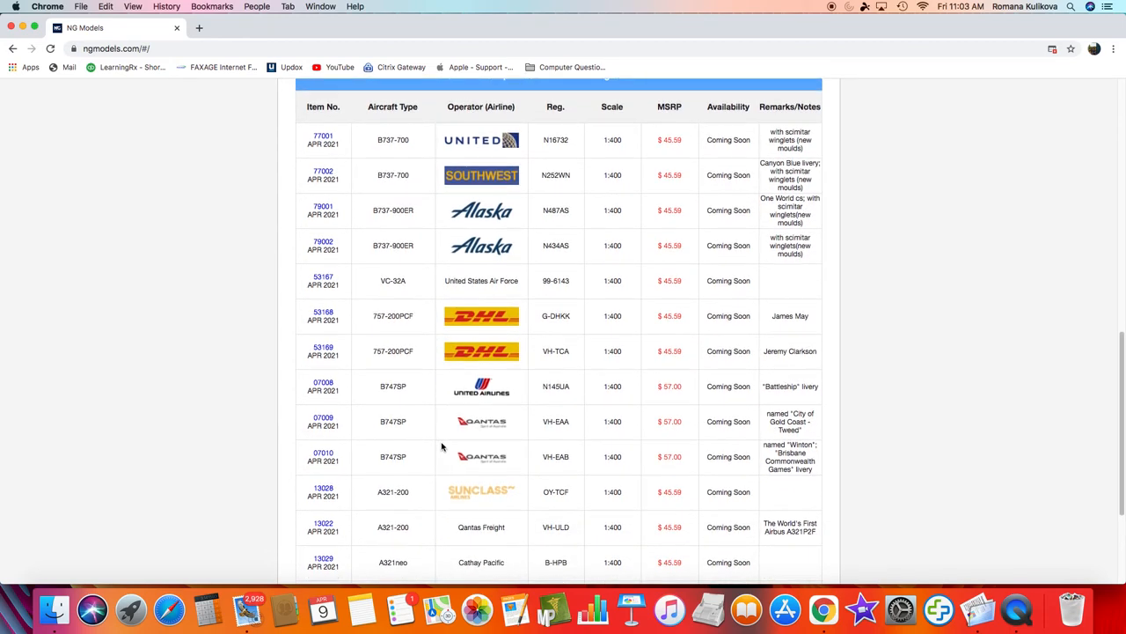
pyautogui.scroll(-3)
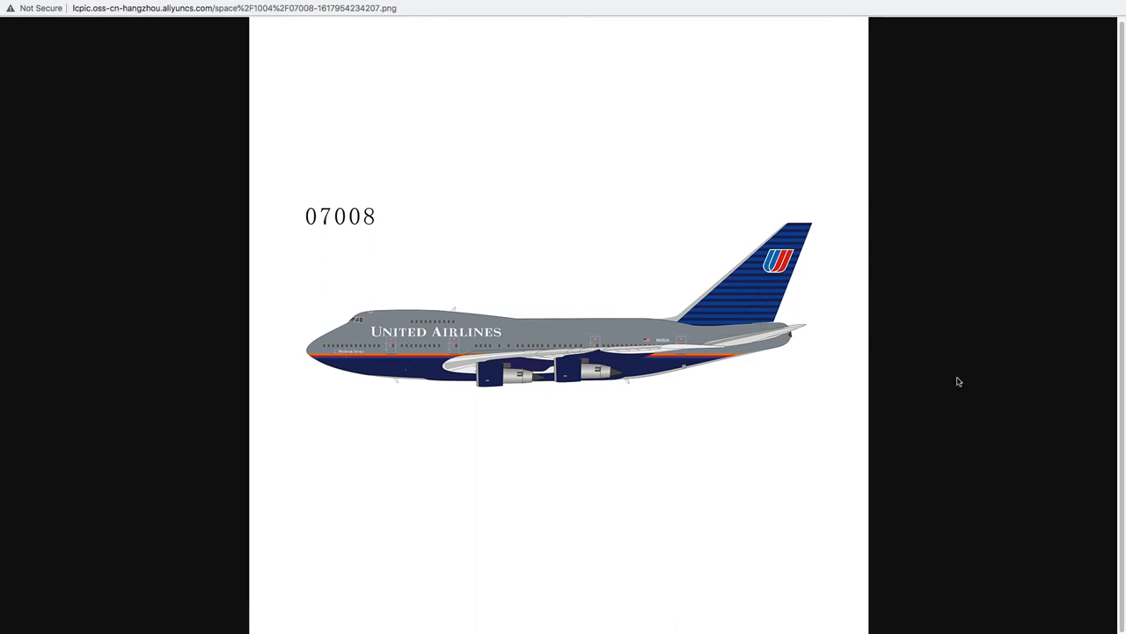
pyautogui.moveTo(953, 381)
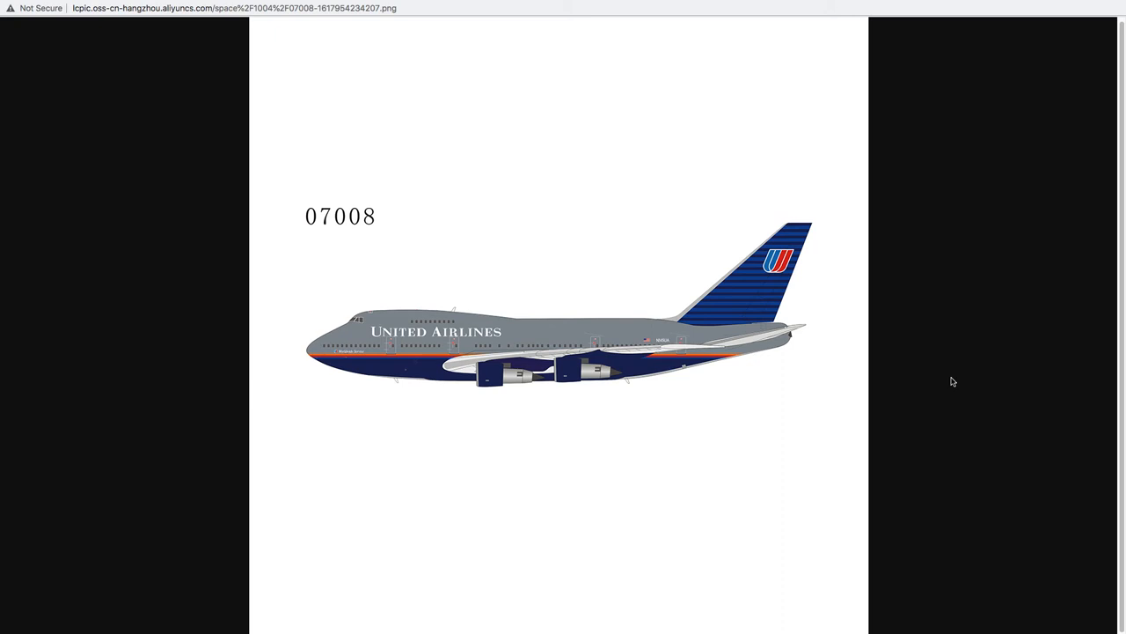
pyautogui.moveTo(508, 282)
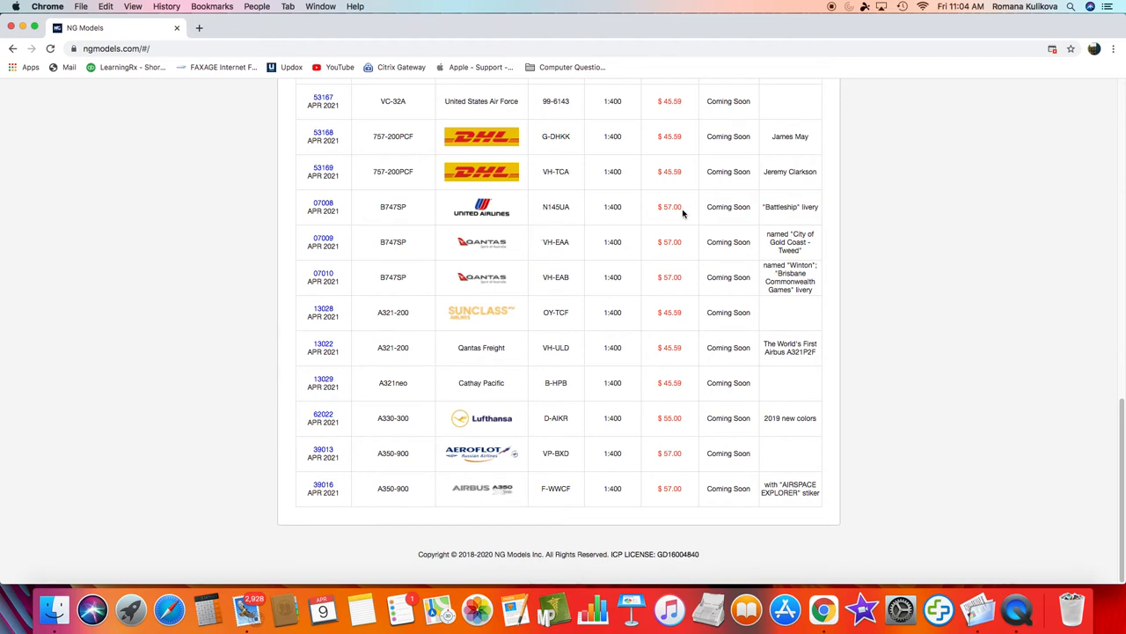
pyautogui.moveTo(571, 264)
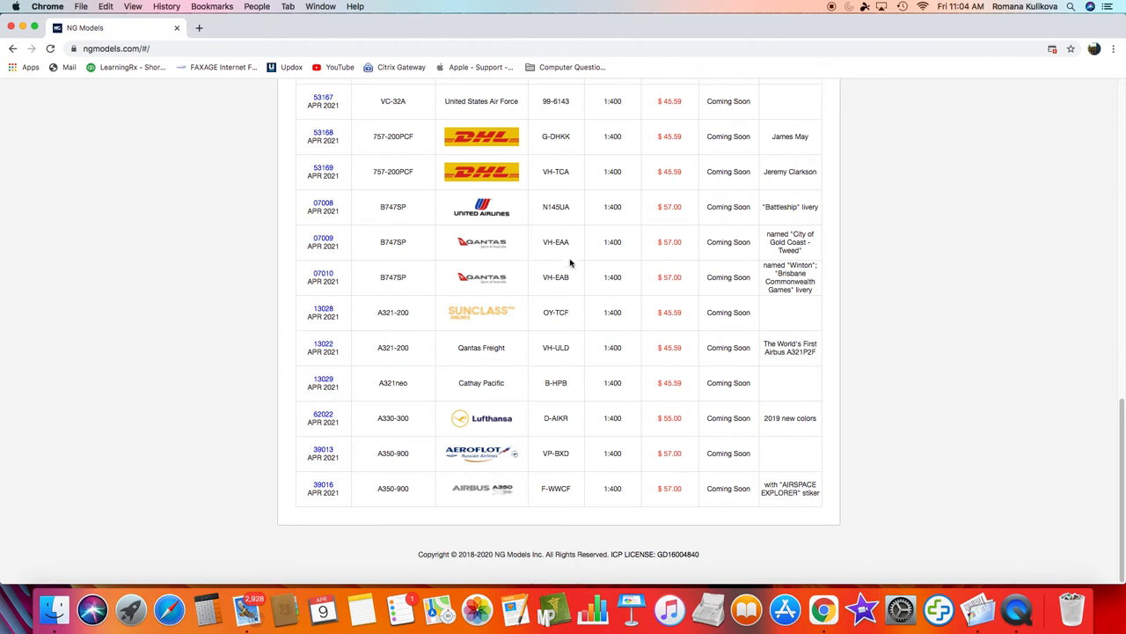
pyautogui.moveTo(394, 259)
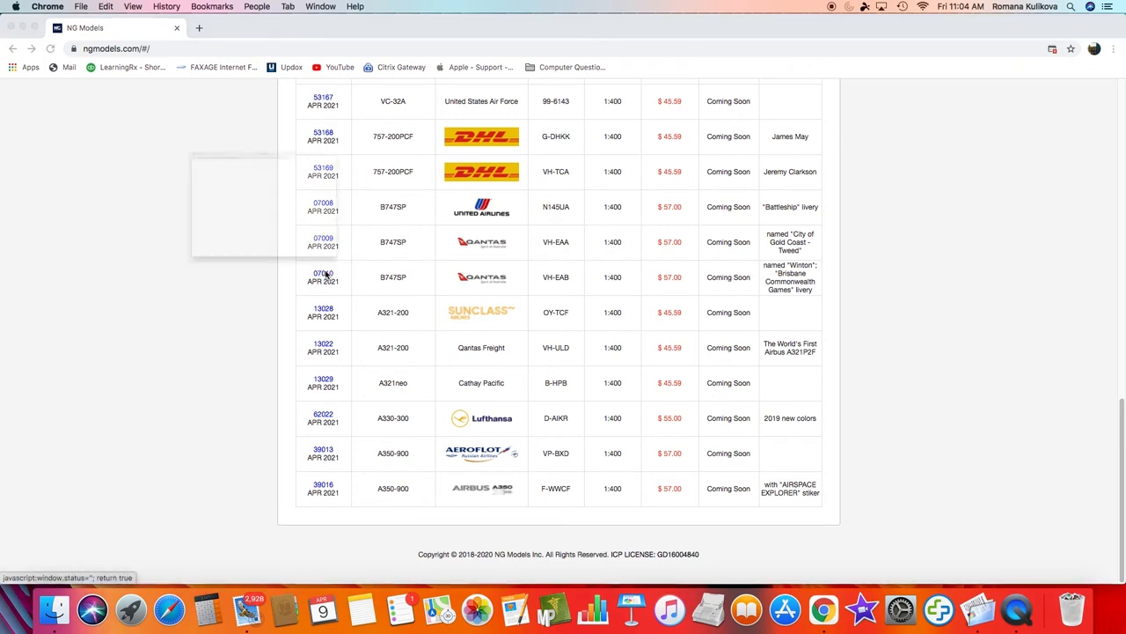
pyautogui.click(323, 274)
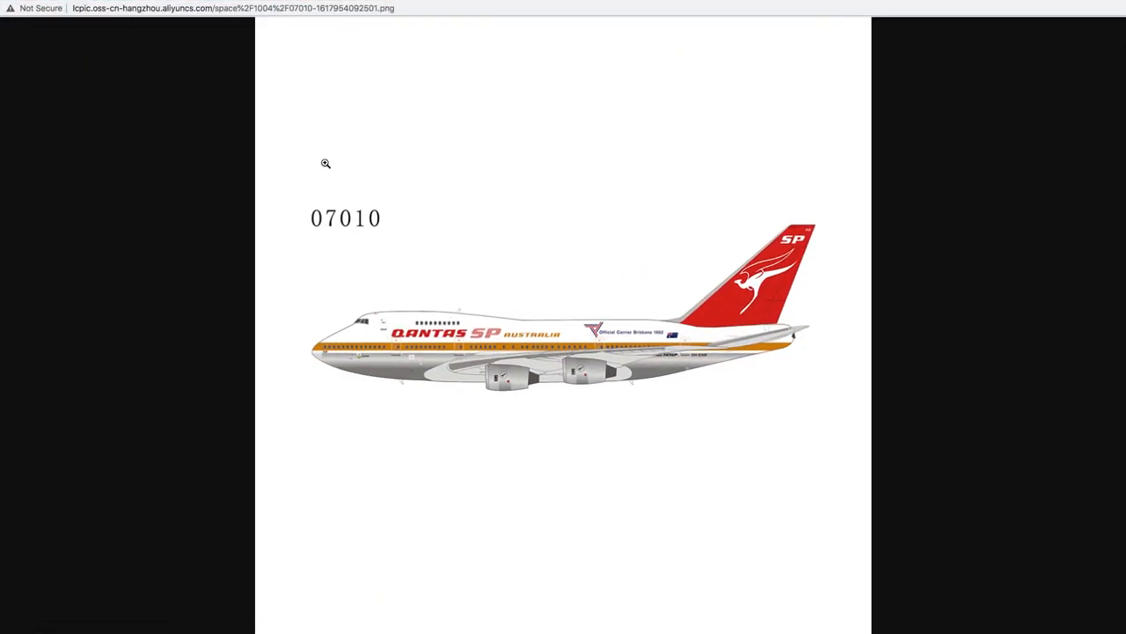
pyautogui.moveTo(358, 221)
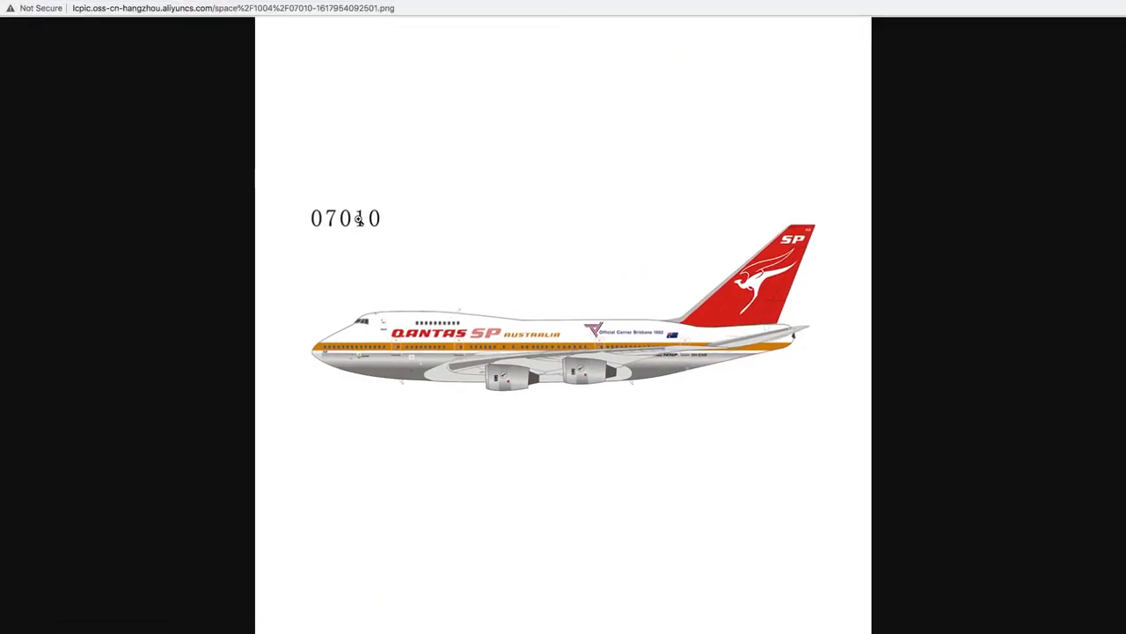
pyautogui.moveTo(473, 224)
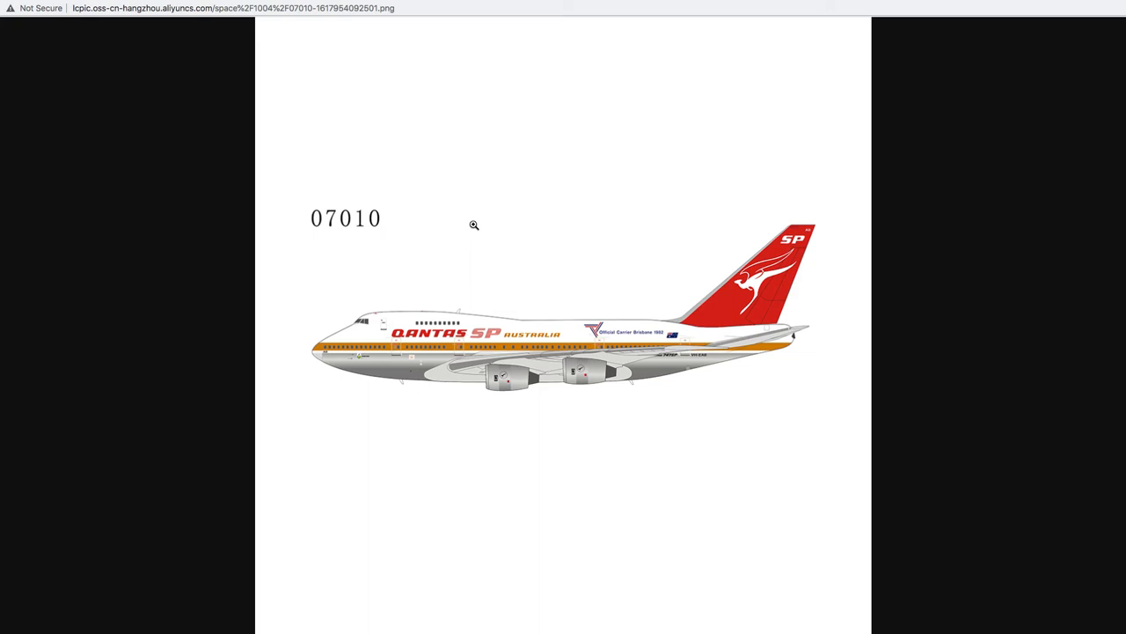
pyautogui.moveTo(637, 368)
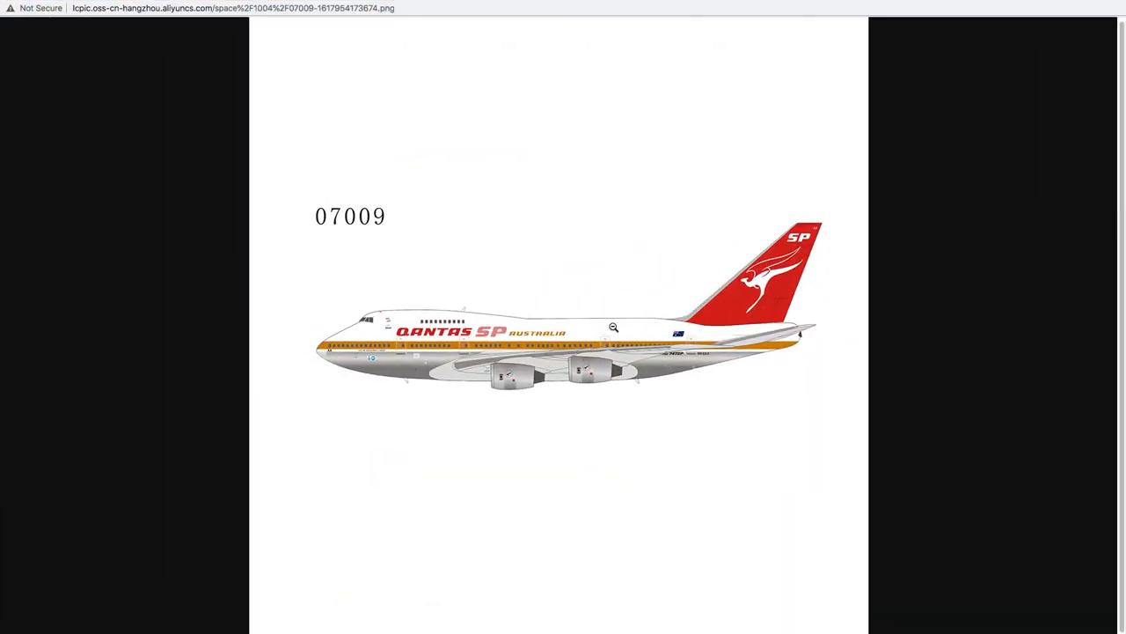
pyautogui.moveTo(539, 242)
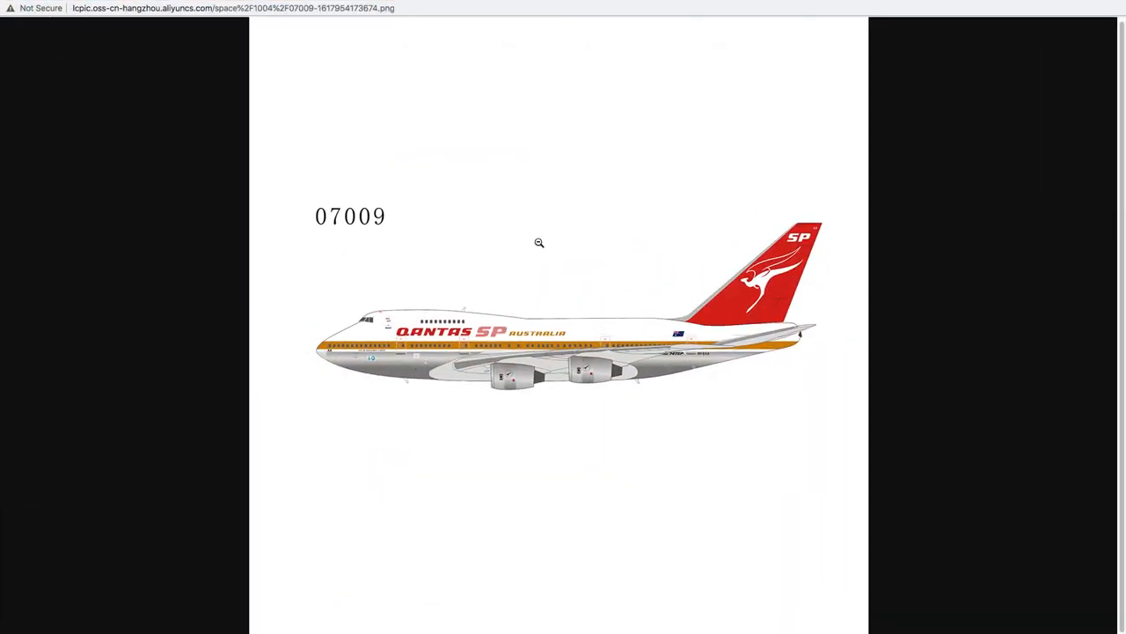
pyautogui.click(13, 48)
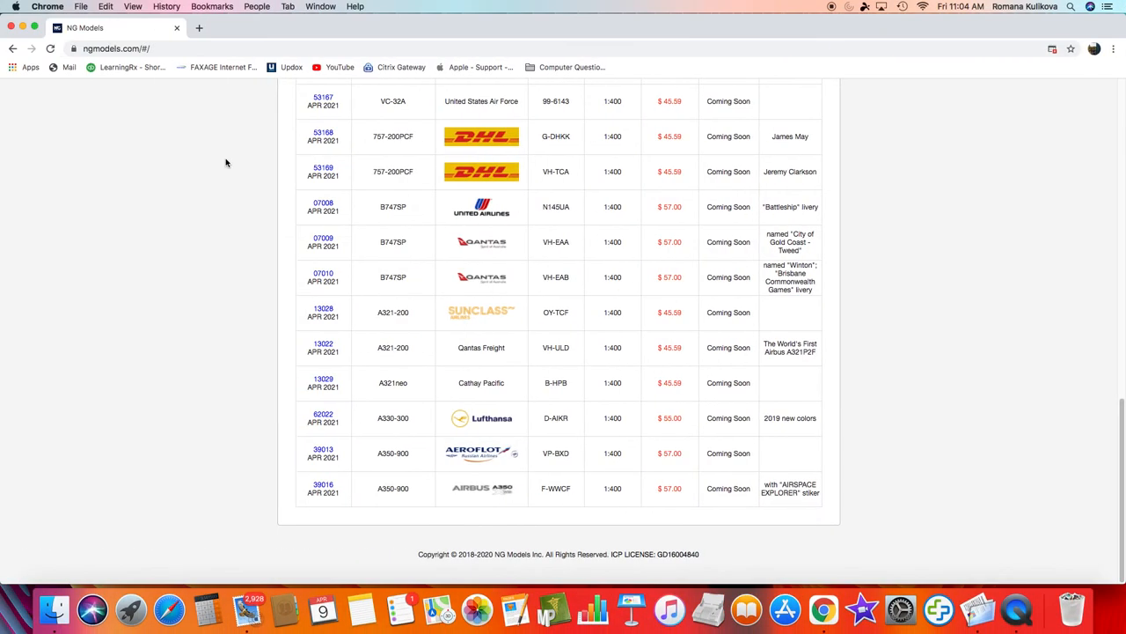
pyautogui.moveTo(328, 238)
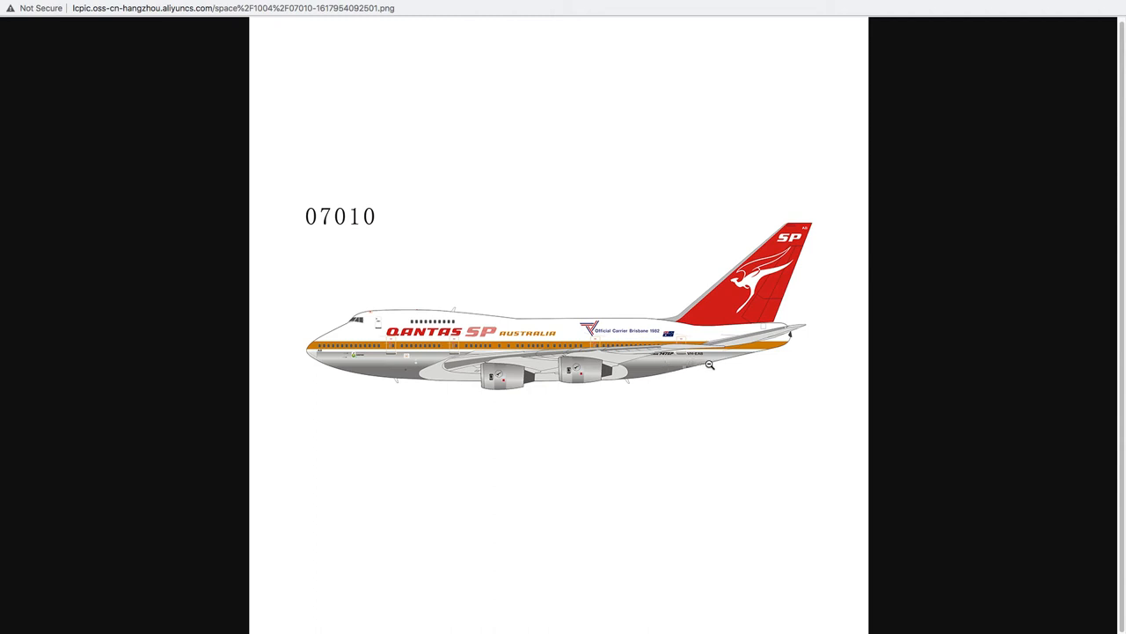
pyautogui.moveTo(695, 366)
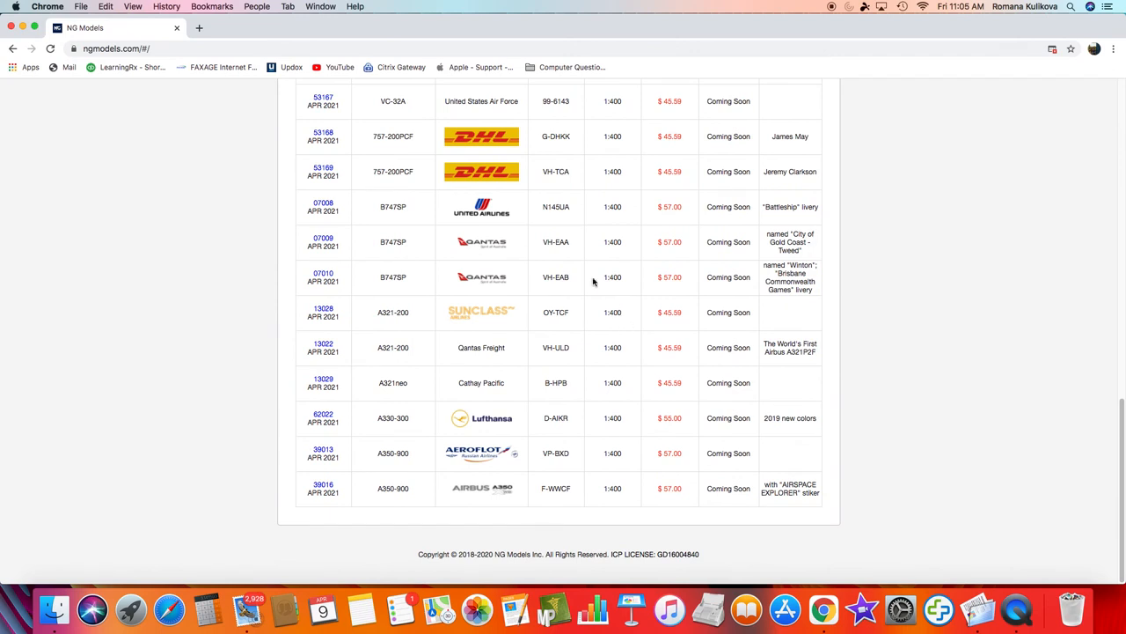
pyautogui.moveTo(431, 307)
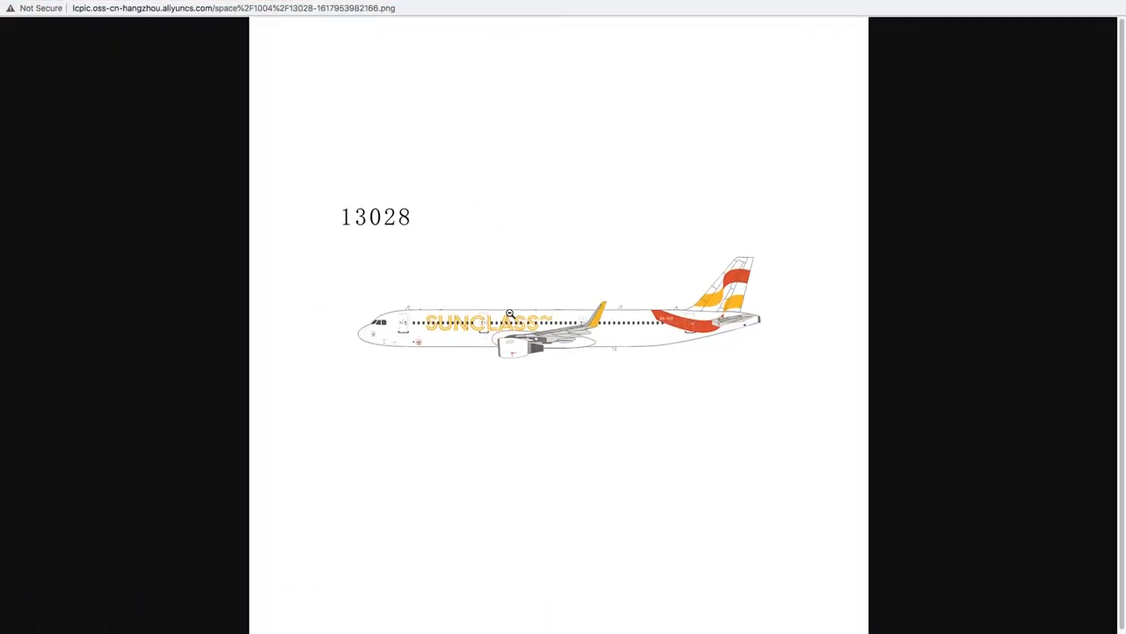
pyautogui.moveTo(1062, 431)
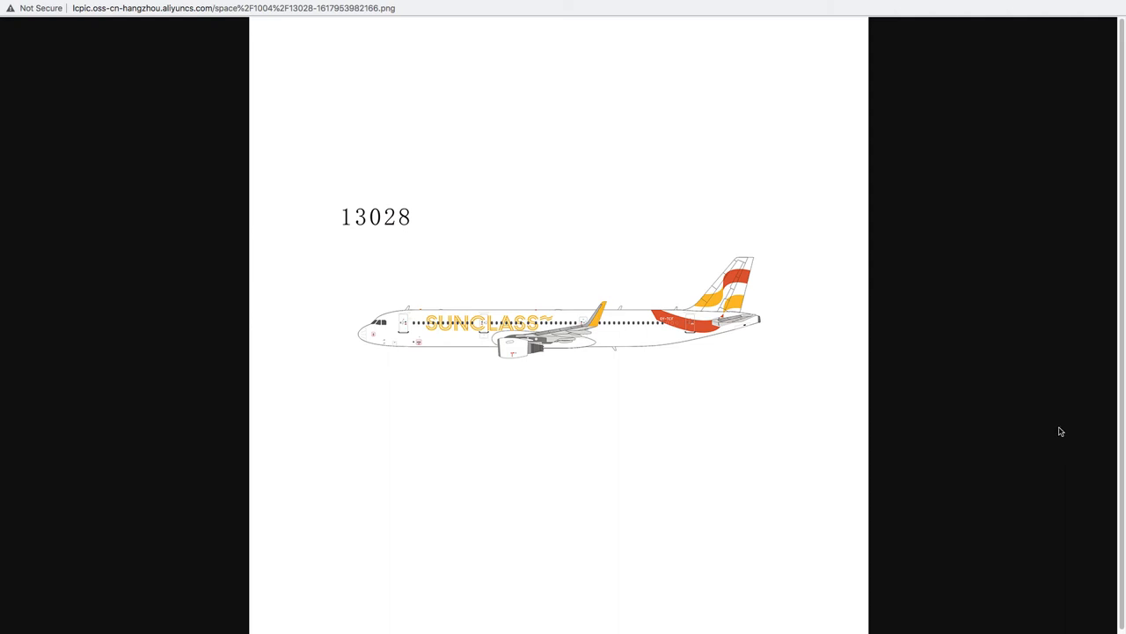
pyautogui.moveTo(772, 327)
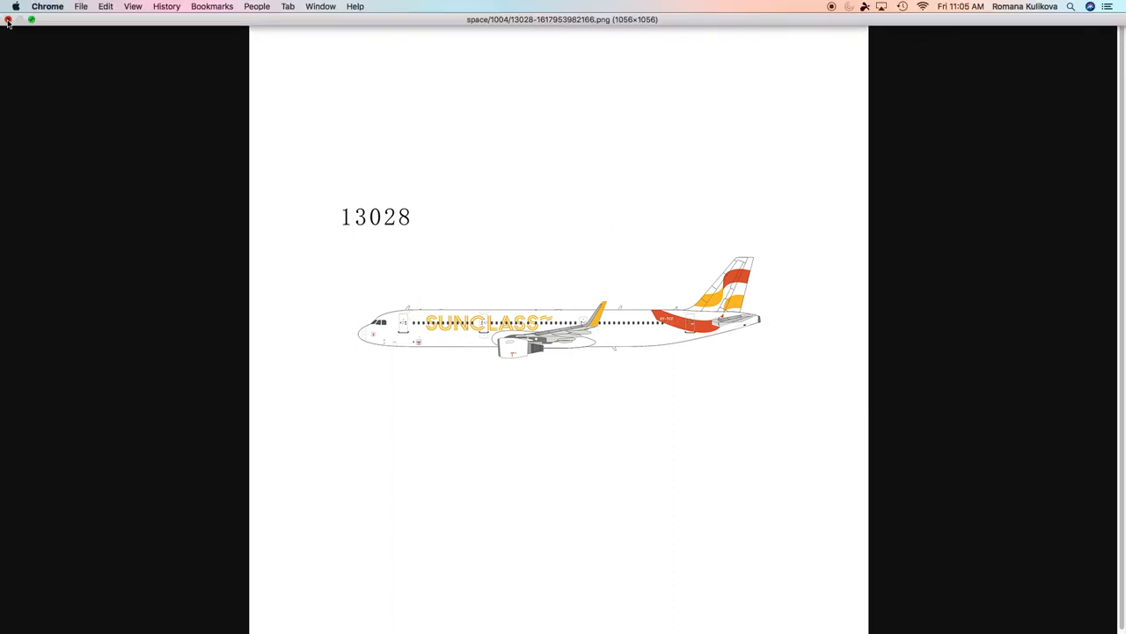
# Close the Sunclass A321-200 profile for item 13028 to return to the table.
pyautogui.click(12, 48)
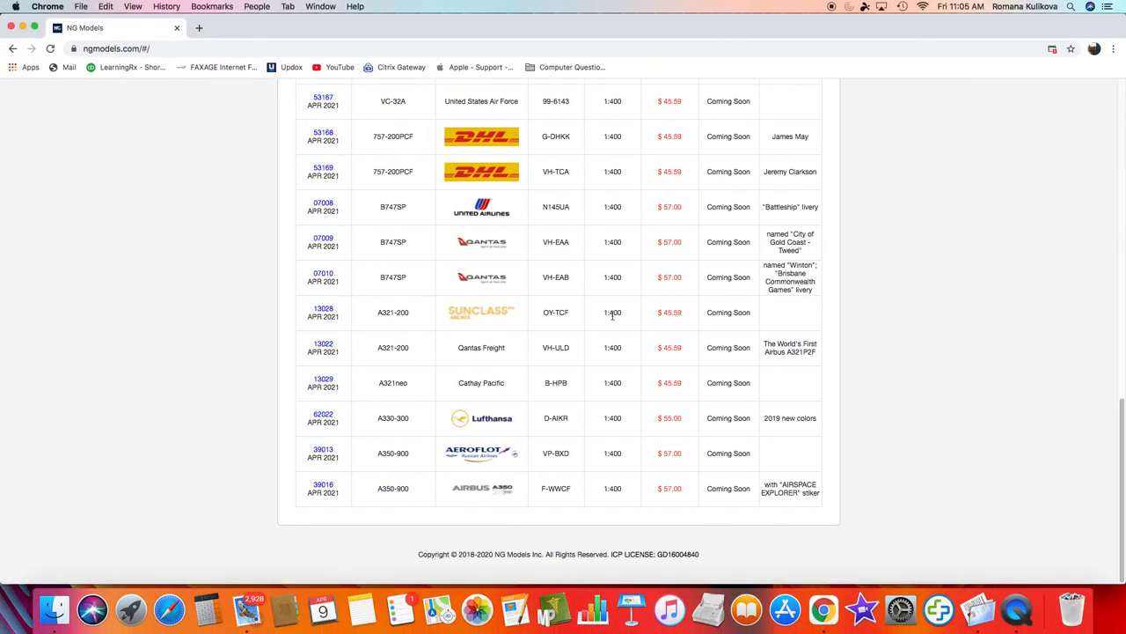
pyautogui.moveTo(689, 323)
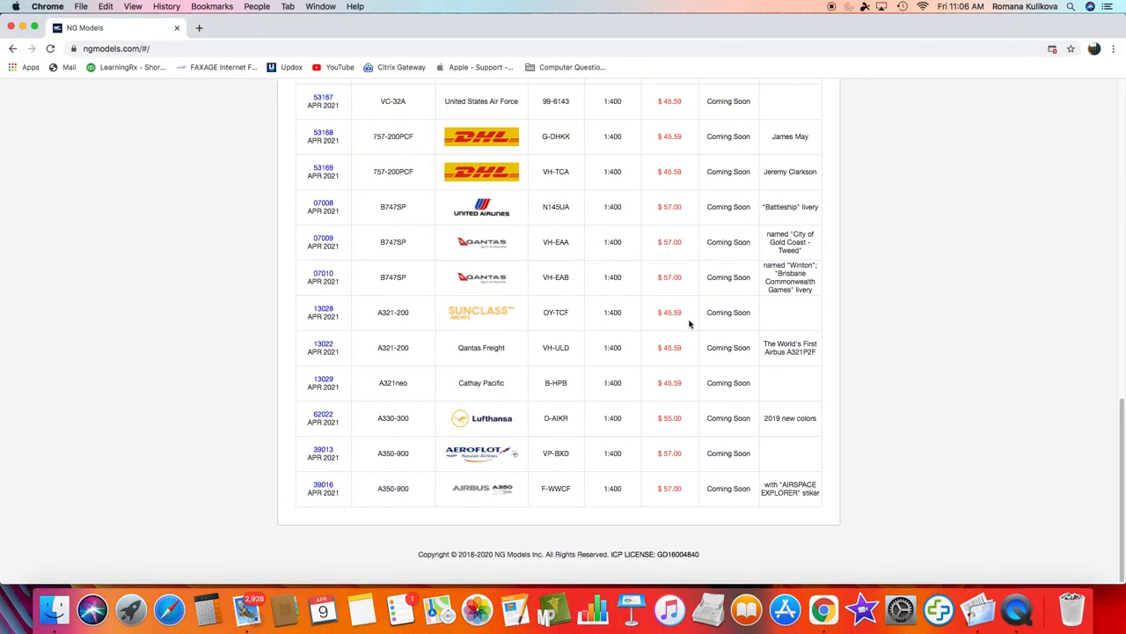
pyautogui.moveTo(323, 343)
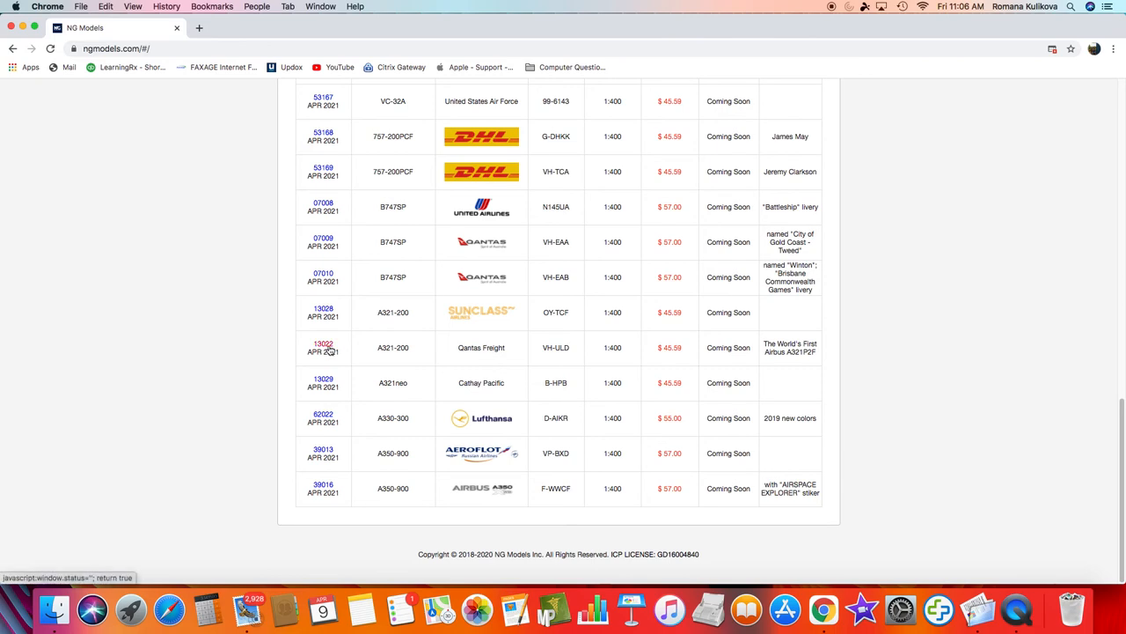
# Open the Qantas Freight Australia Post A321-200 profile image for item 13022.
pyautogui.click(323, 343)
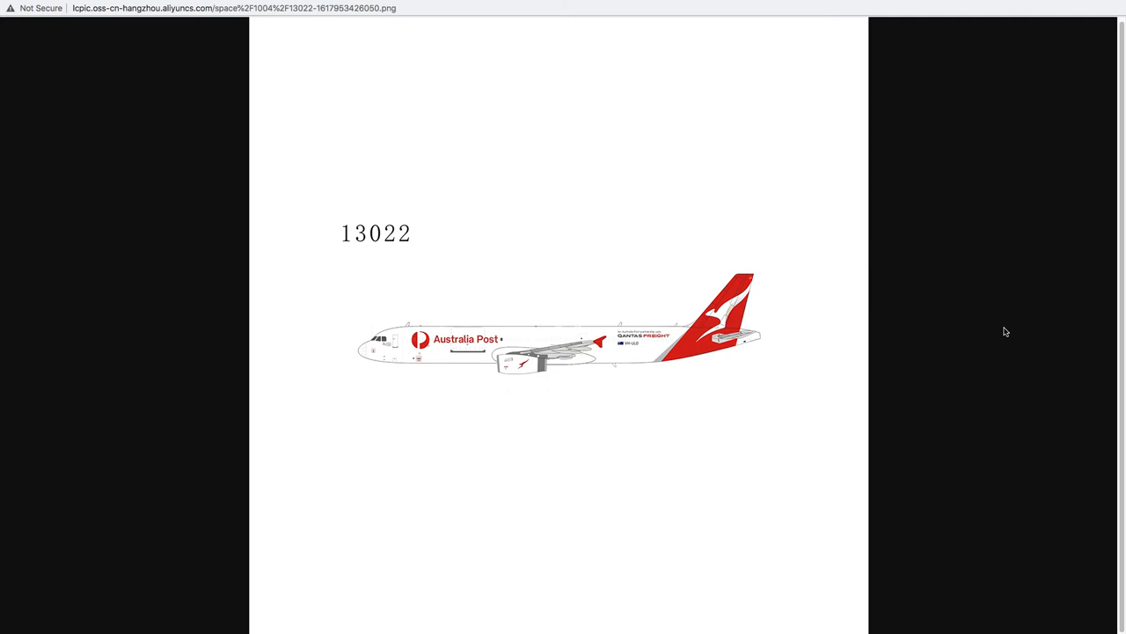
pyautogui.moveTo(985, 5)
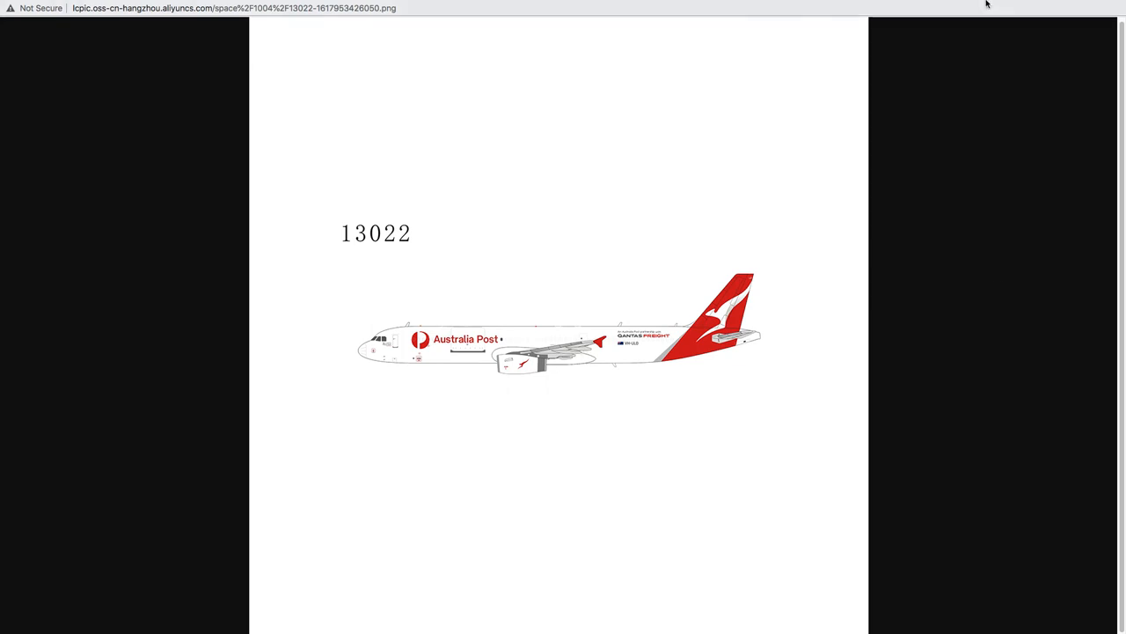
pyautogui.moveTo(871, 296)
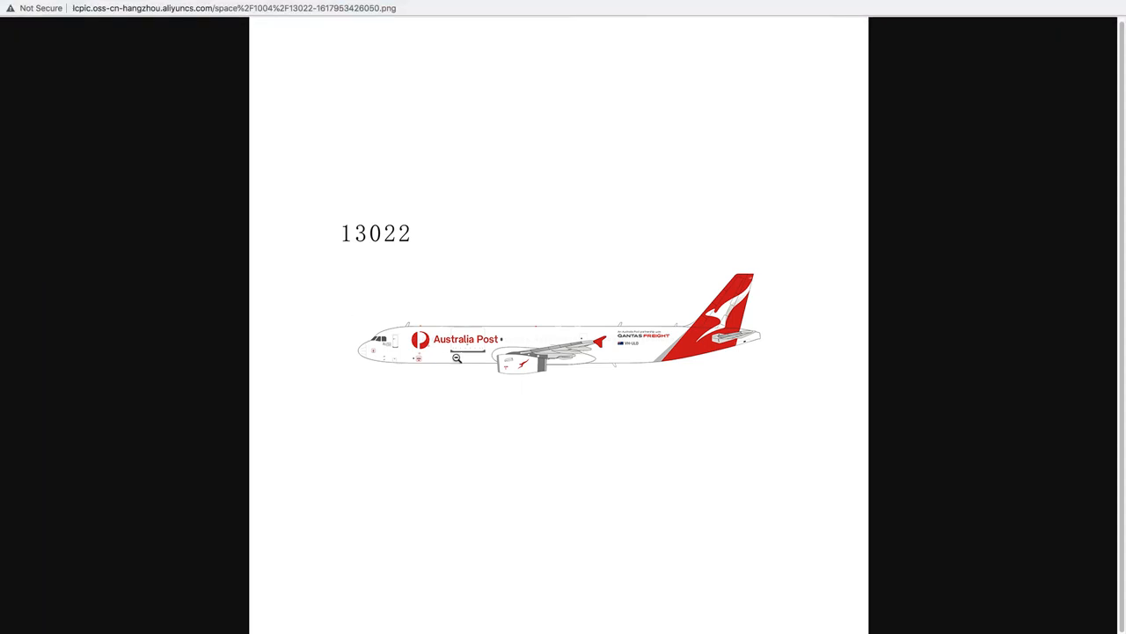
pyautogui.moveTo(676, 344)
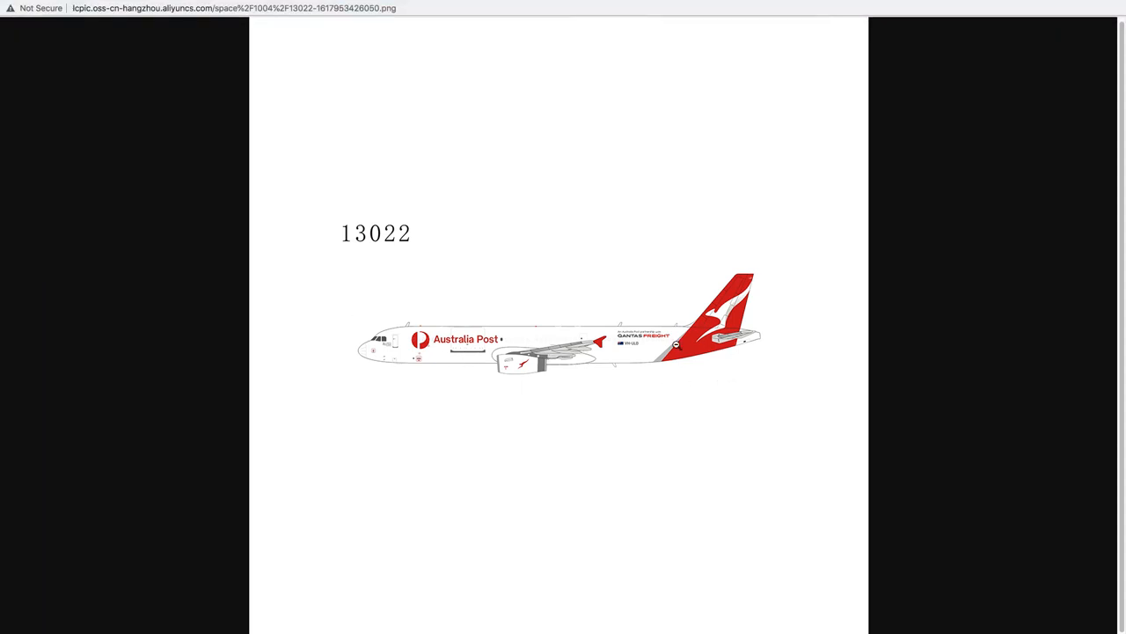
pyautogui.moveTo(400, 346)
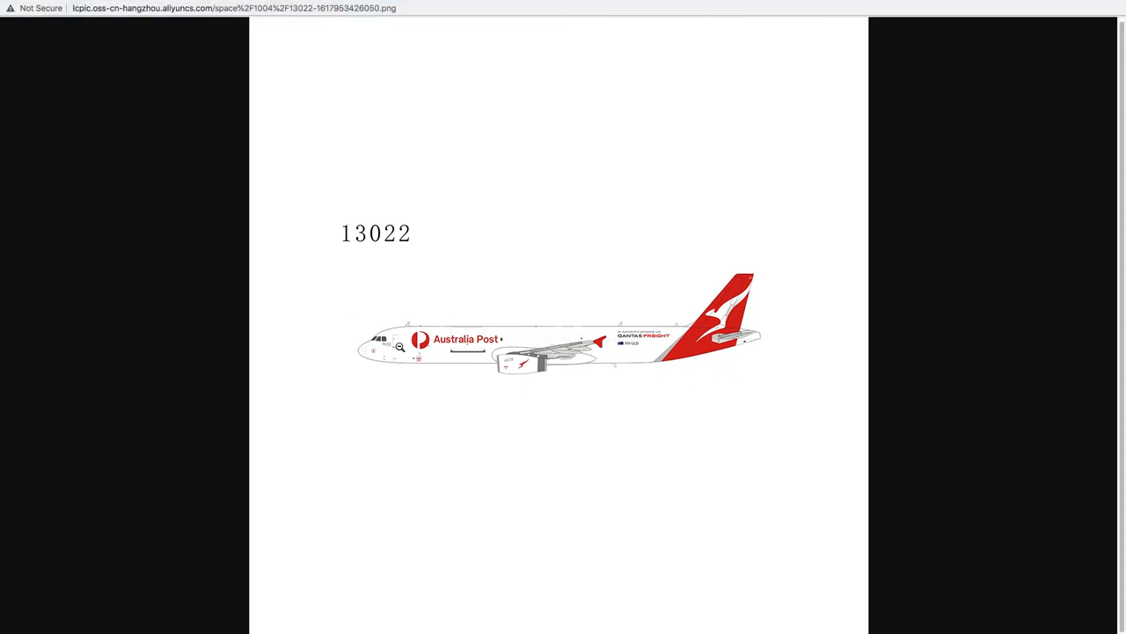
pyautogui.moveTo(139, 35)
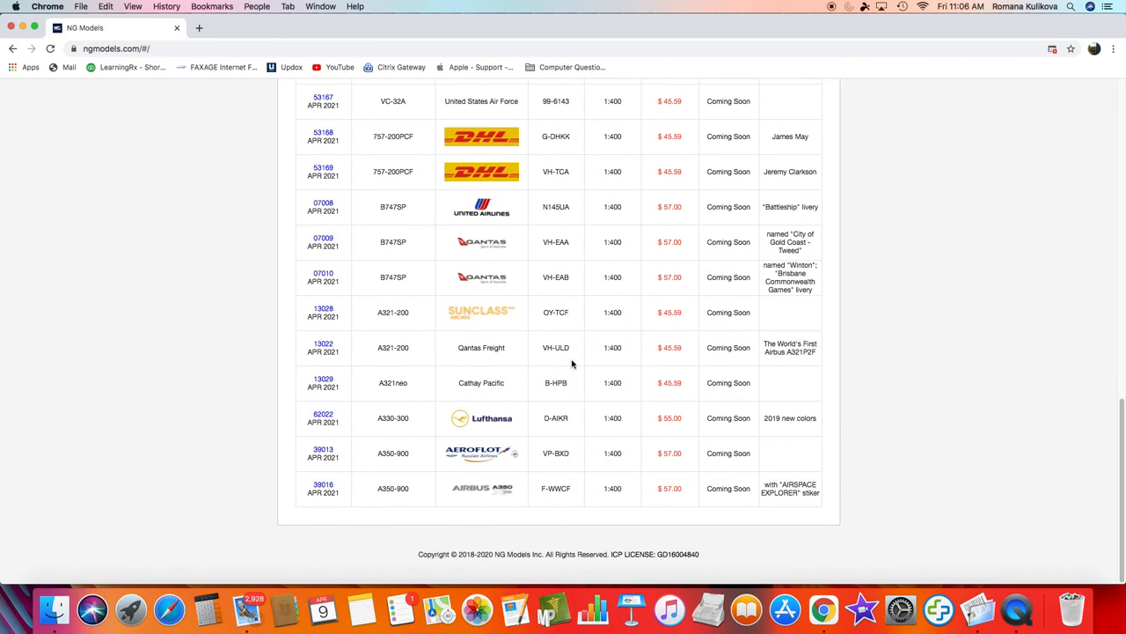
pyautogui.moveTo(610, 347)
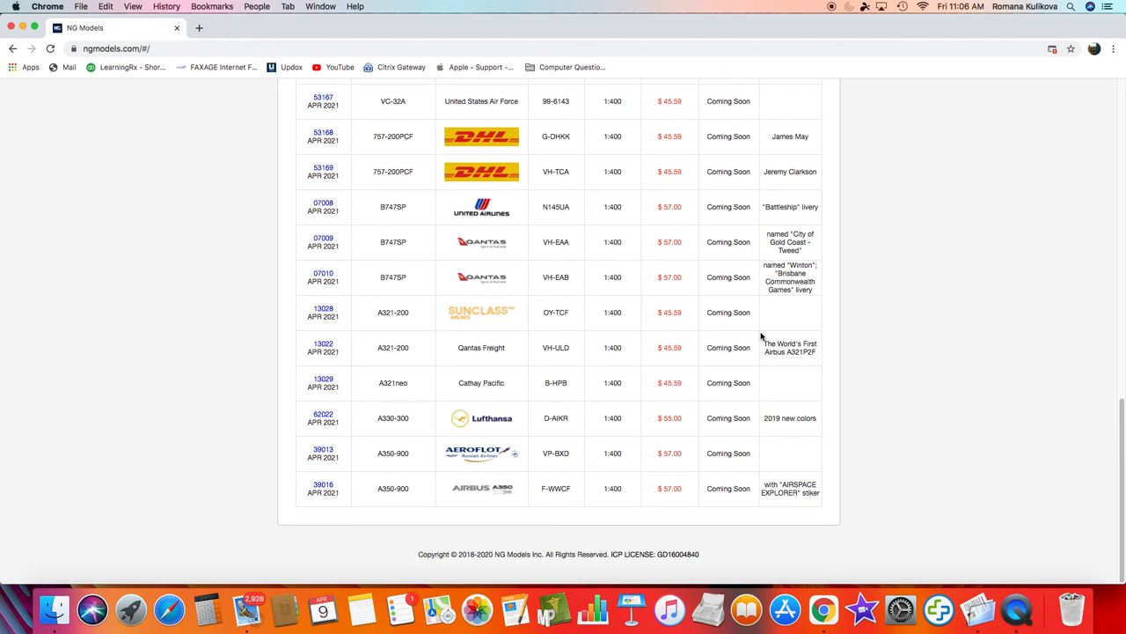
pyautogui.moveTo(495, 392)
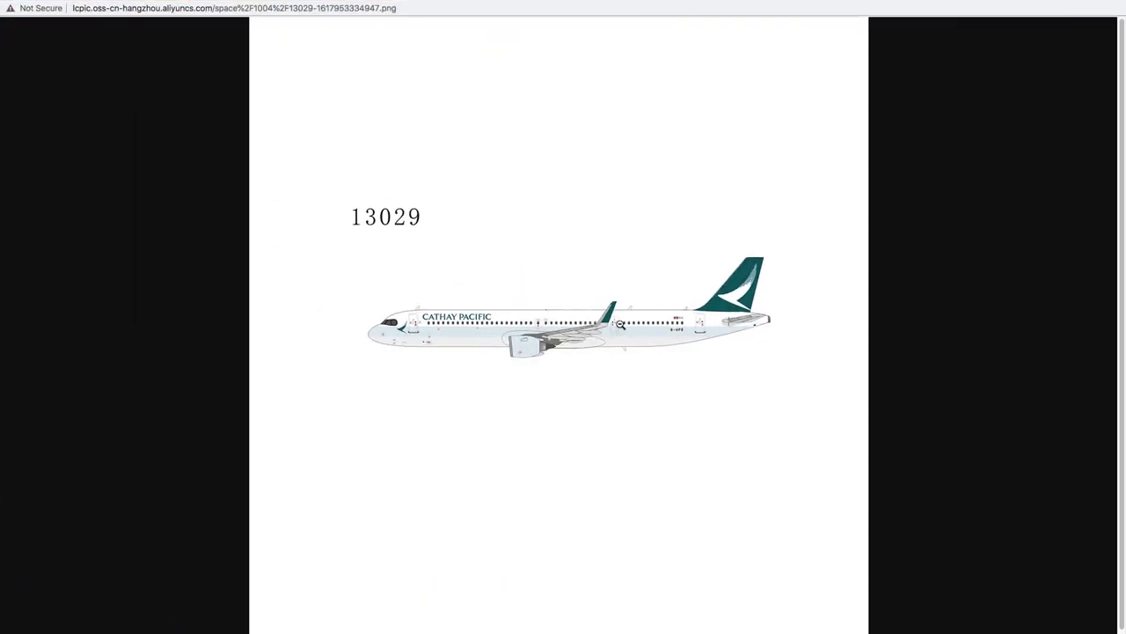
pyautogui.moveTo(1004, 332)
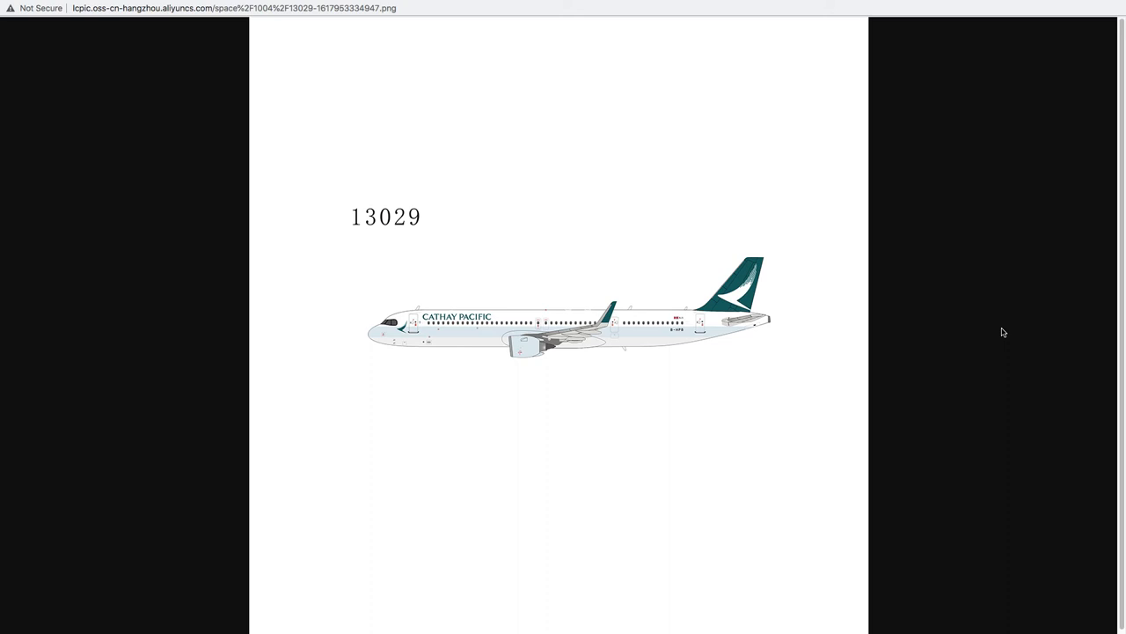
pyautogui.moveTo(972, 389)
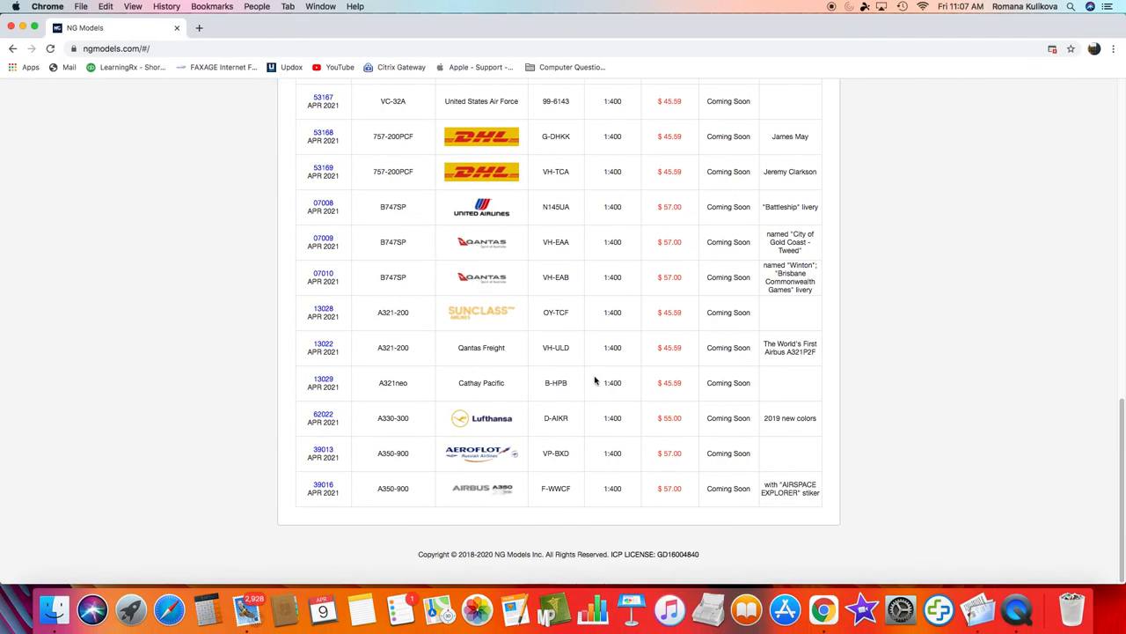
pyautogui.moveTo(656, 382)
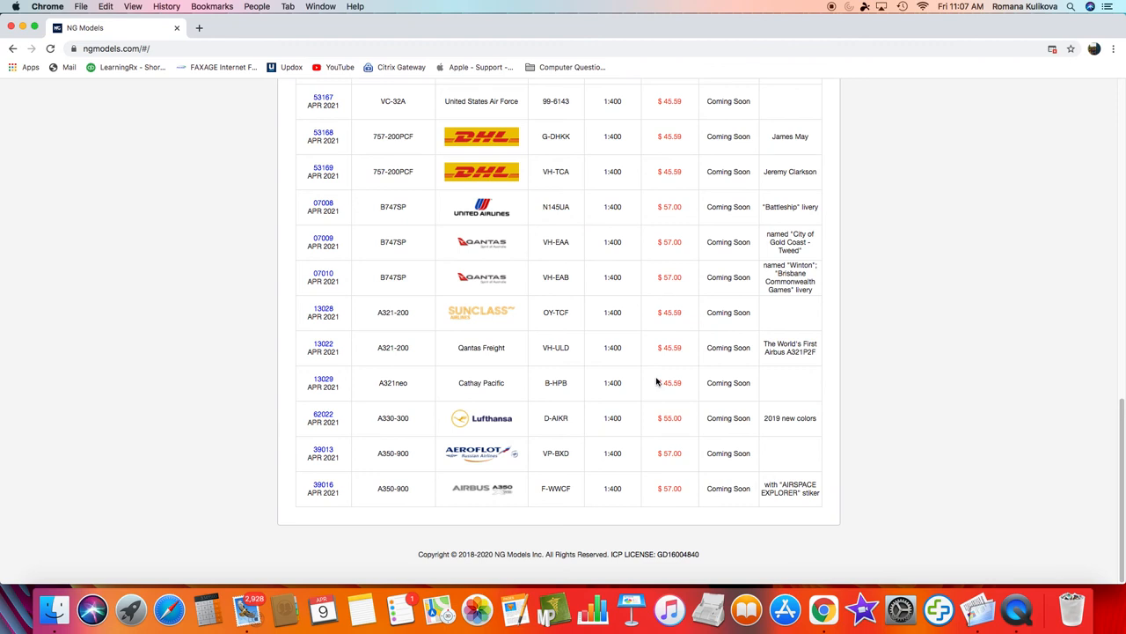
pyautogui.moveTo(316, 418)
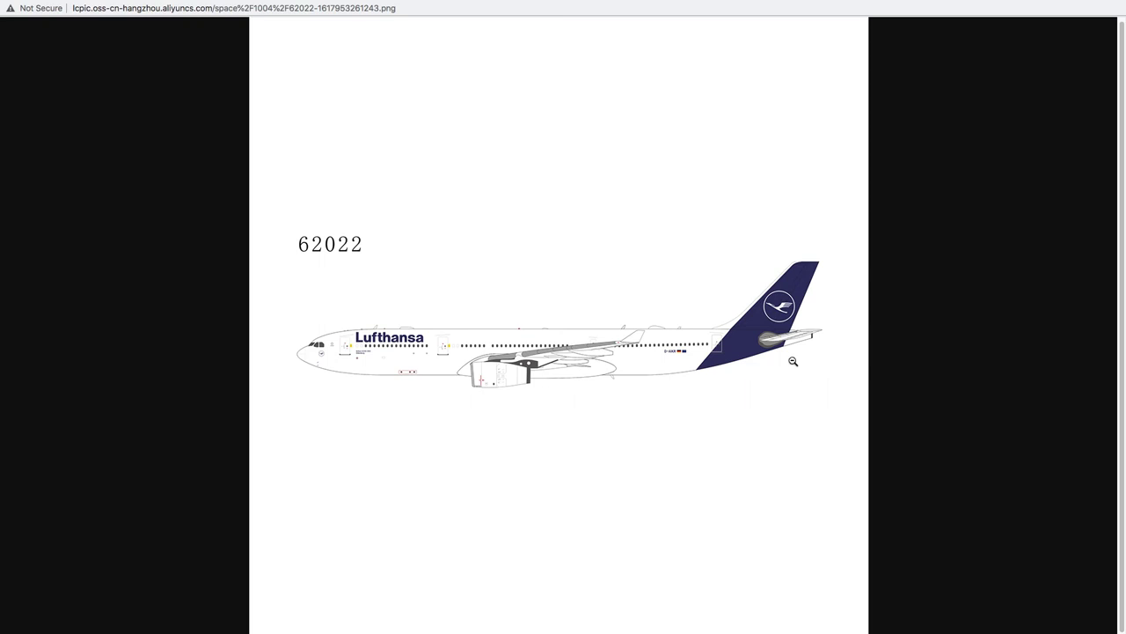
pyautogui.moveTo(716, 377)
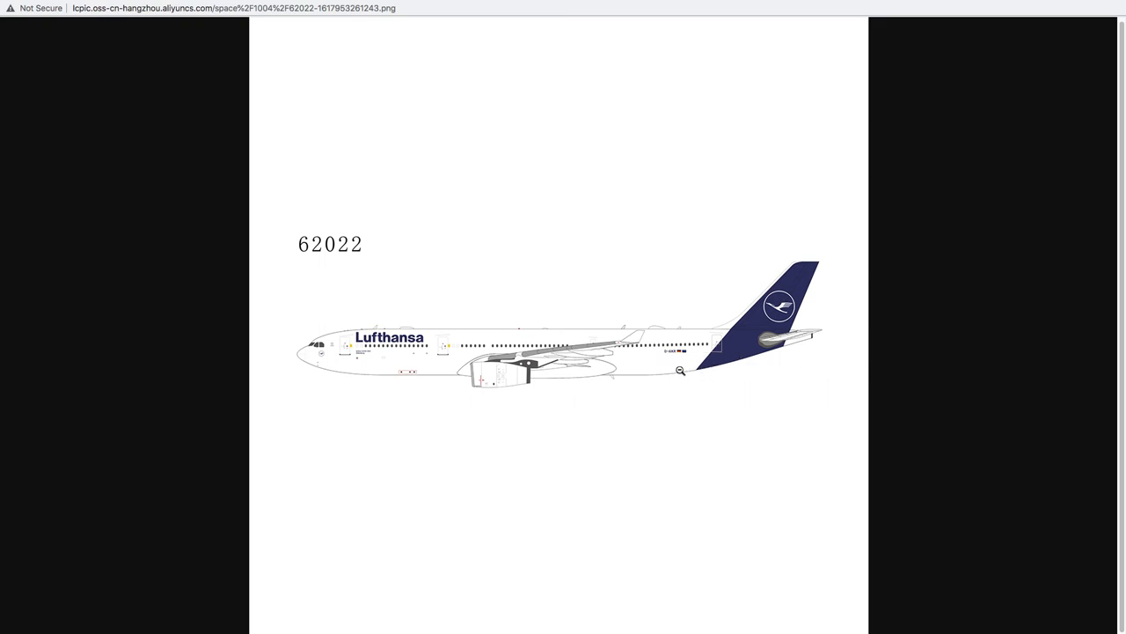
pyautogui.moveTo(680, 361)
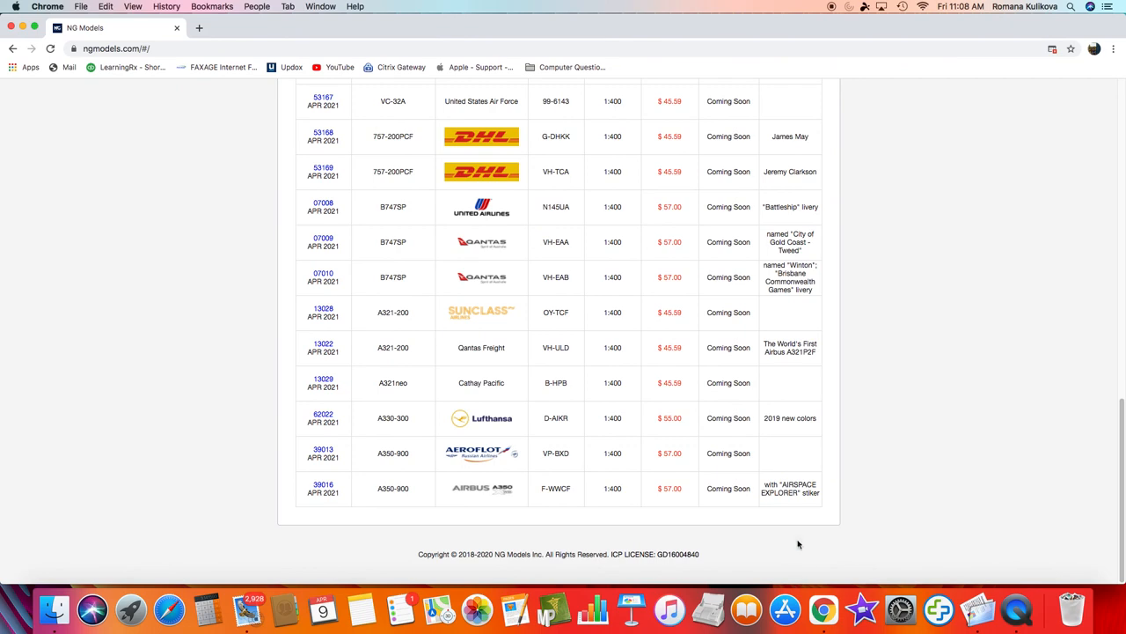
pyautogui.moveTo(285, 450)
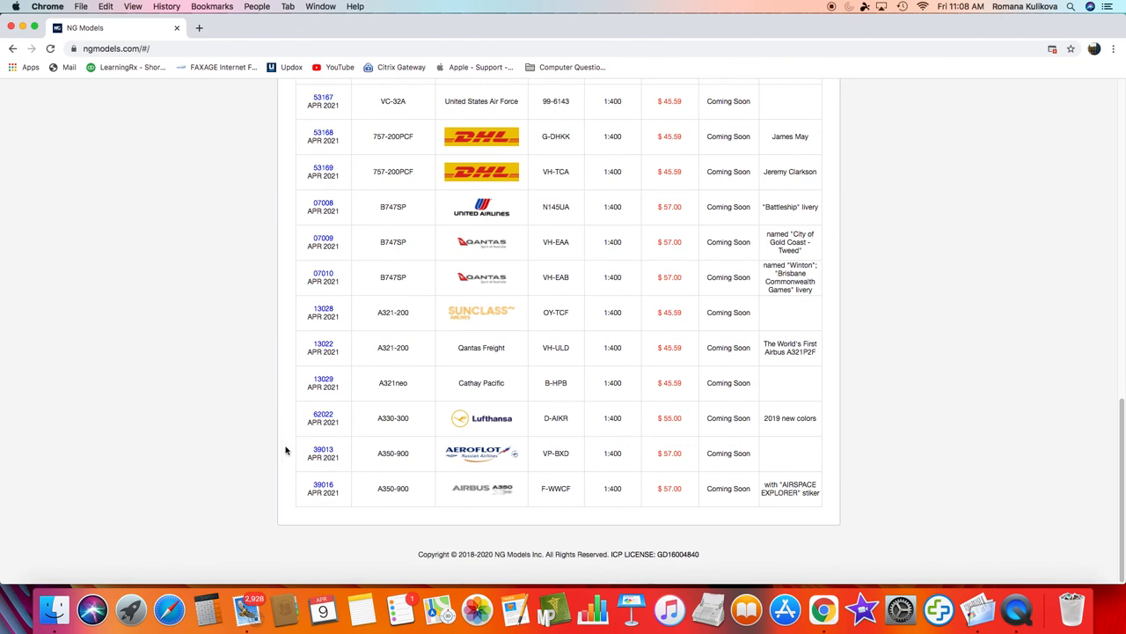
# Open the Aeroflot A350-900 profile image for item 39013.
pyautogui.click(481, 452)
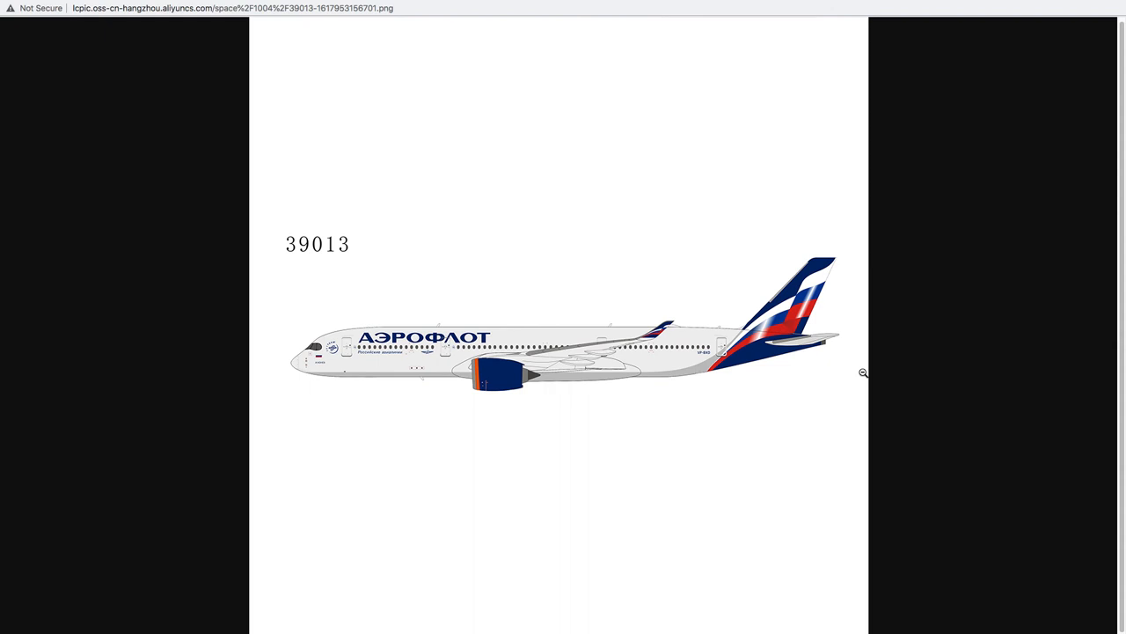
pyautogui.moveTo(741, 243)
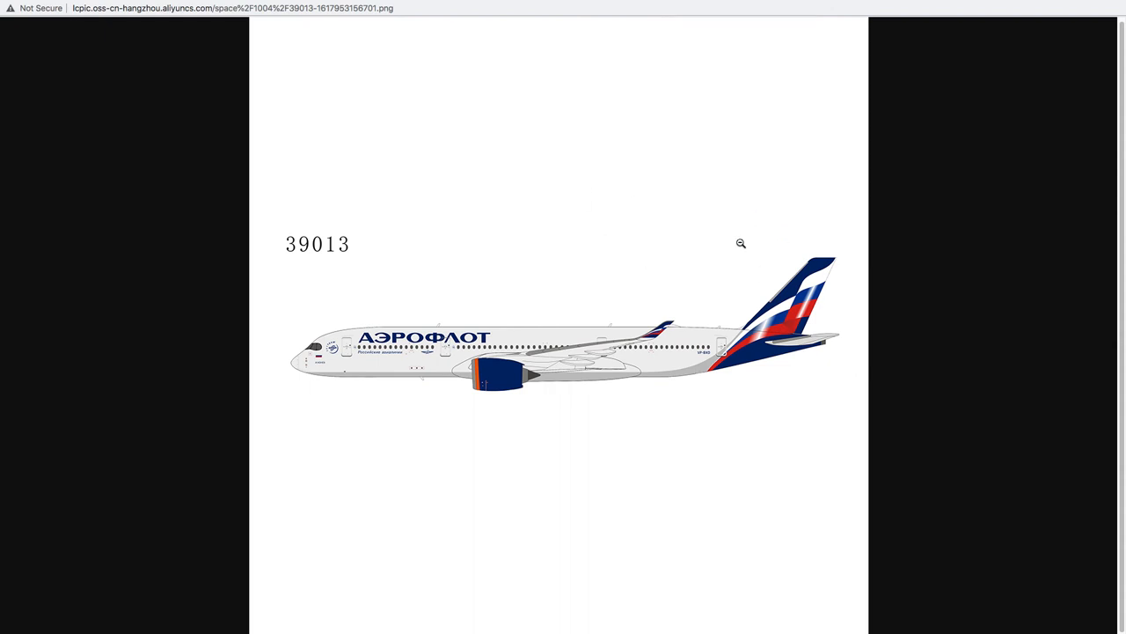
pyautogui.moveTo(696, 361)
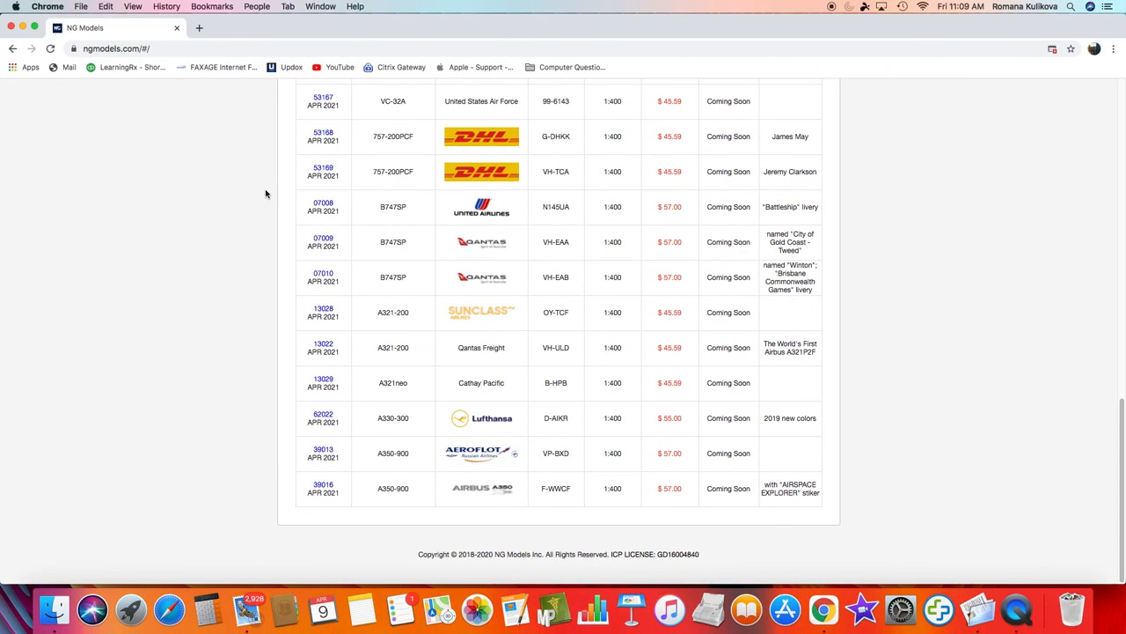
pyautogui.moveTo(660, 453)
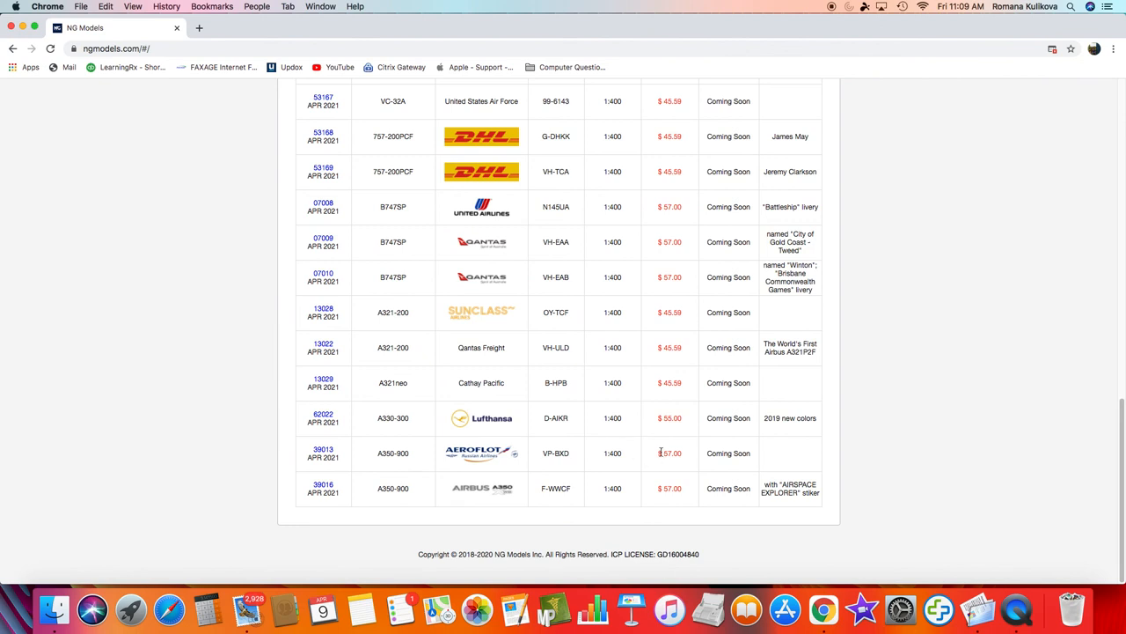
pyautogui.moveTo(323, 485)
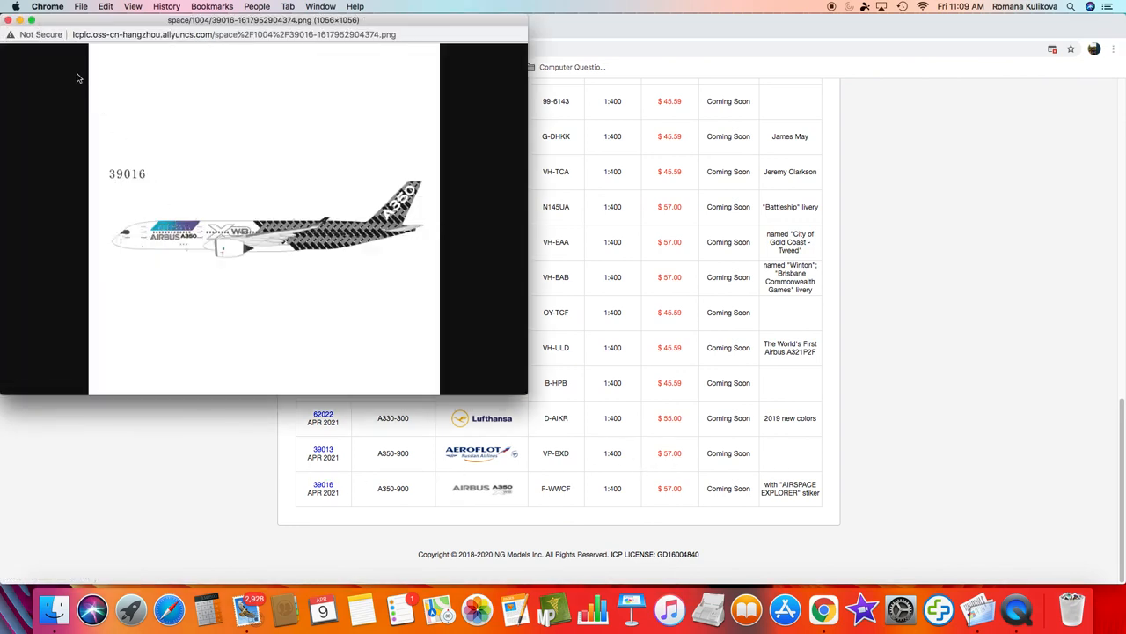
pyautogui.moveTo(201, 88)
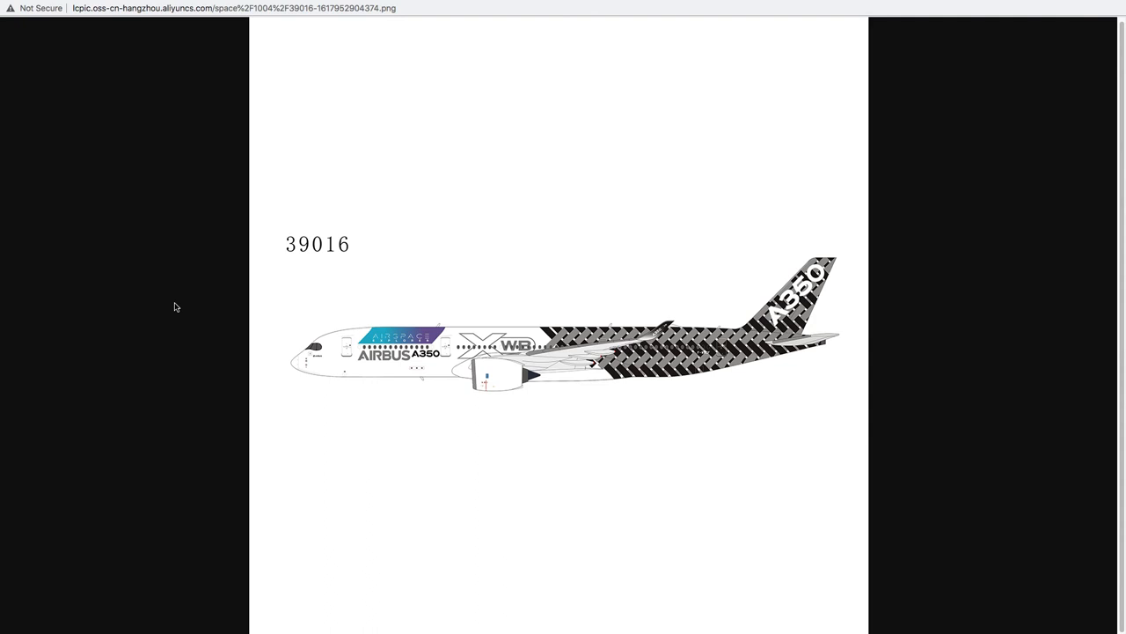
pyautogui.moveTo(346, 289)
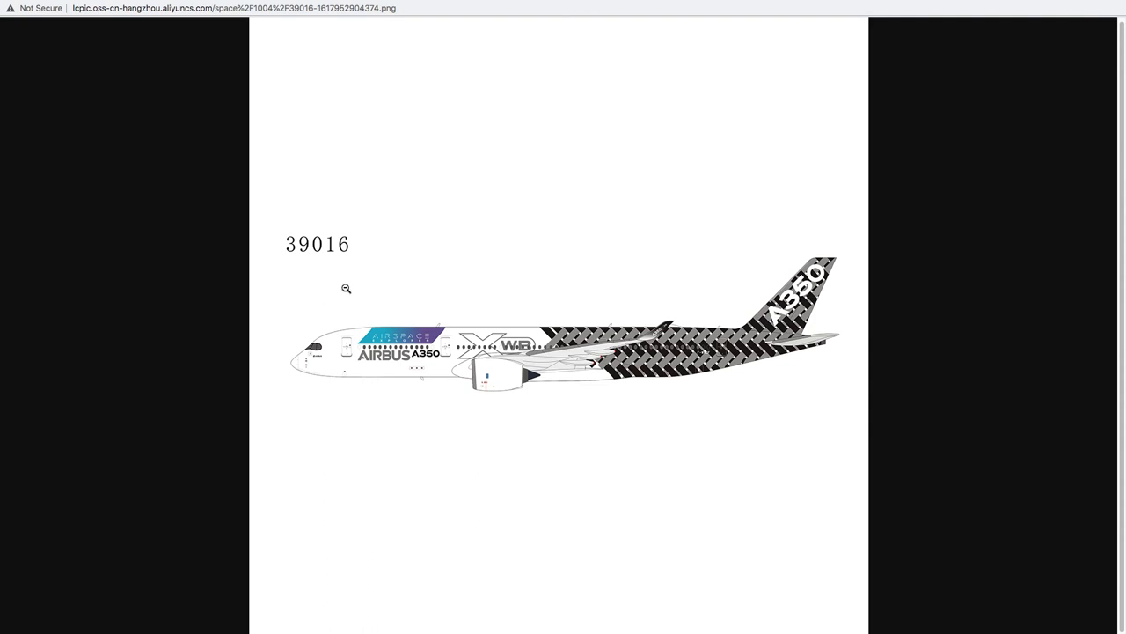
pyautogui.moveTo(469, 291)
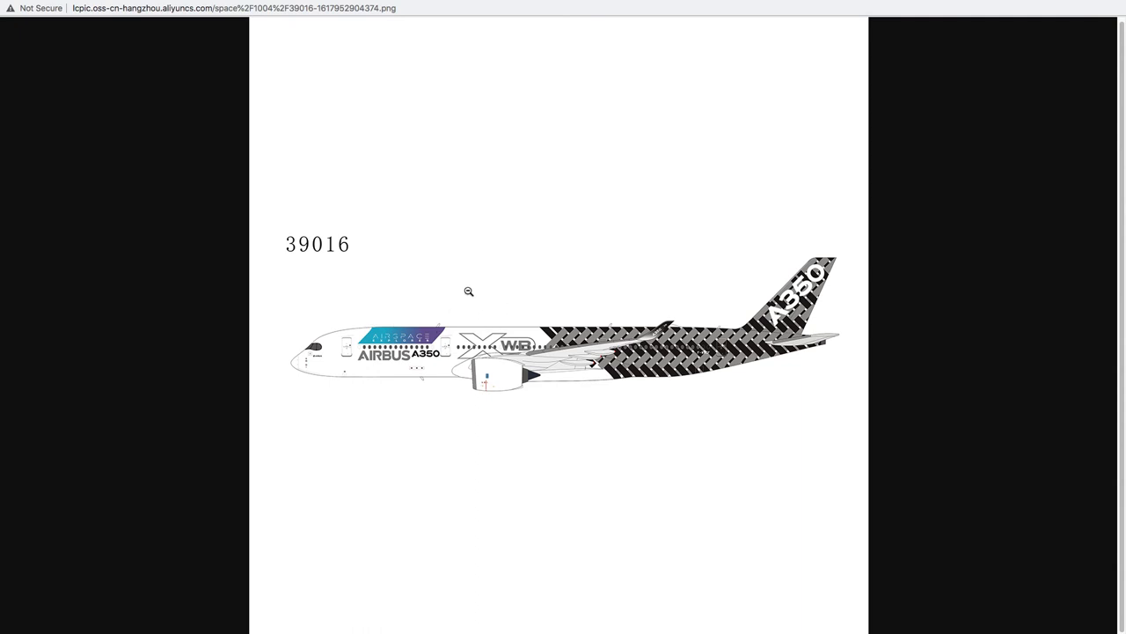
pyautogui.moveTo(552, 344)
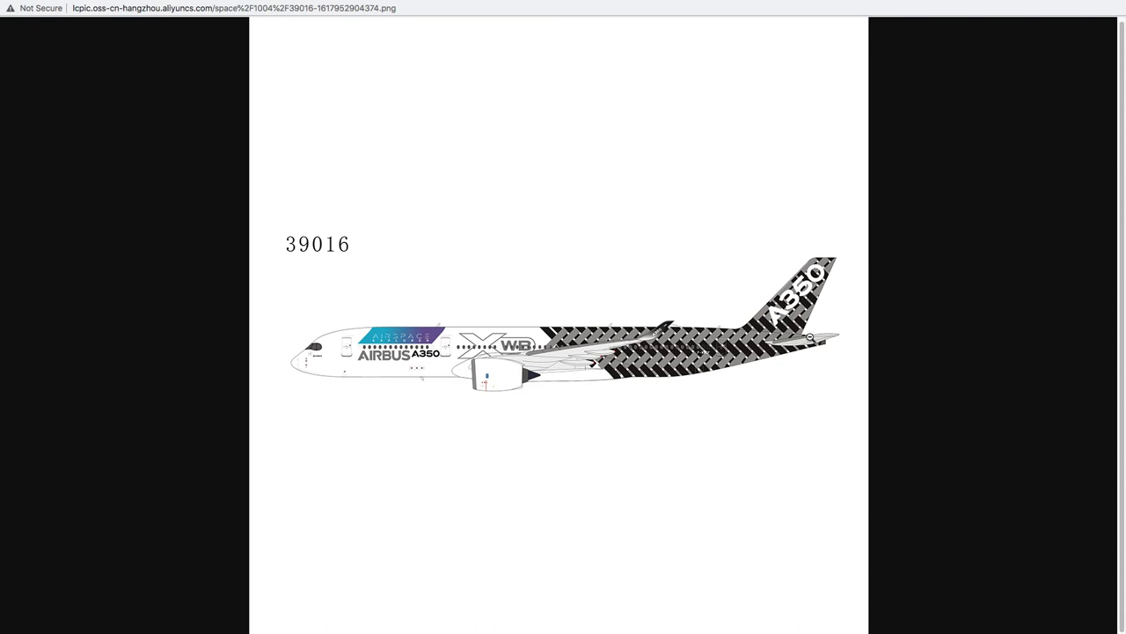
pyautogui.moveTo(365, 251)
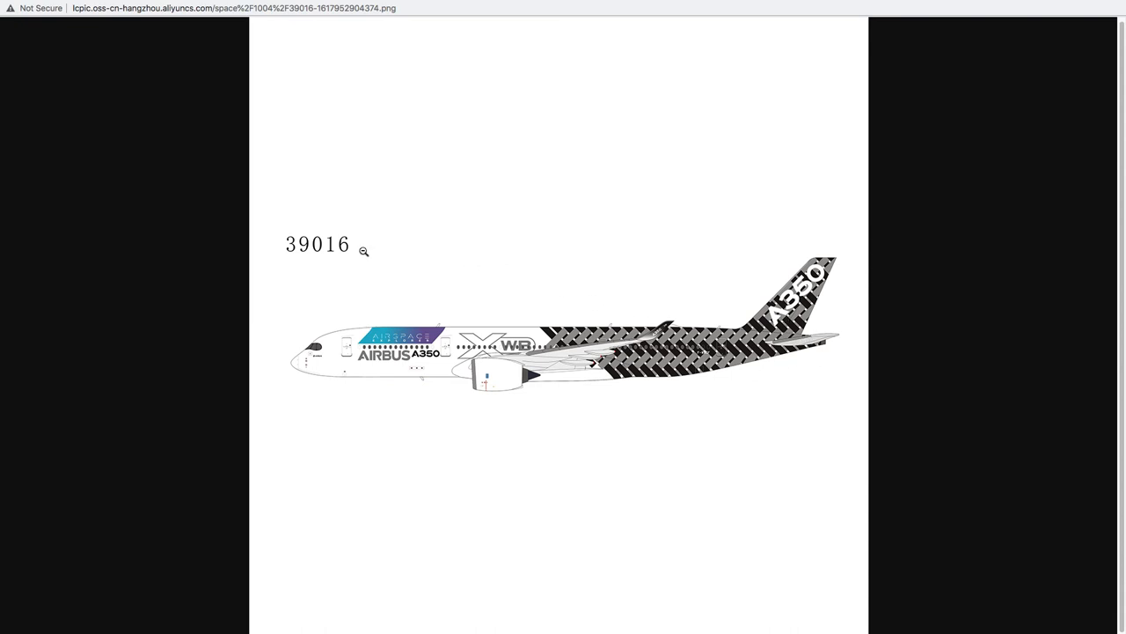
# Close the 'Airspace Explorer' A350-900 profile image for item 39016.
pyautogui.click(12, 48)
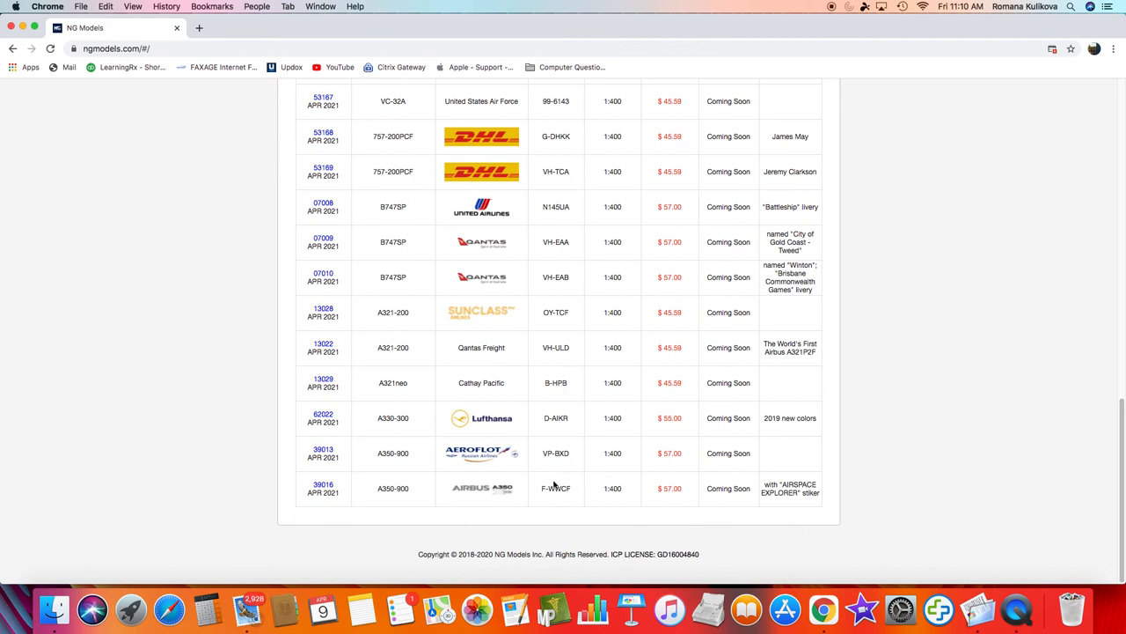
pyautogui.moveTo(573, 494)
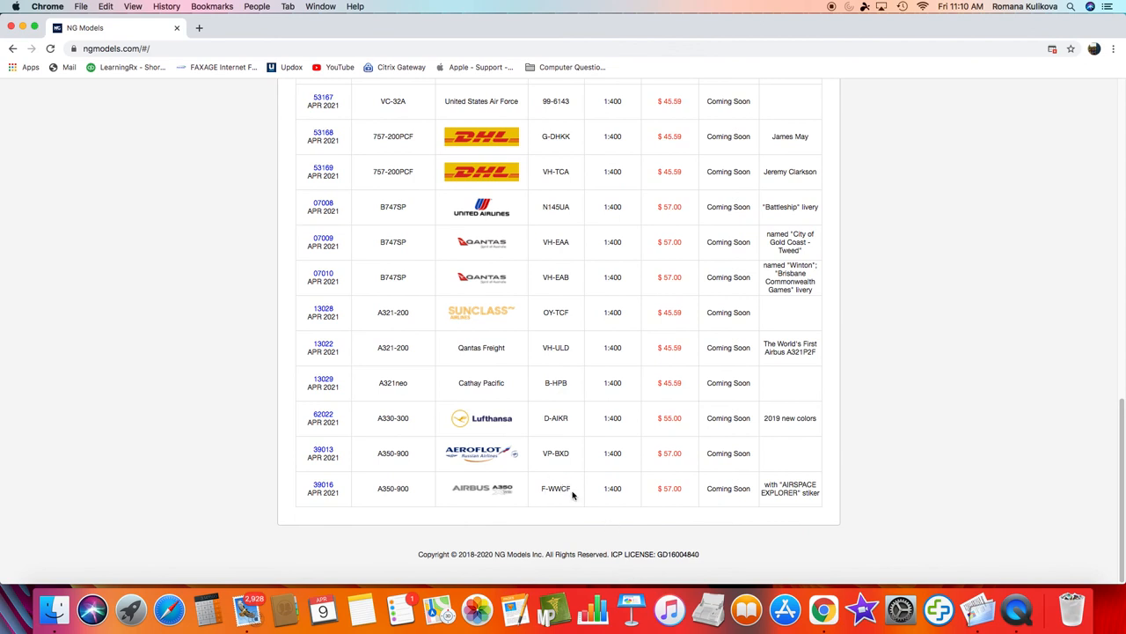
pyautogui.moveTo(667, 493)
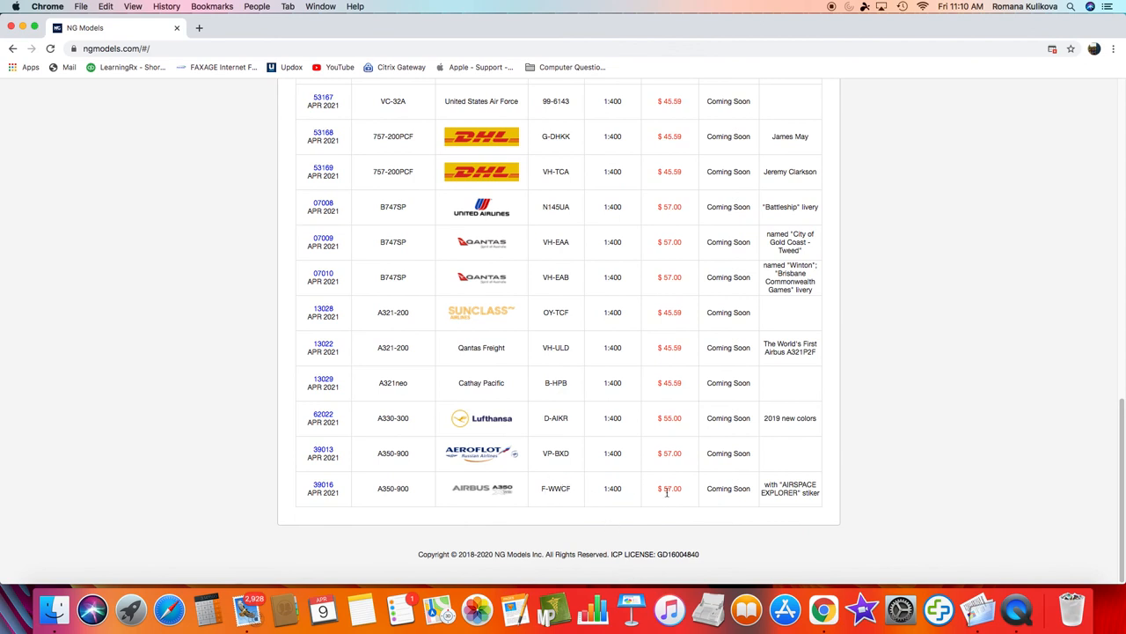
pyautogui.moveTo(731, 473)
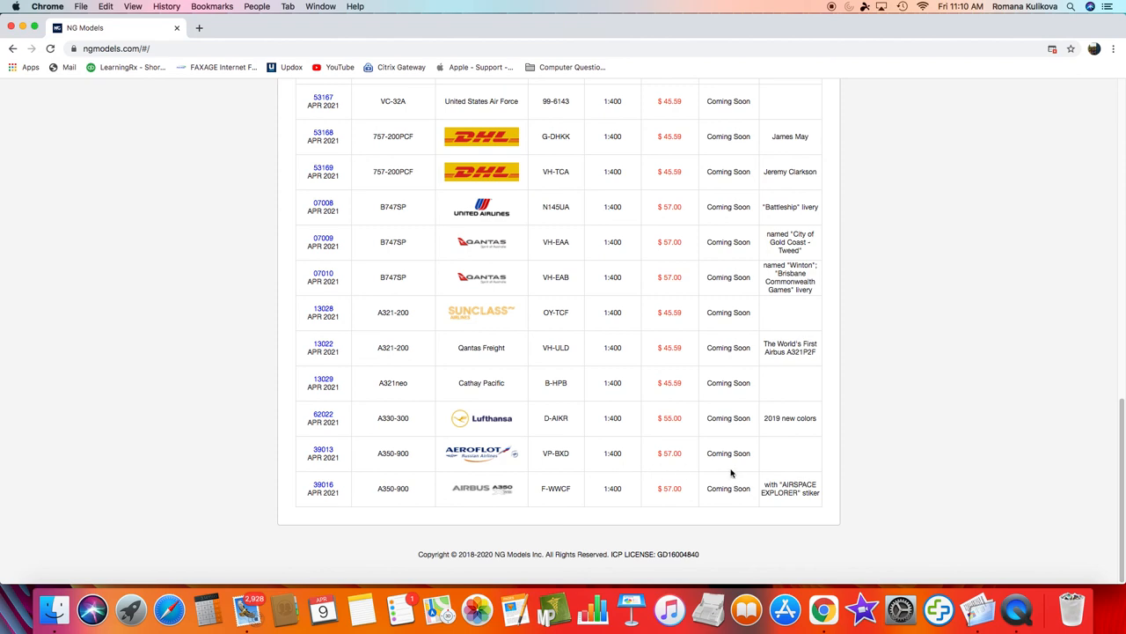
pyautogui.moveTo(777, 481)
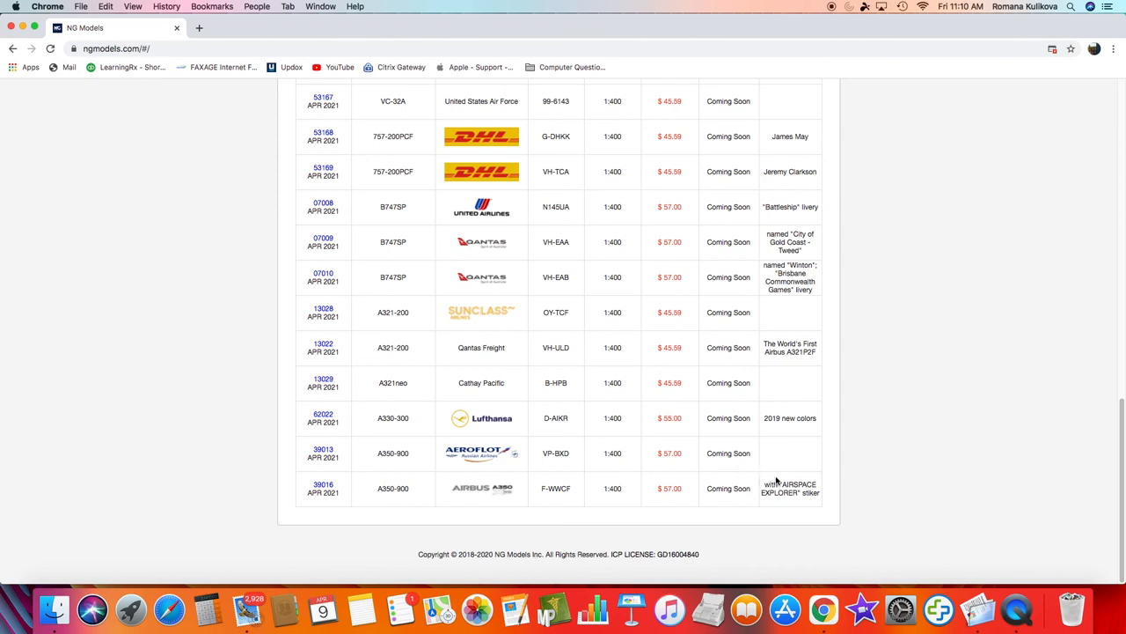
# Scroll the page back up to the April 2021 Releases header and first table rows.
pyautogui.scroll(3)
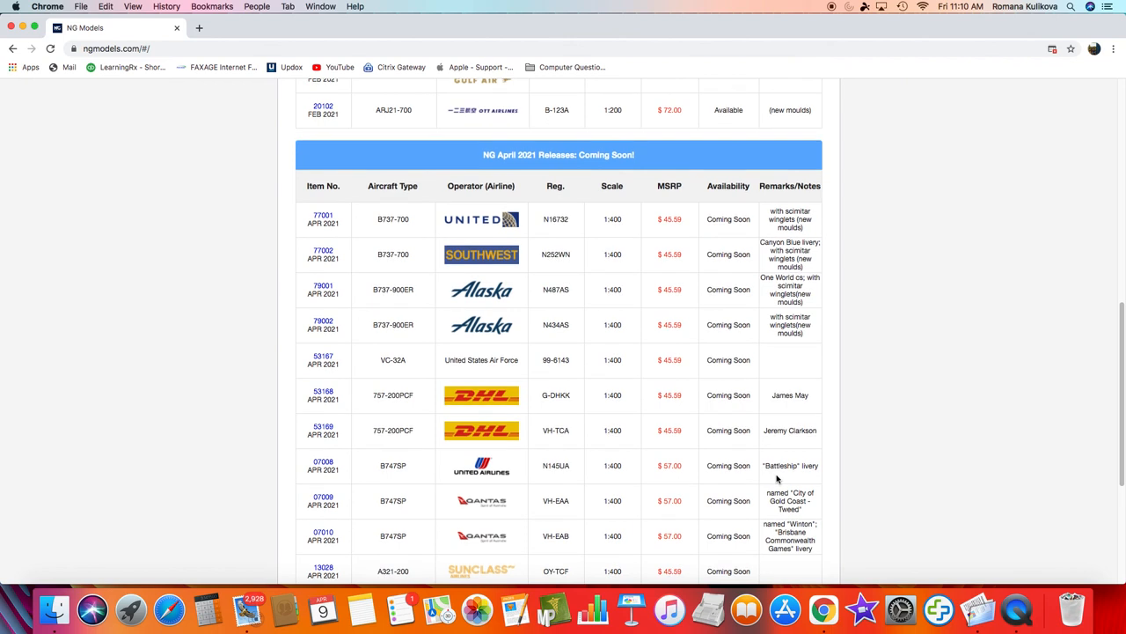
pyautogui.scroll(-3)
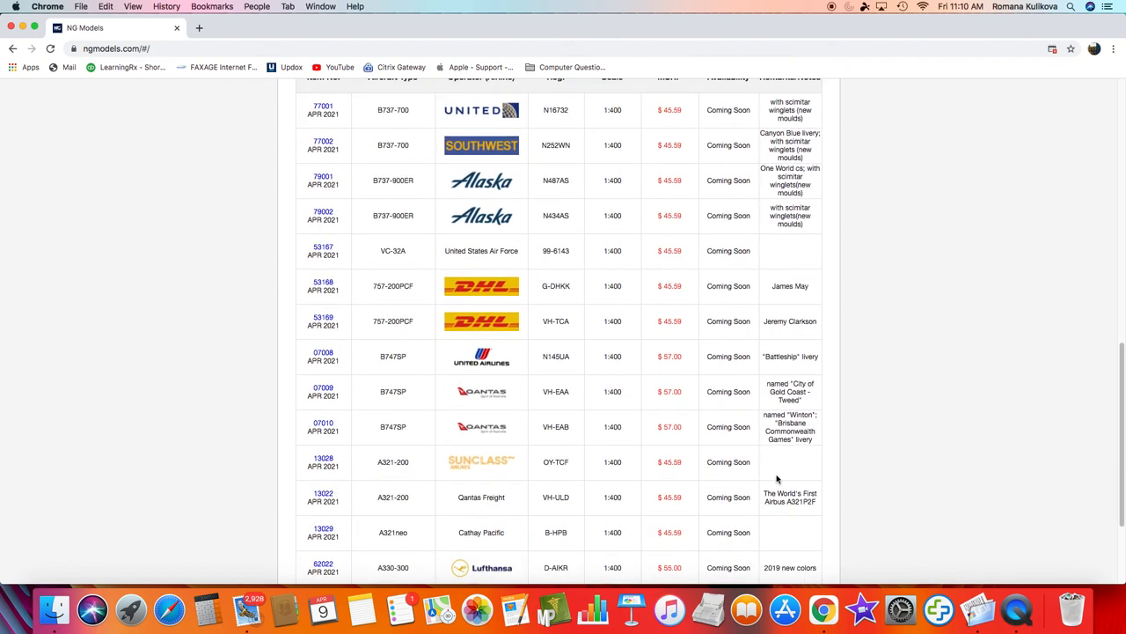
pyautogui.moveTo(519, 164)
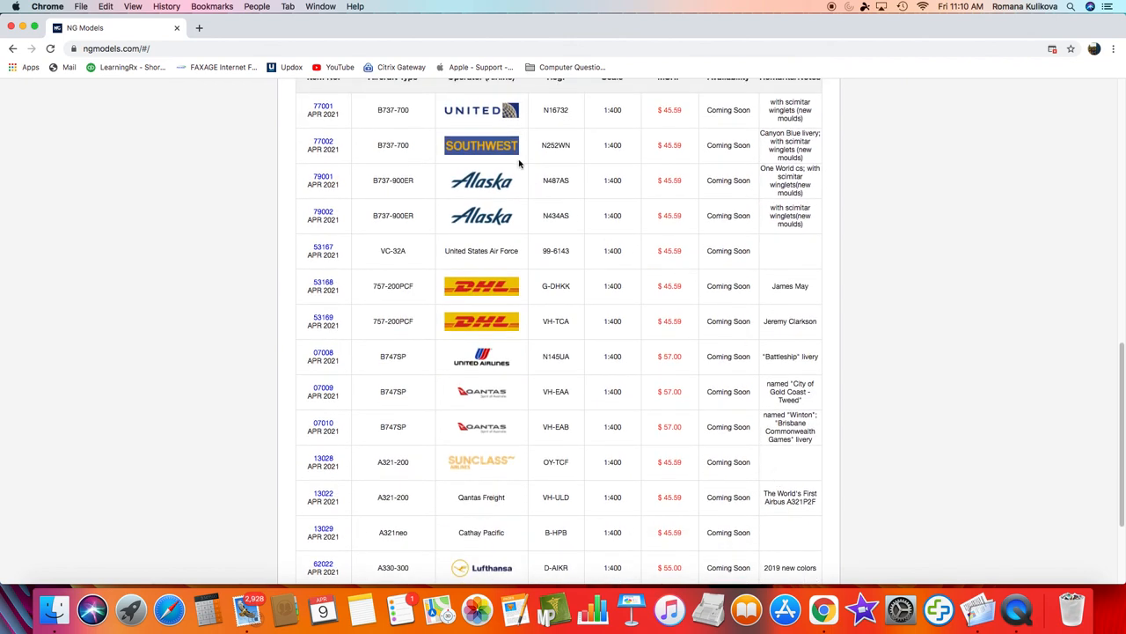
pyautogui.scroll(-3)
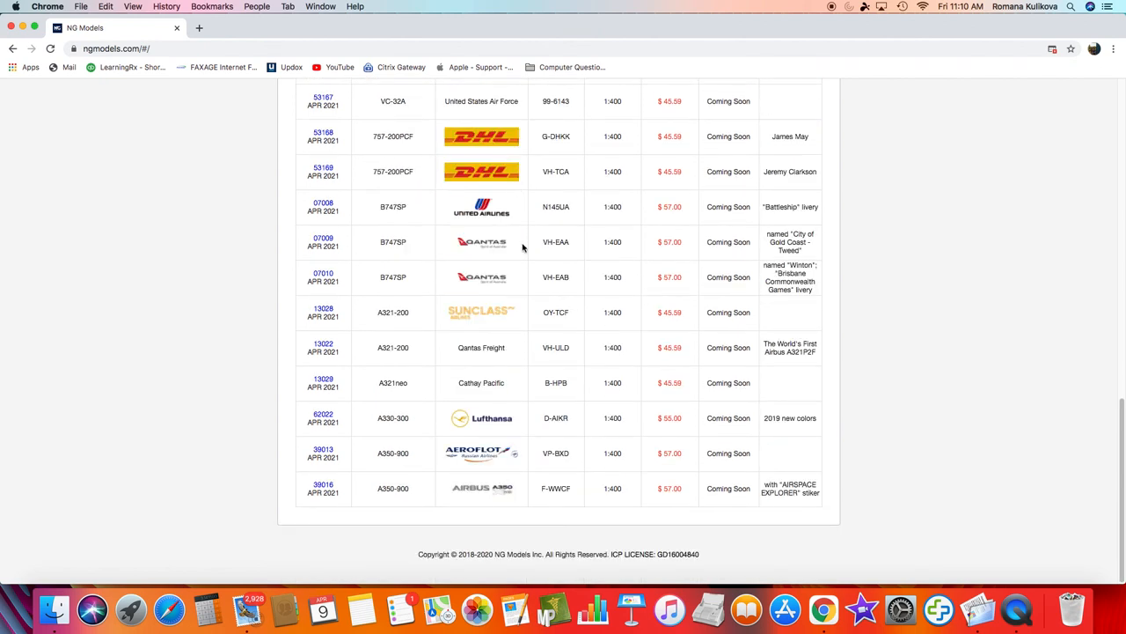
pyautogui.moveTo(468, 382)
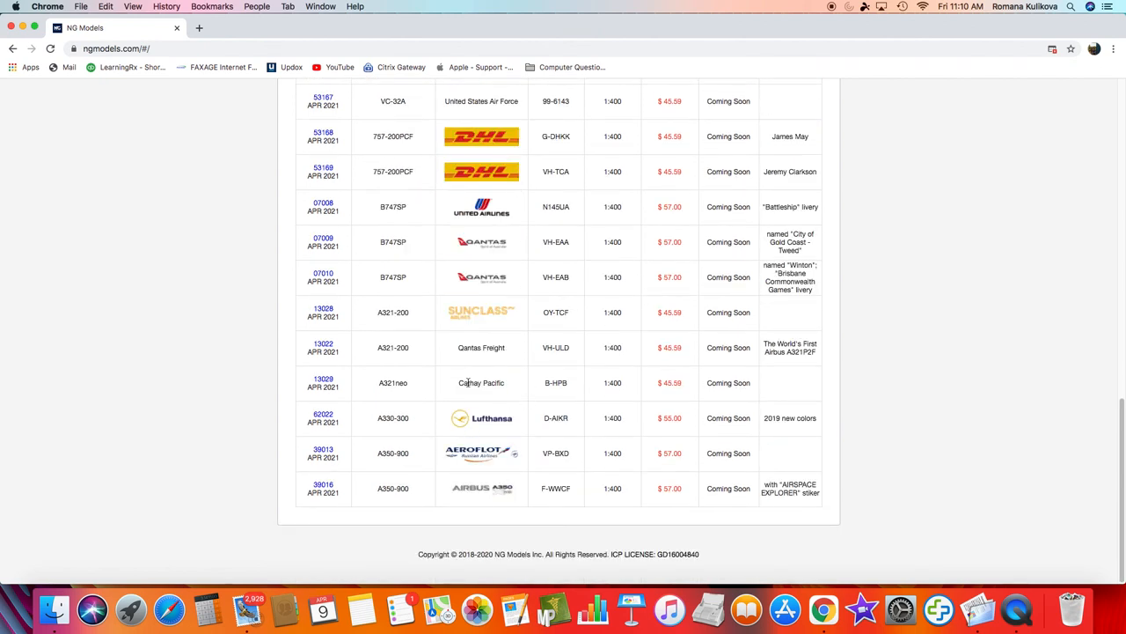
pyautogui.moveTo(625, 373)
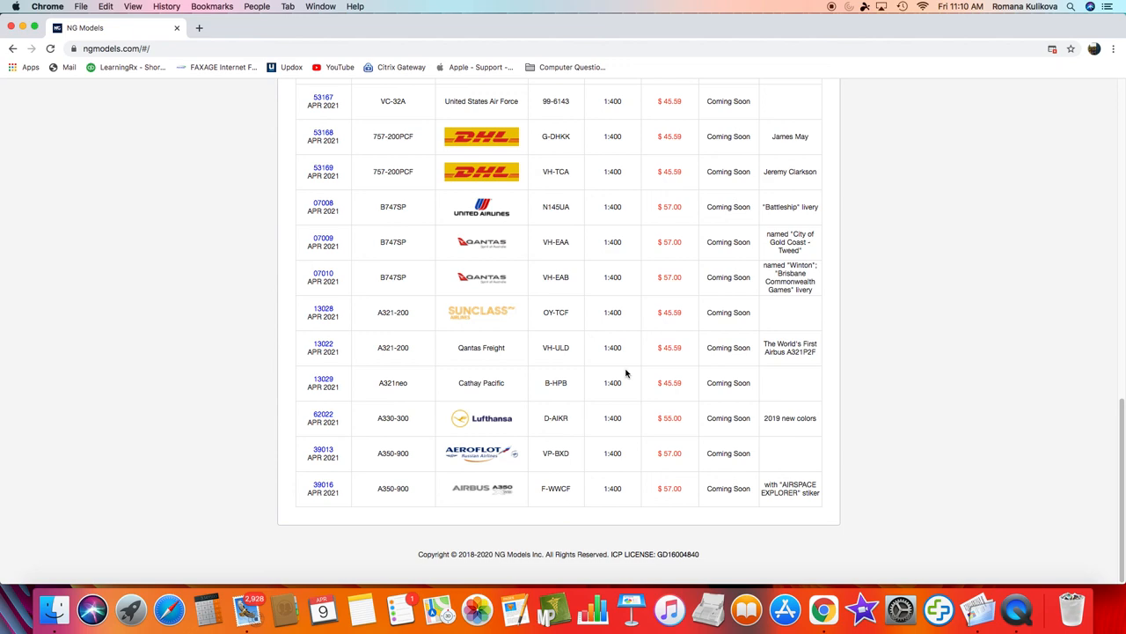
pyautogui.scroll(3)
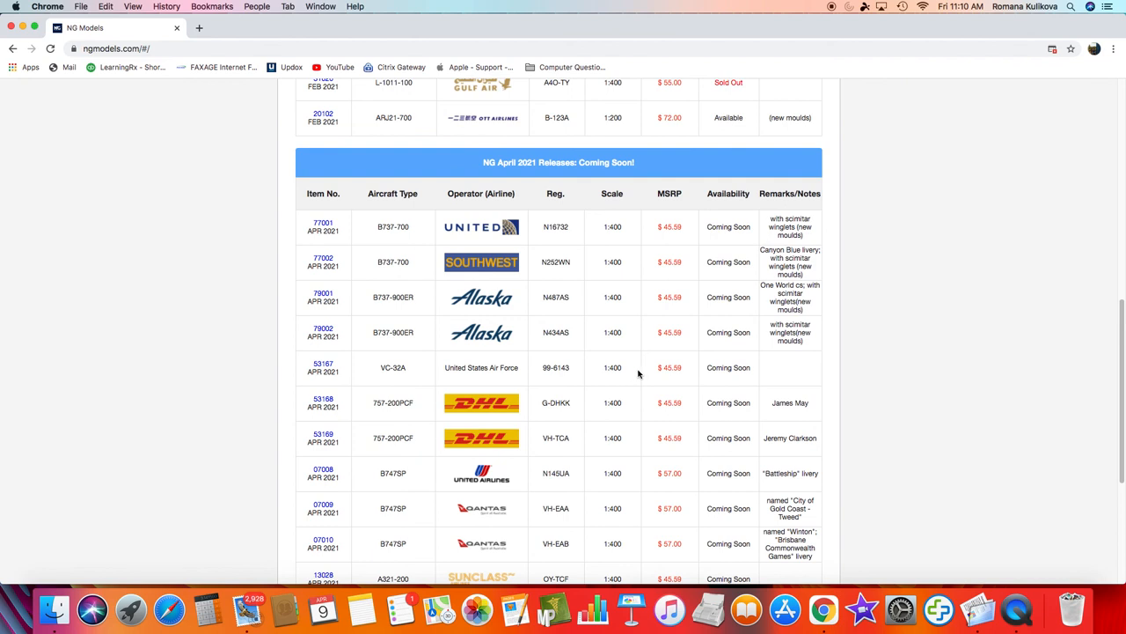
# Scroll down to the table's final rows through item 39016 and the page footer.
pyautogui.scroll(3)
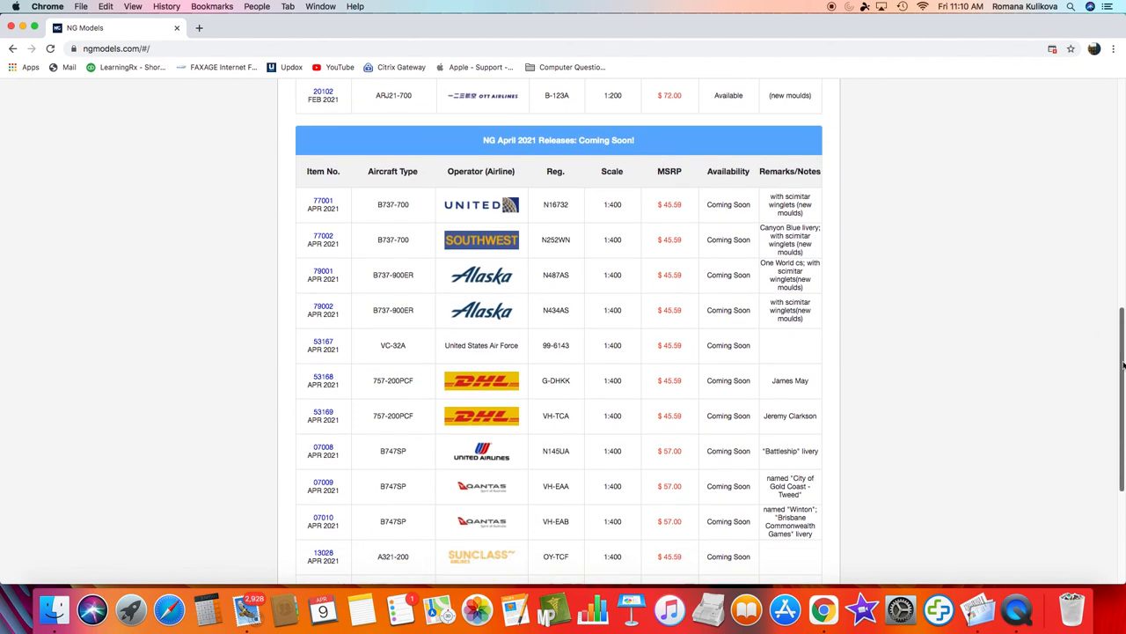
pyautogui.scroll(-3)
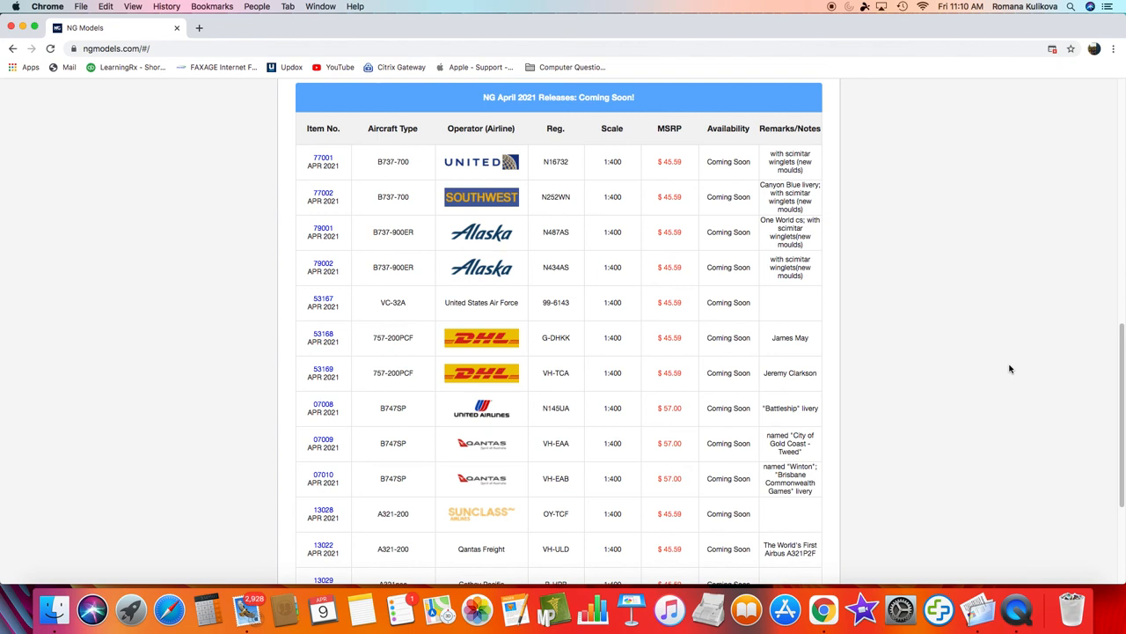
pyautogui.moveTo(592, 230)
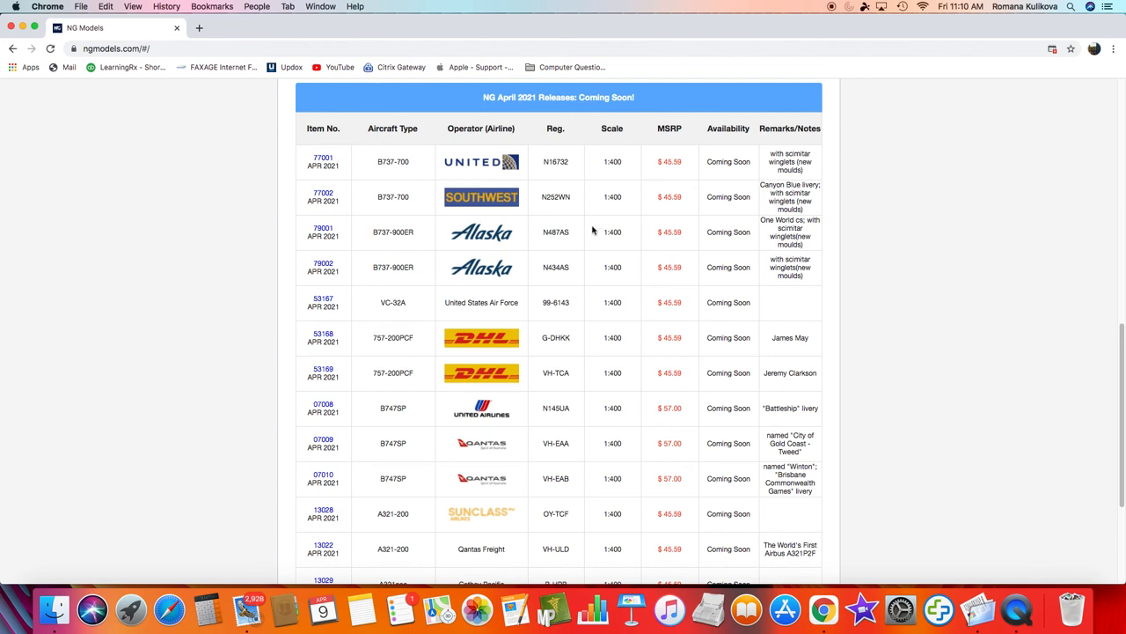
pyautogui.moveTo(512, 167)
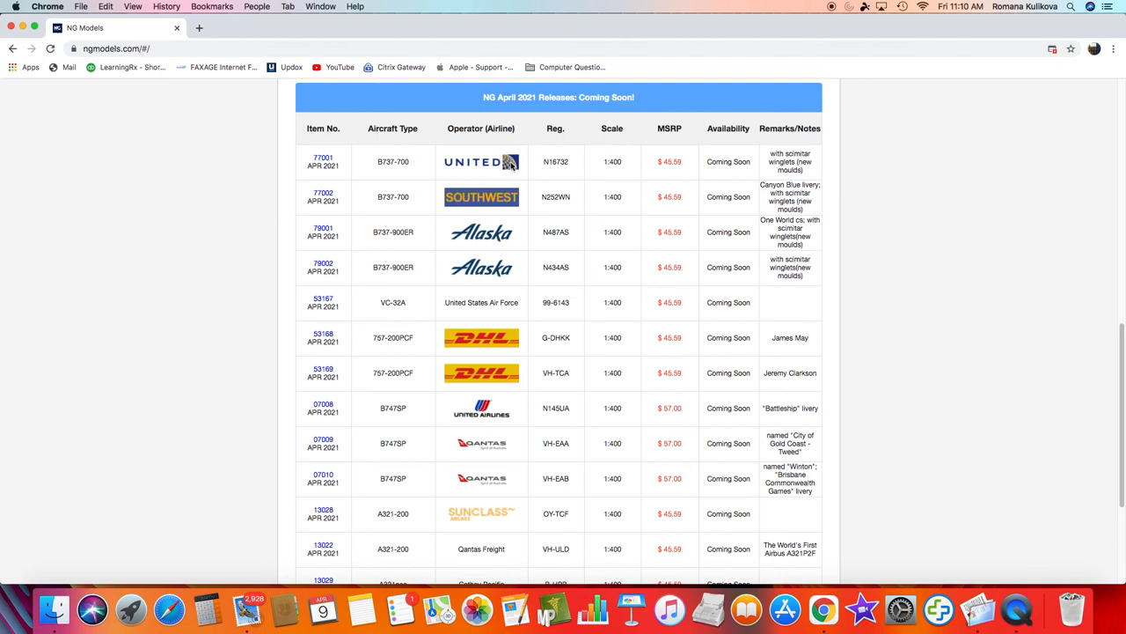
pyautogui.moveTo(506, 291)
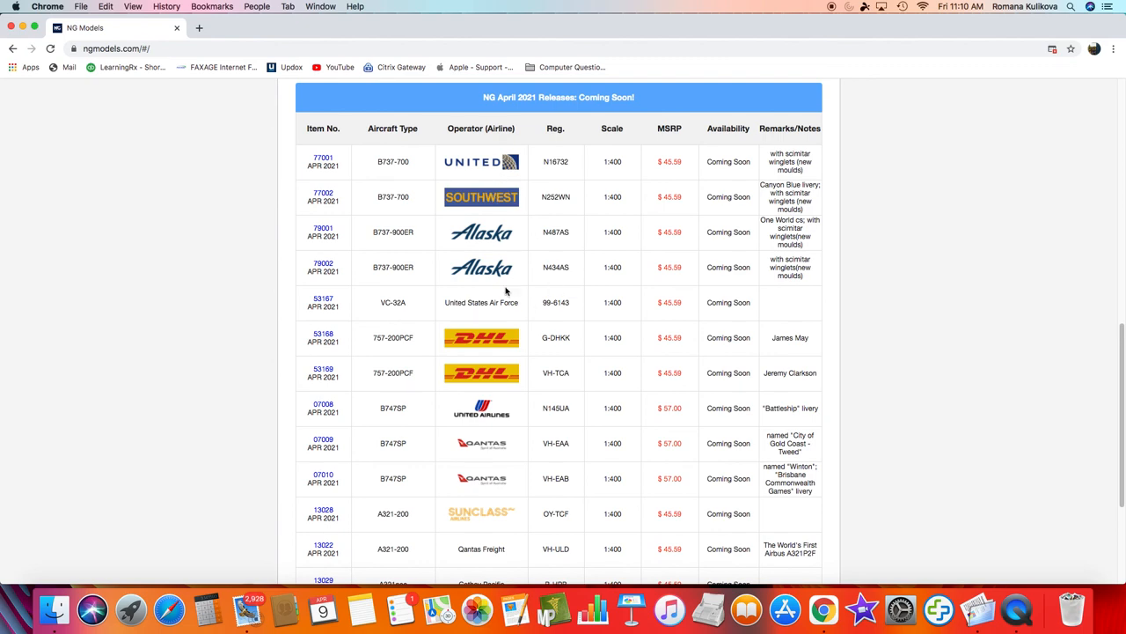
pyautogui.scroll(-3)
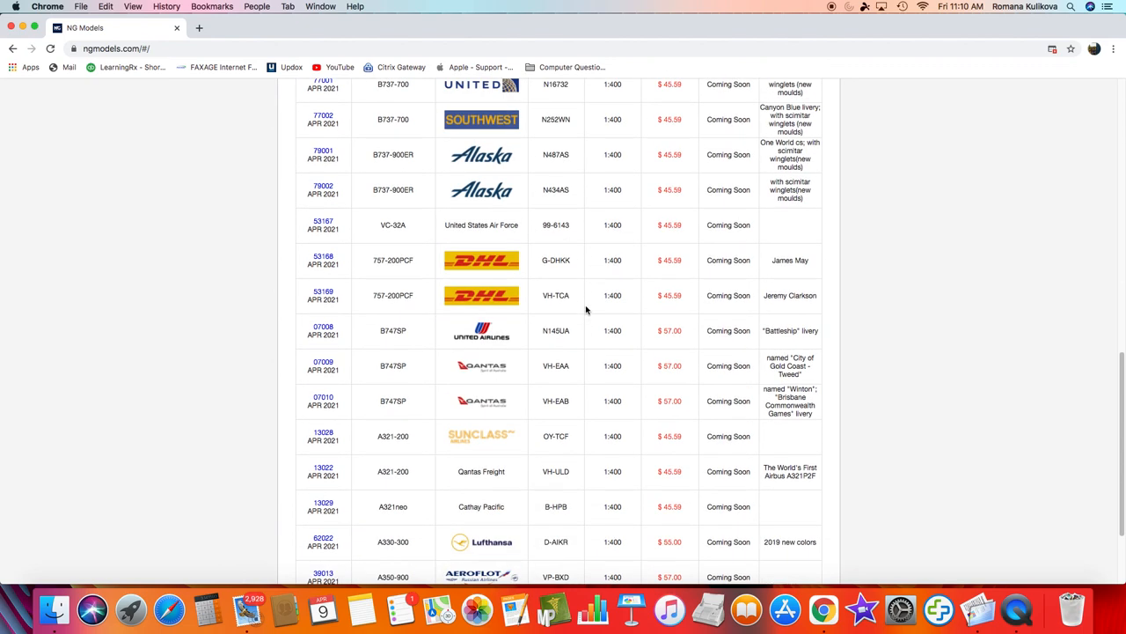
pyautogui.scroll(-3)
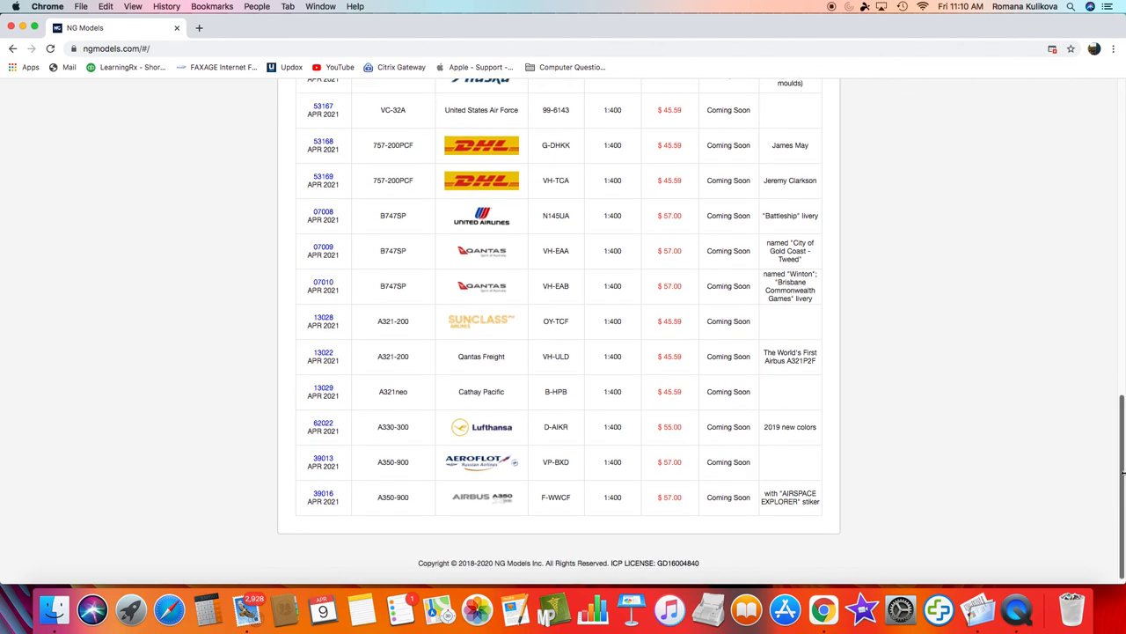
pyautogui.moveTo(1020, 447)
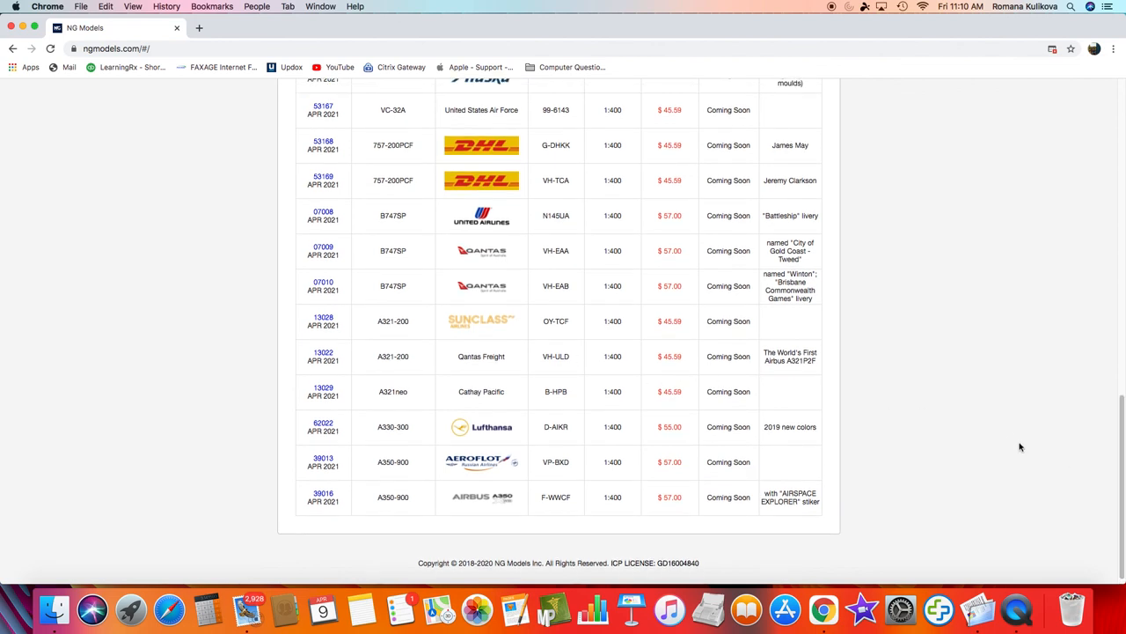
pyautogui.moveTo(898, 271)
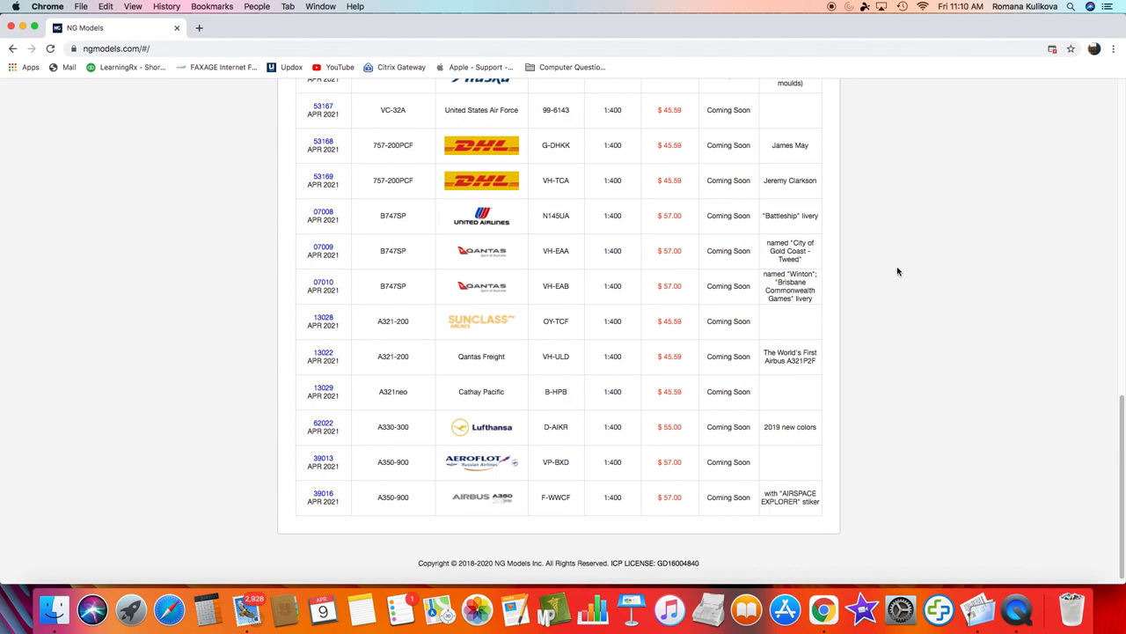